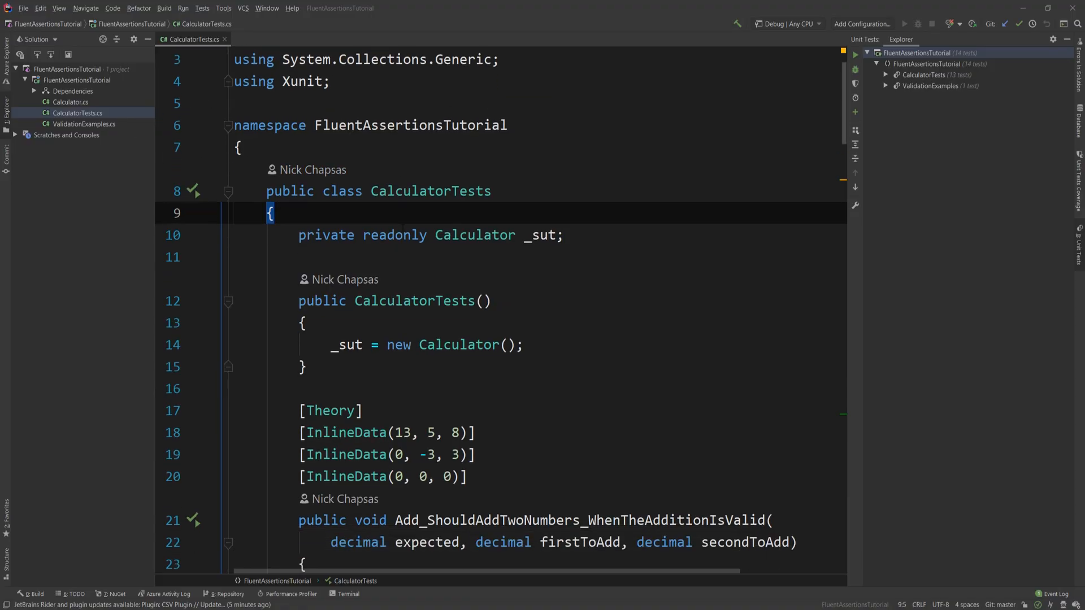
# Scroll through the CalculatorTests code to review the existing xUnit assertions
pyautogui.scroll(-3)
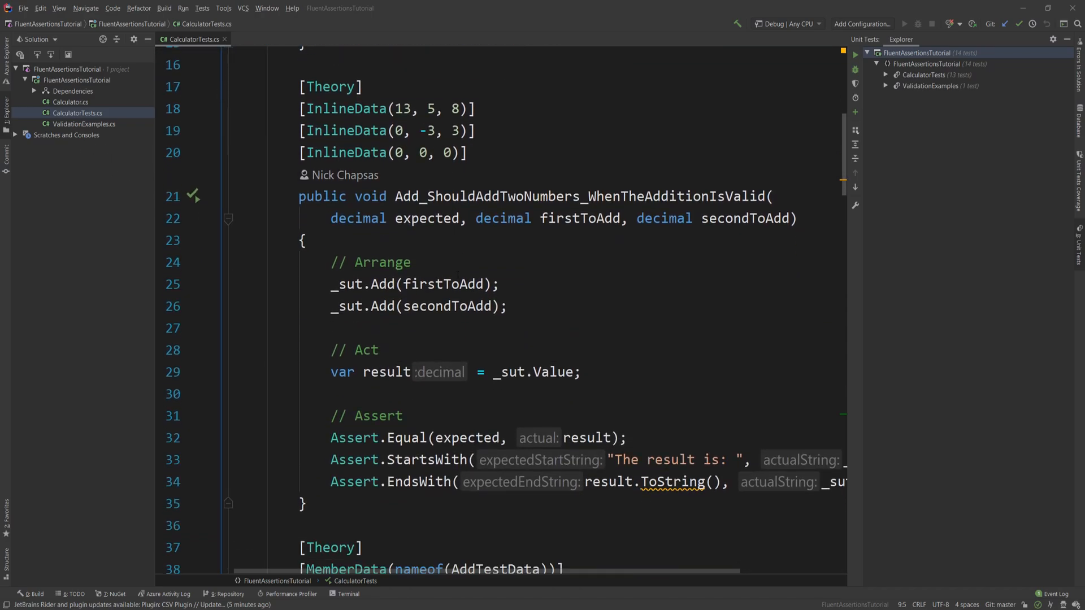
pyautogui.scroll(-3)
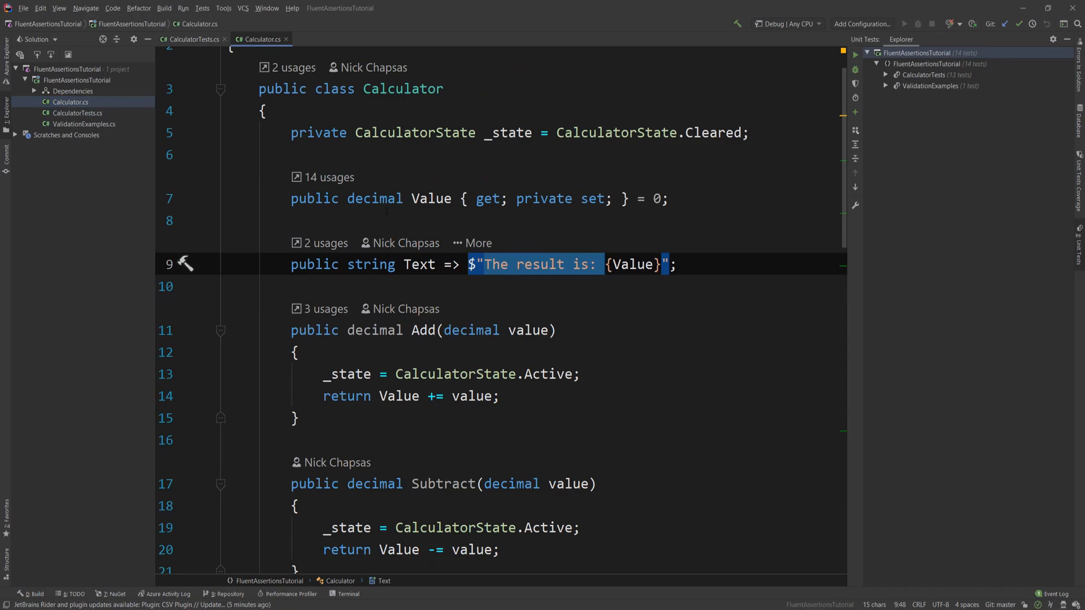
pyautogui.scroll(-3)
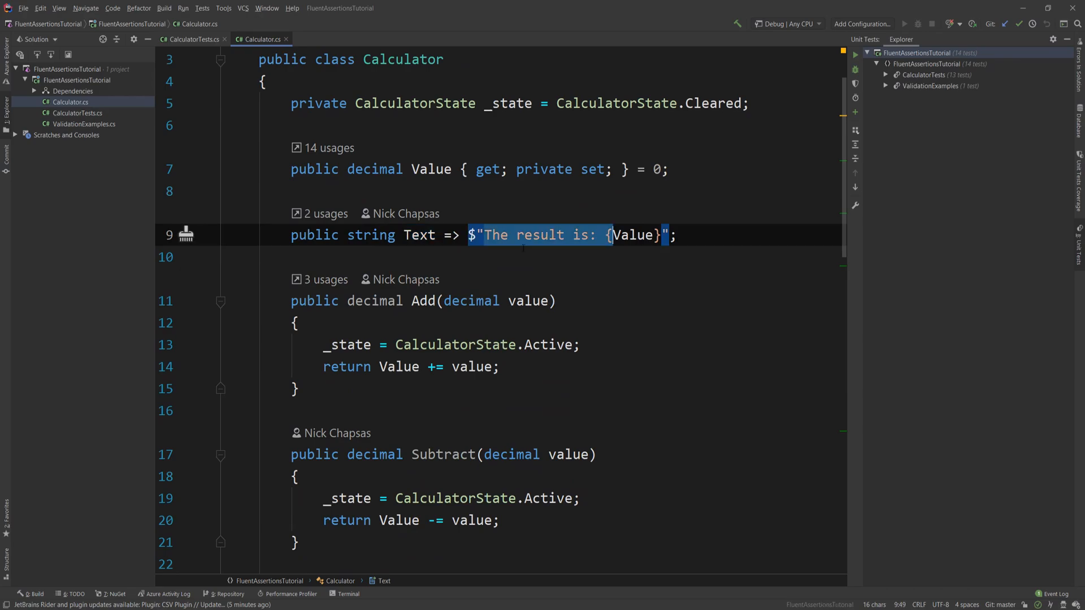
pyautogui.click(192, 38)
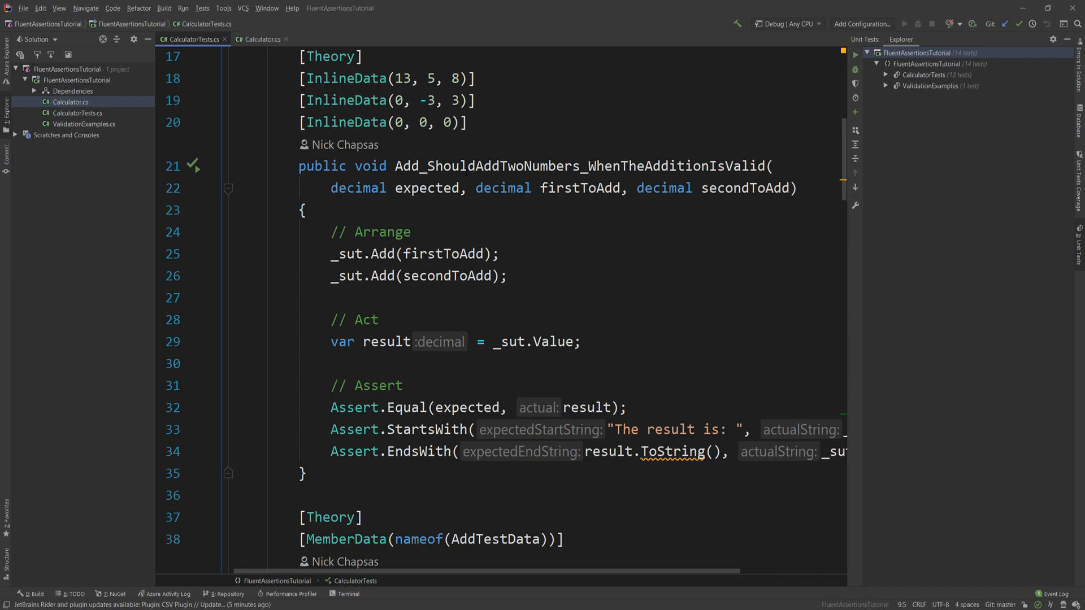
pyautogui.scroll(-3)
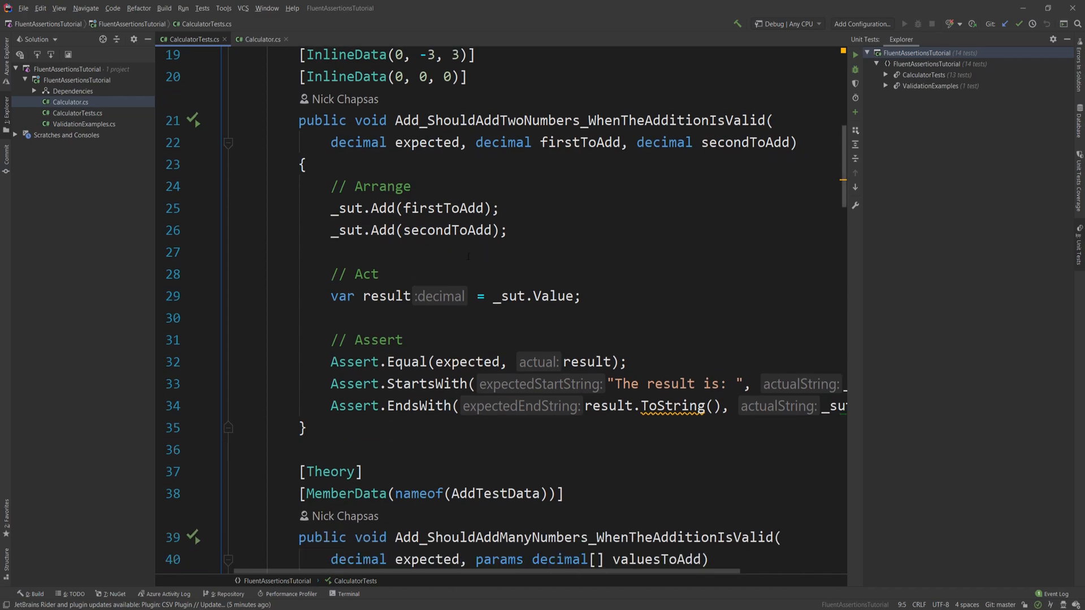
pyautogui.scroll(-3)
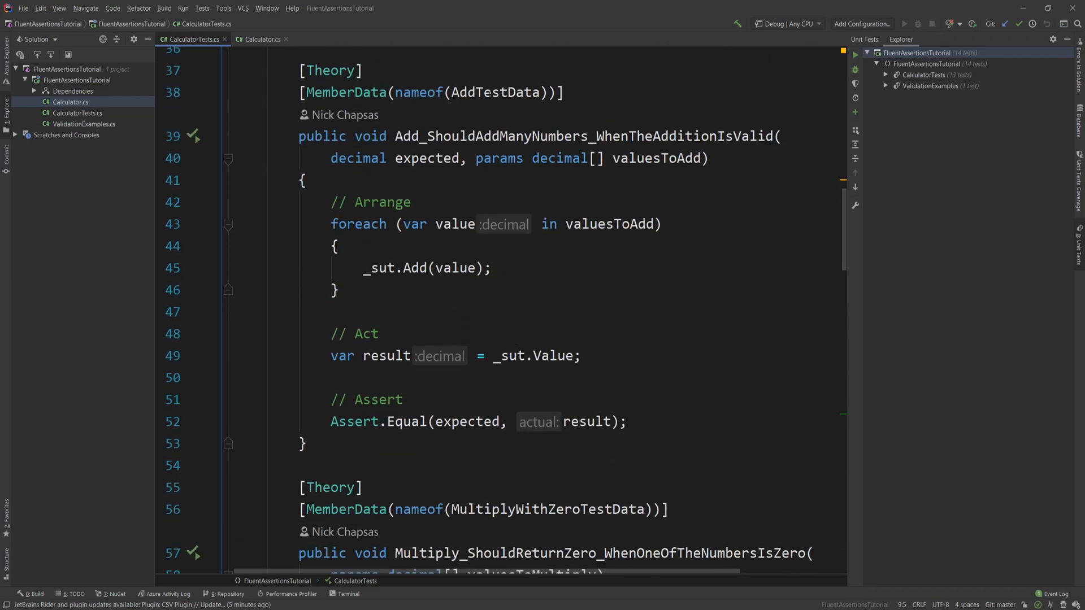
pyautogui.scroll(-3)
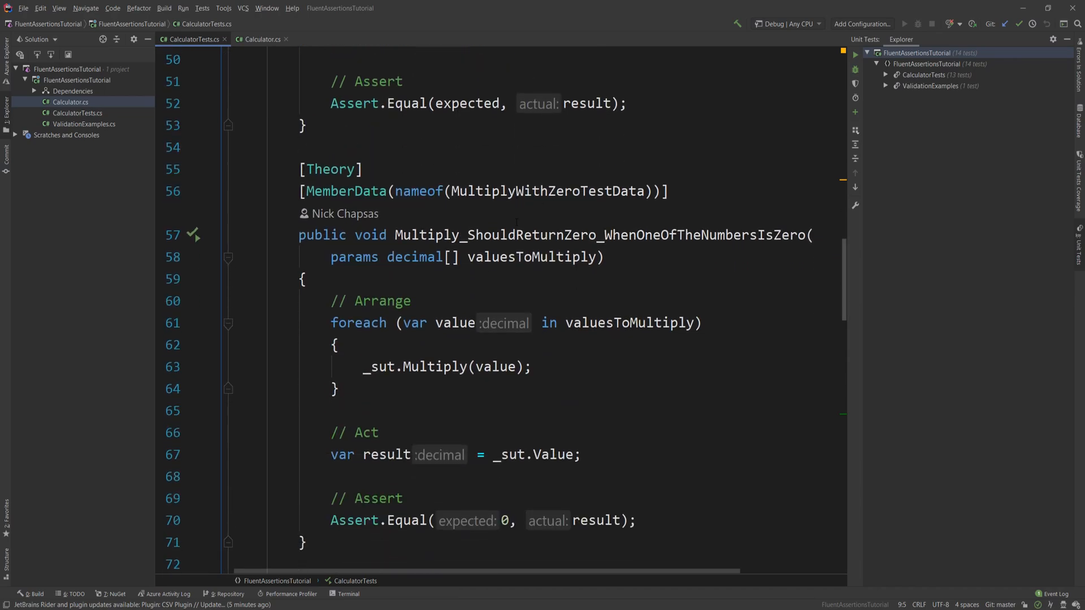
pyautogui.scroll(-3)
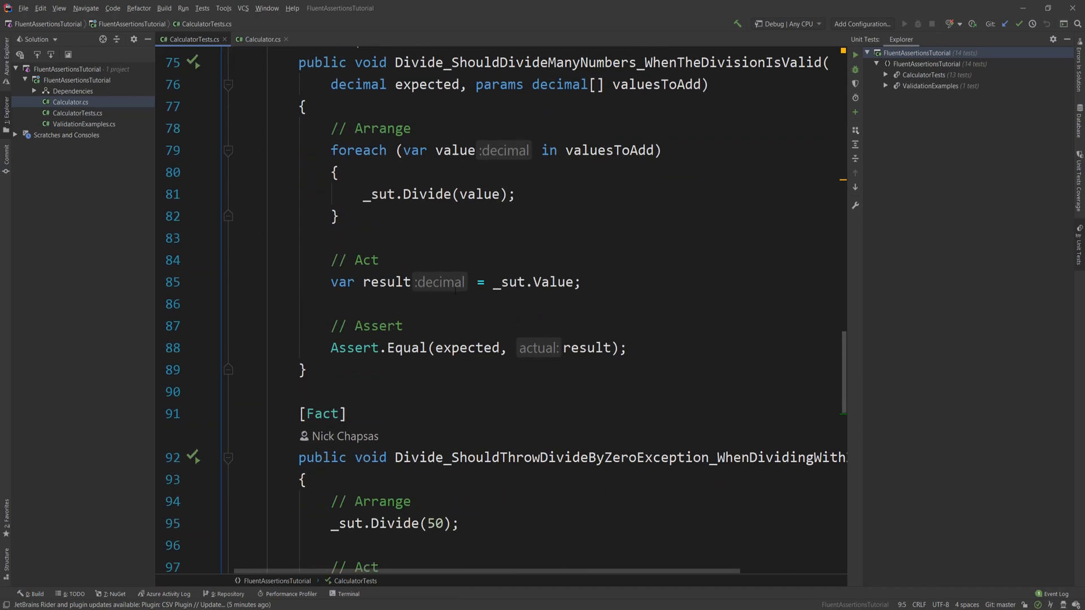
pyautogui.scroll(-3)
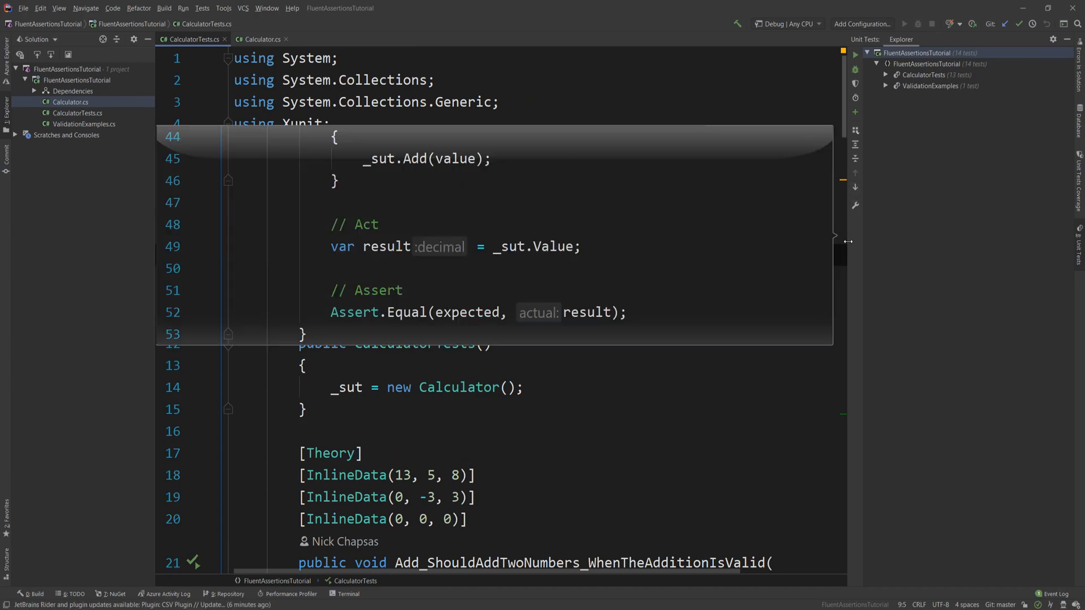
pyautogui.scroll(-3)
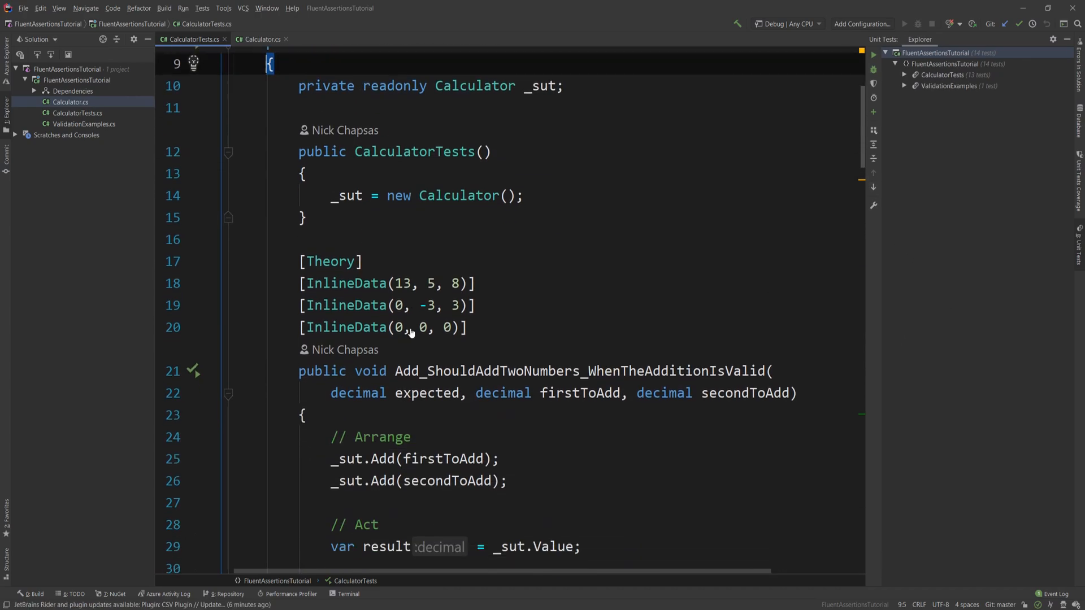
pyautogui.scroll(-3)
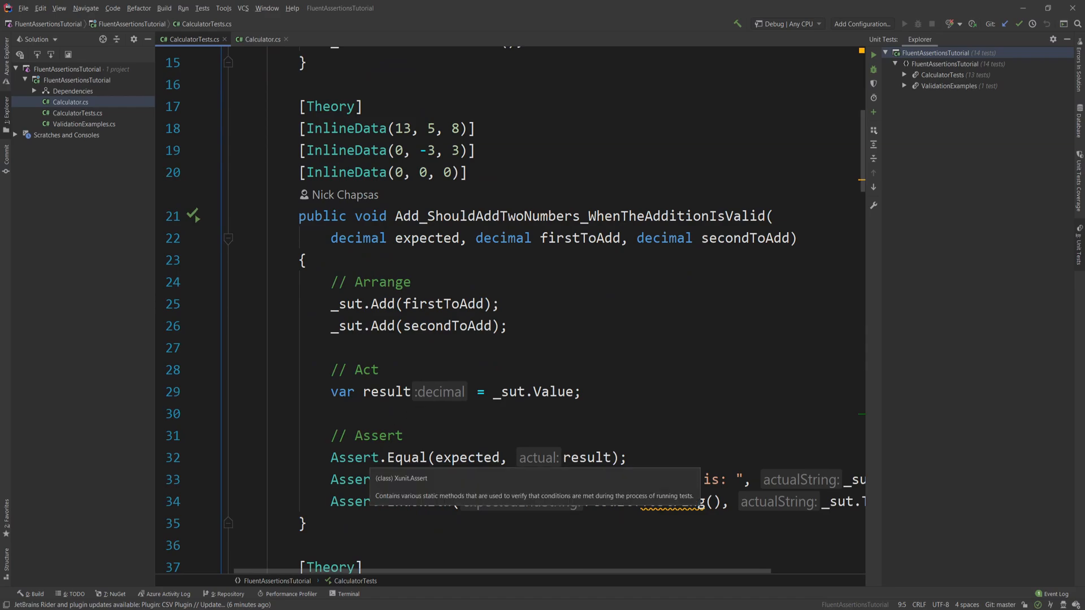
pyautogui.scroll(-3)
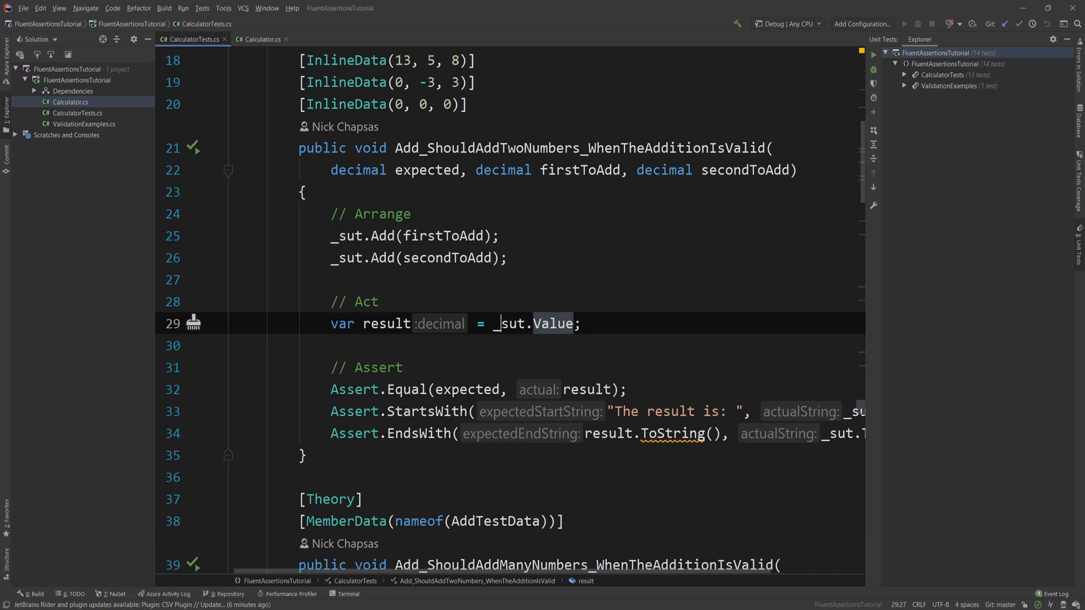
# Highlight the expected and result values in the assertion, then run all 14 tests
pyautogui.doubleClick(510, 323)
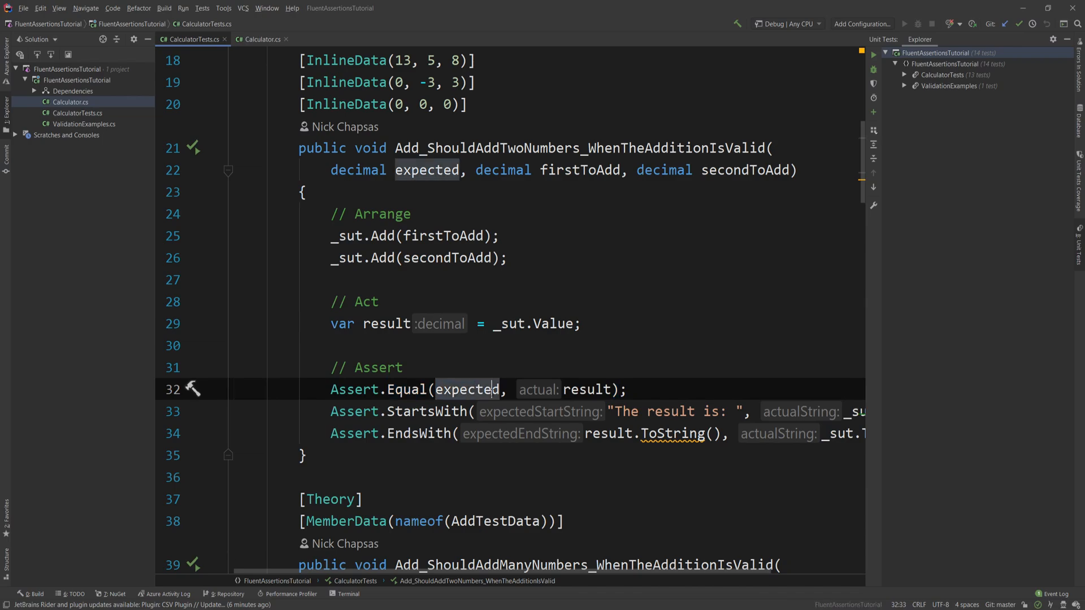
pyautogui.doubleClick(589, 390)
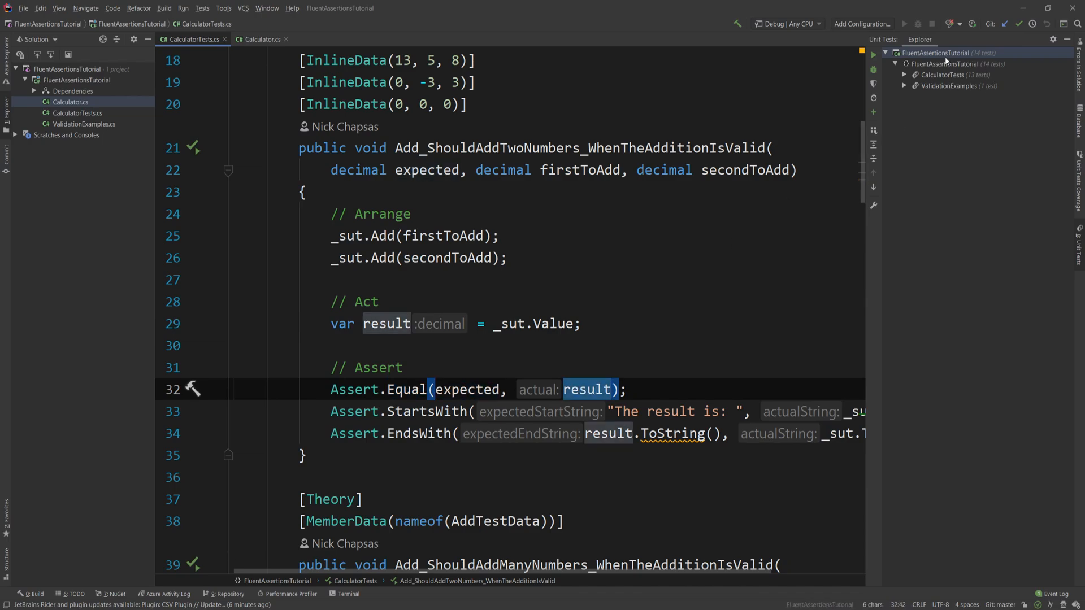
pyautogui.click(874, 54)
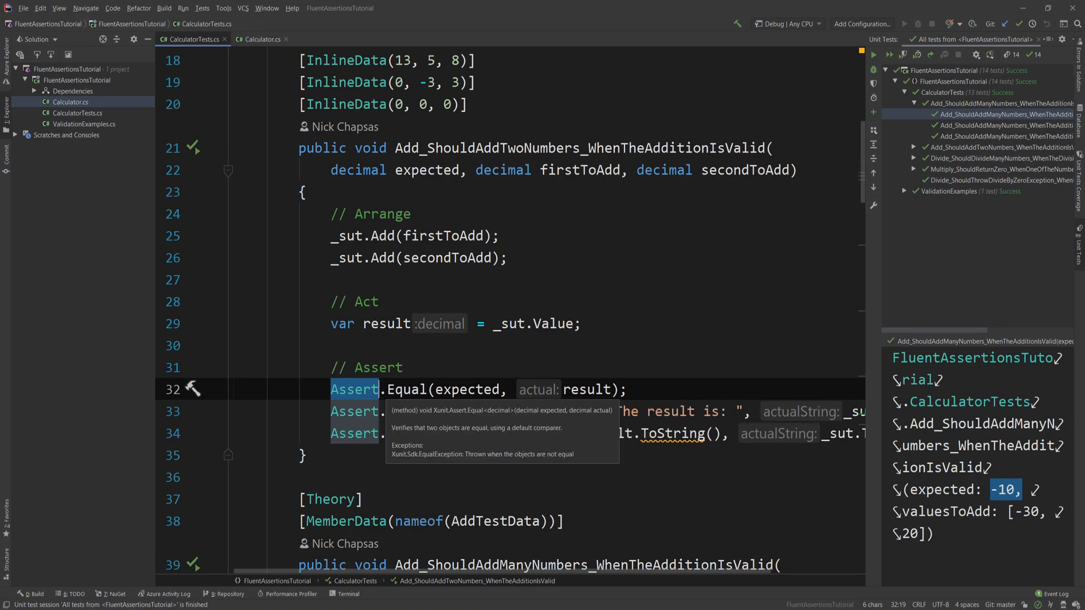
pyautogui.moveTo(368, 393)
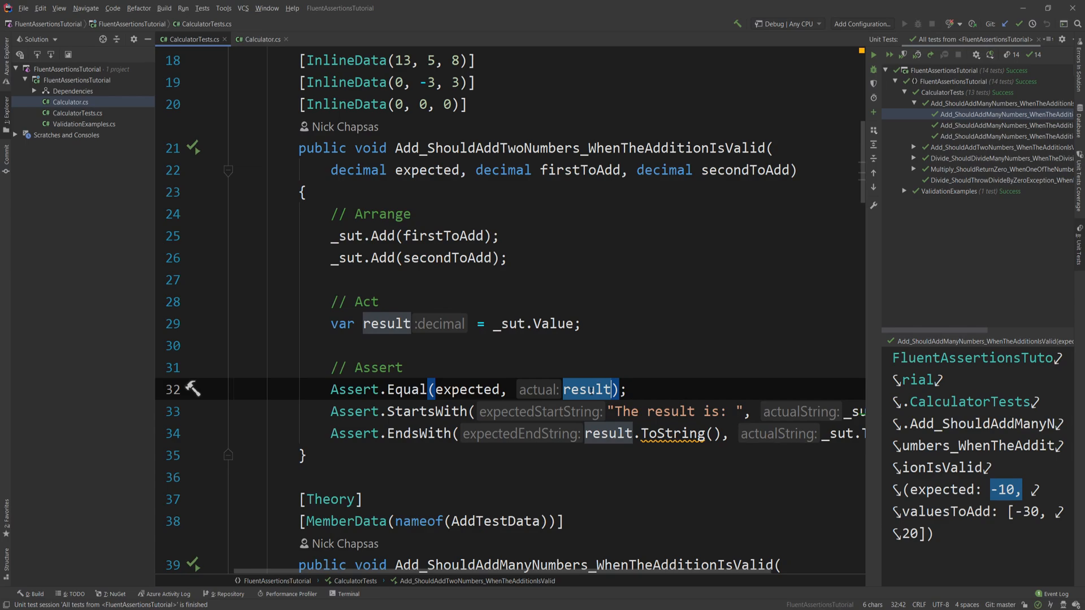
pyautogui.moveTo(589, 389)
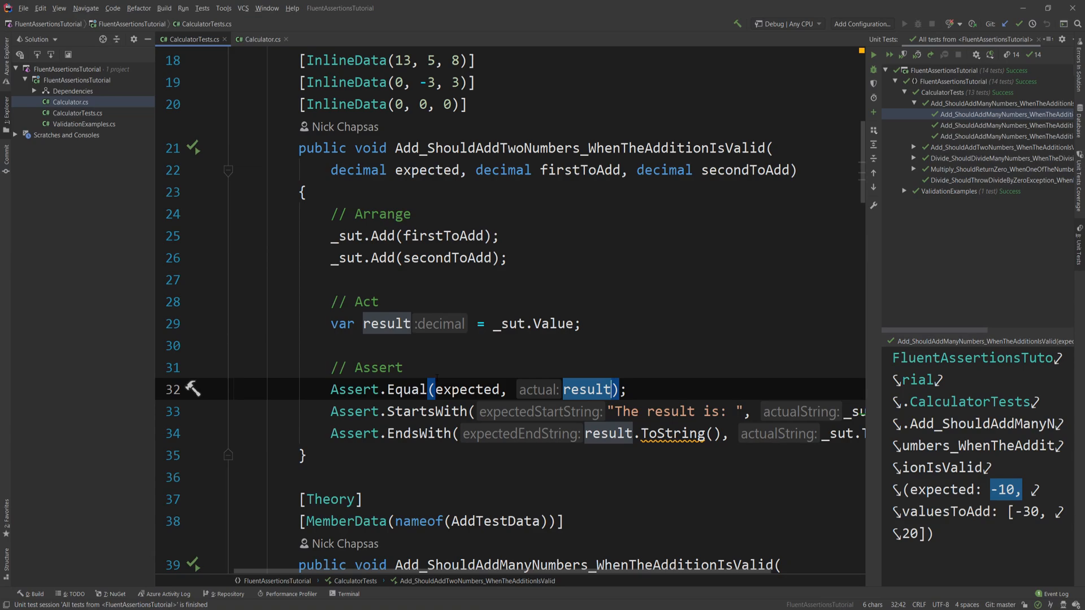
# Install the FluentAssertions 5.10.2 NuGet package into the FluentAssertionsTutorial project
pyautogui.rightClick(71, 90)
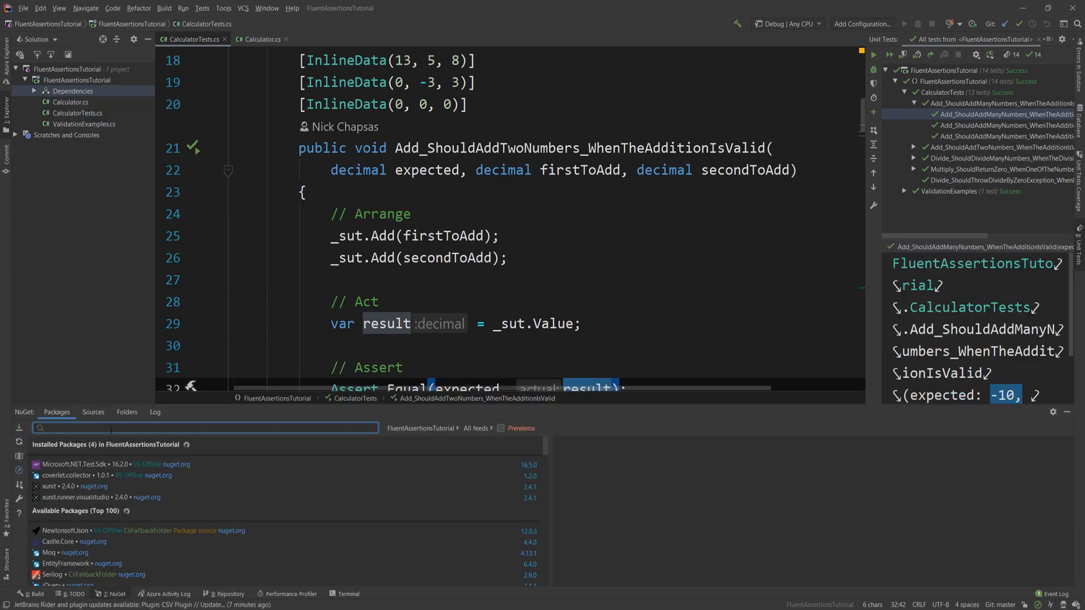
pyautogui.write('FluentAs')
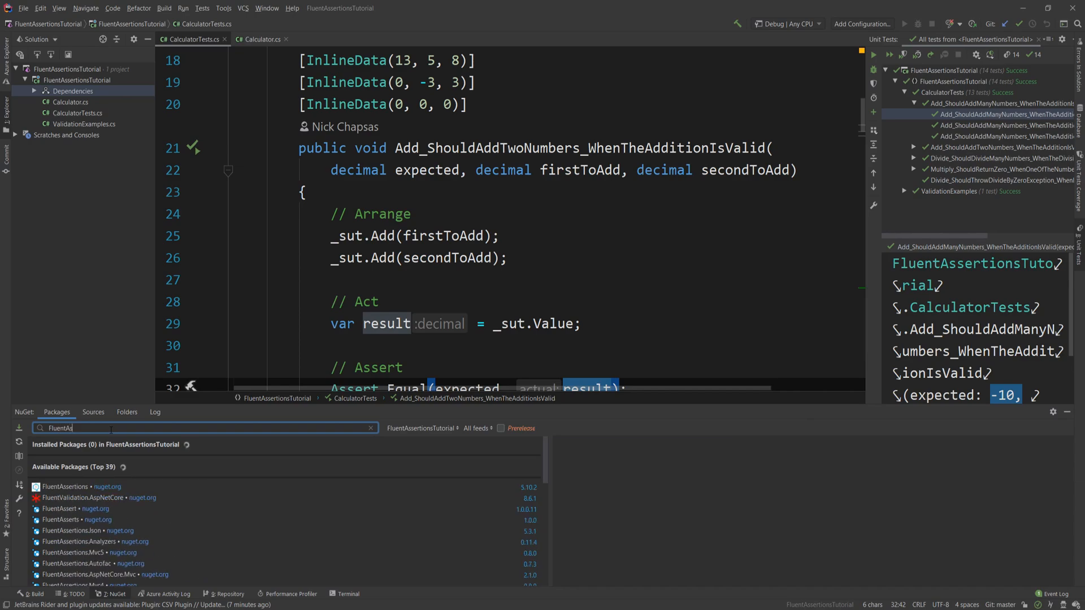
pyautogui.click(66, 486)
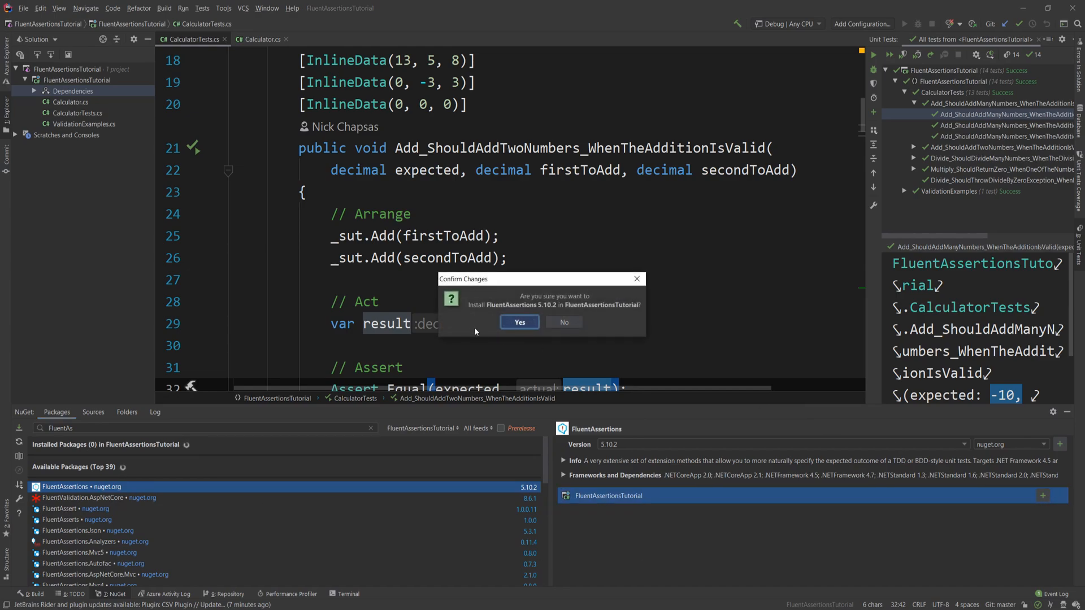
pyautogui.click(519, 322)
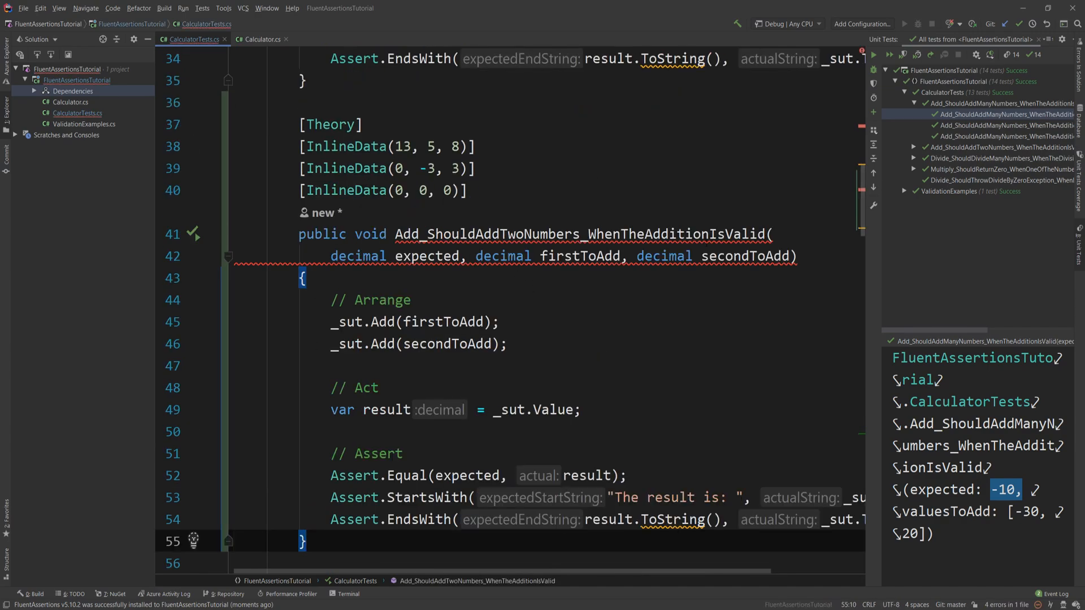
# Rename the pasted test copy to Add_ShouldAddTwoNumbers_WhenTheAdditionIsValidFa
pyautogui.write('Fa')
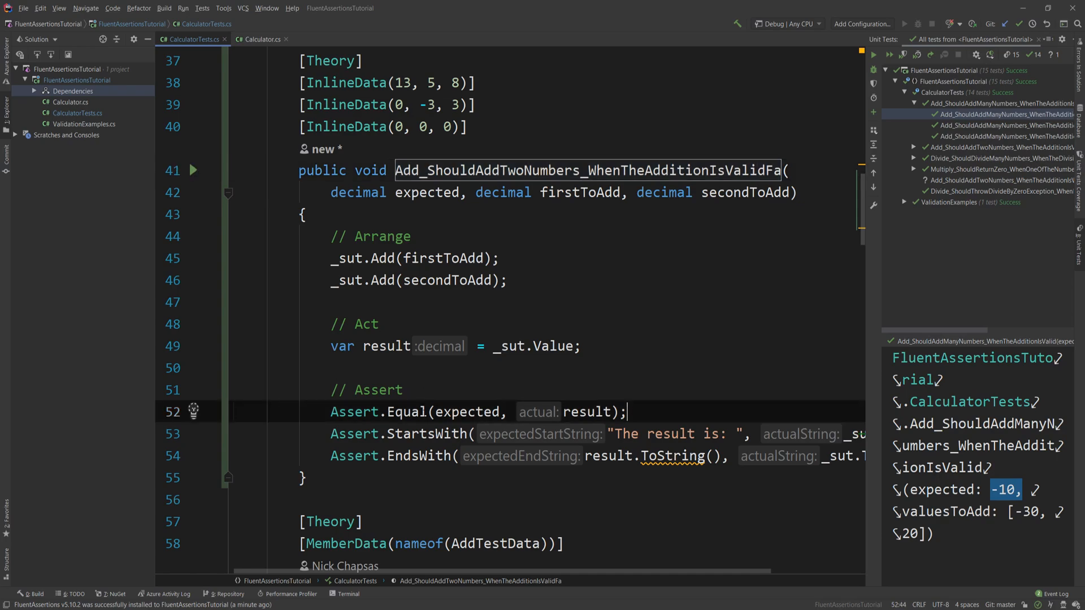
# Rewrite the first assertion of the copied test as result.Should().Be(expected)
pyautogui.click(450, 411)
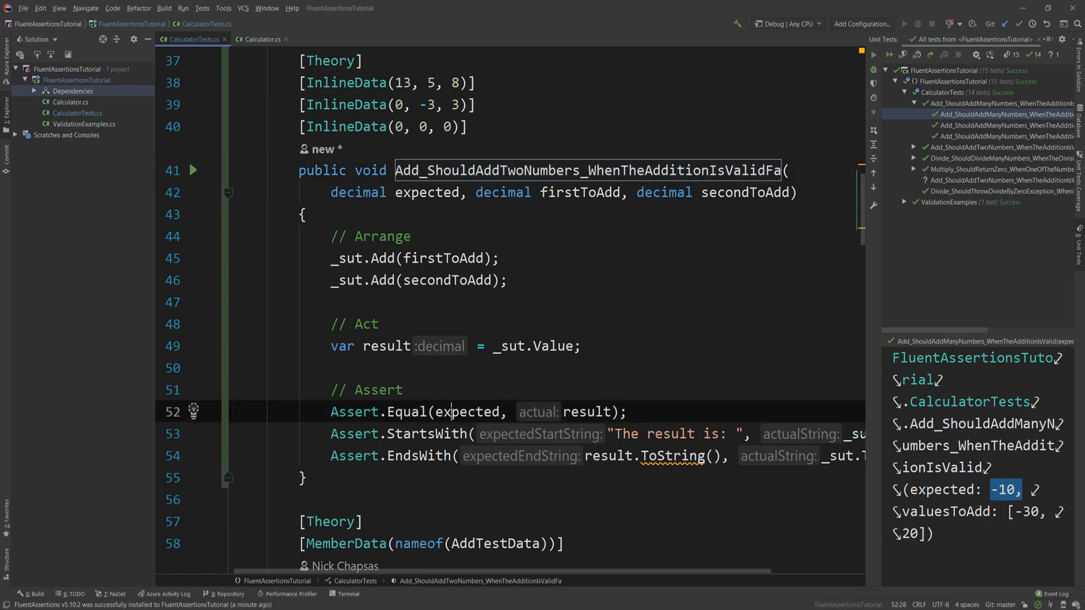
pyautogui.doubleClick(589, 411)
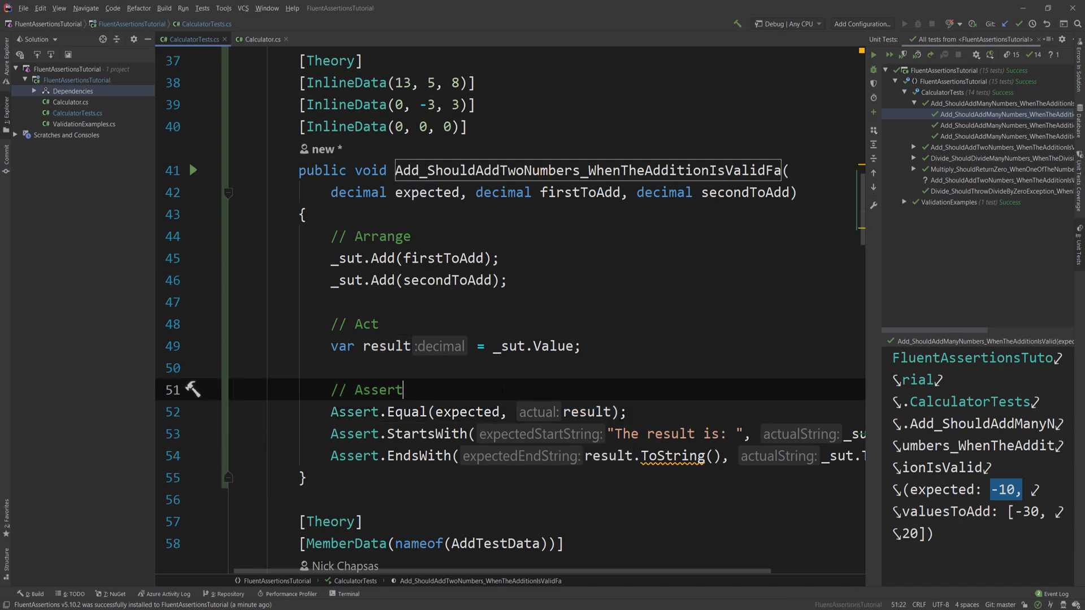
pyautogui.write('re')
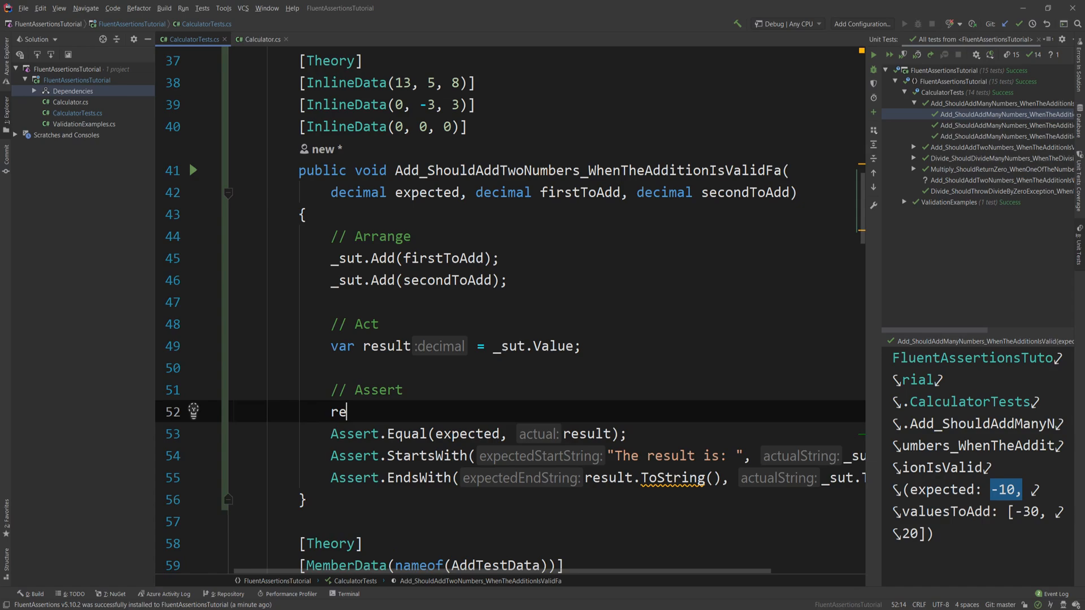
pyautogui.write('sult.Should(')
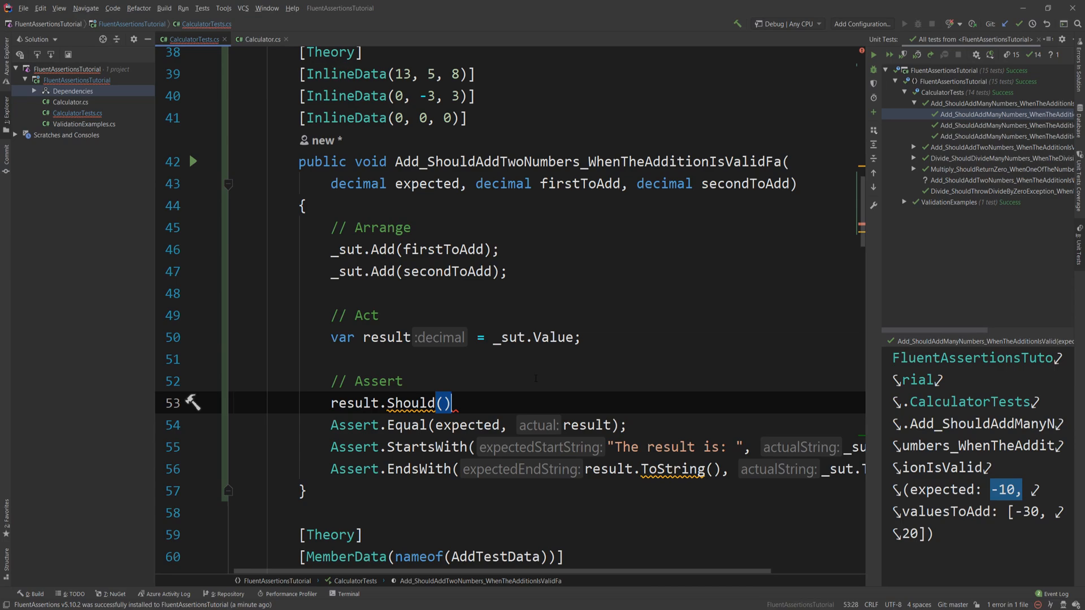
pyautogui.write('.Be(expected);')
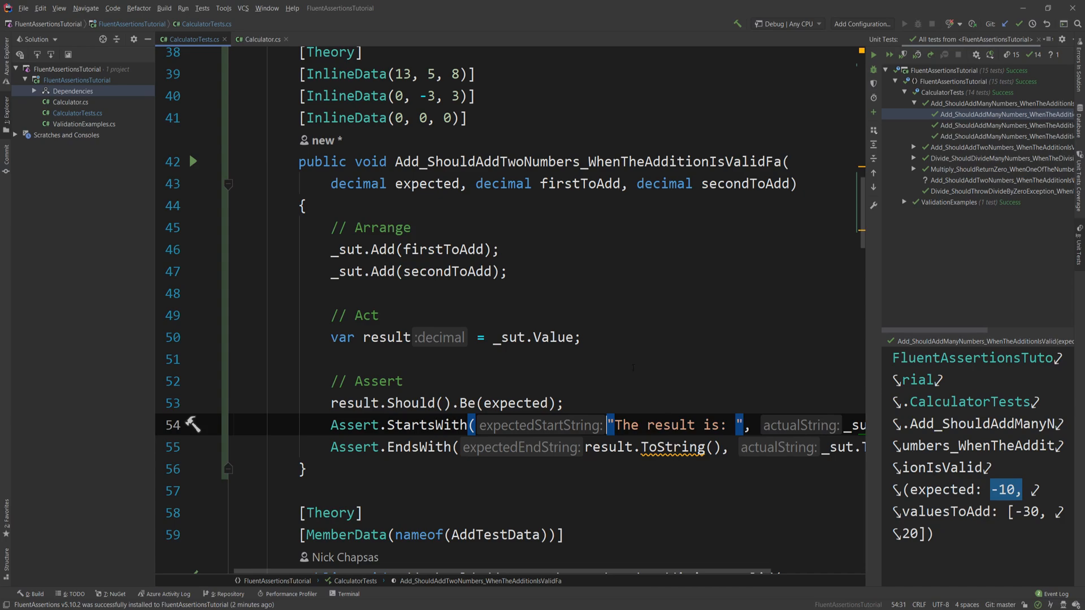
# Check Calculator.cs, then rewrite the check as _sut.Text.Should().StartWith("The result is: ")
pyautogui.click(259, 39)
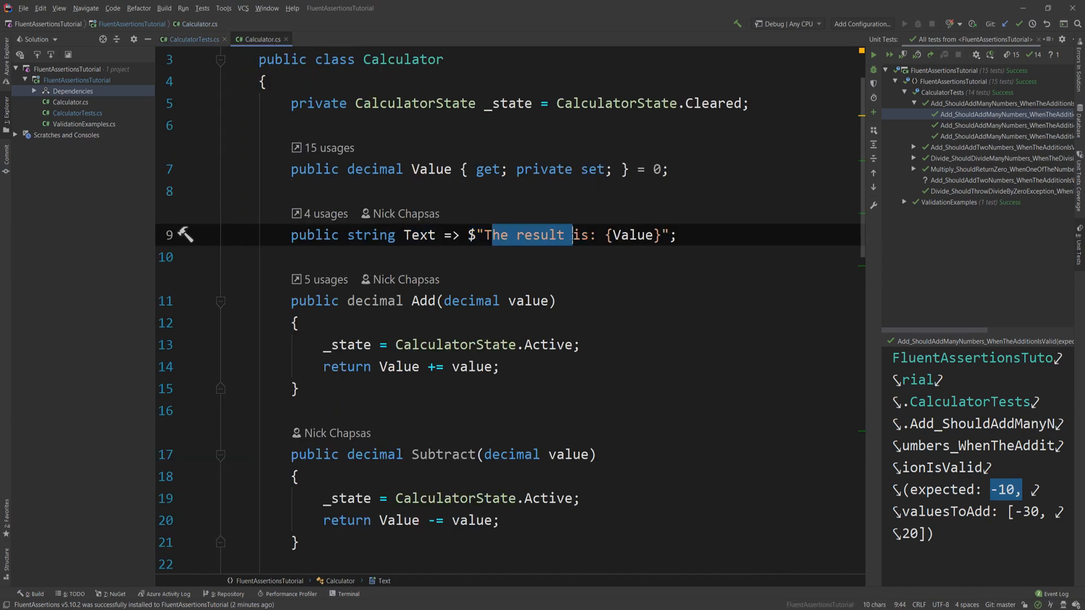
pyautogui.click(192, 38)
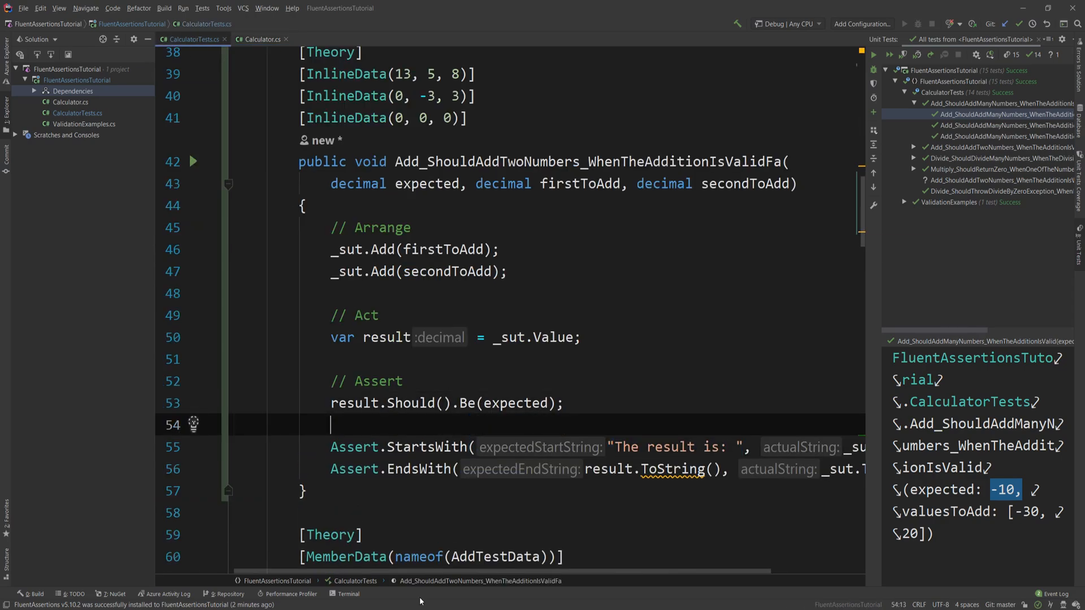
pyautogui.hscroll(3)
pyautogui.write('_sut')
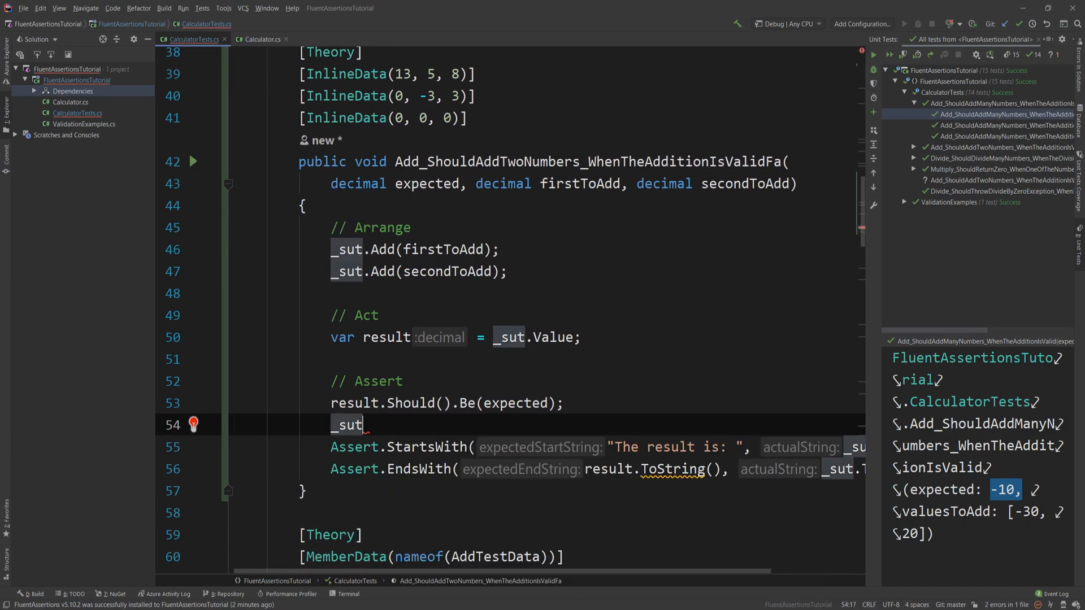
pyautogui.write('.Text')
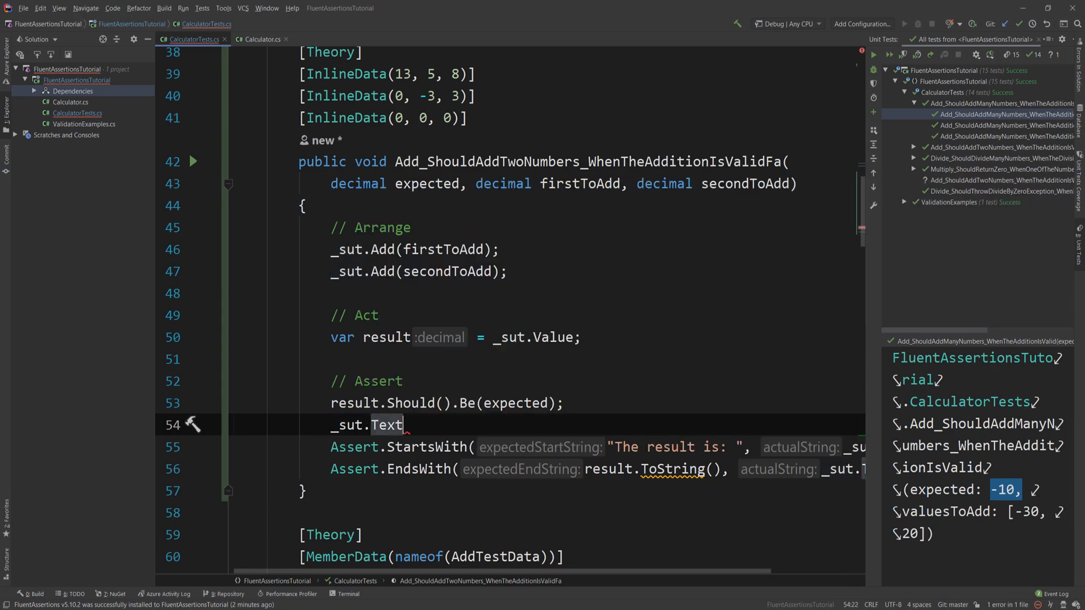
pyautogui.write('.Should().')
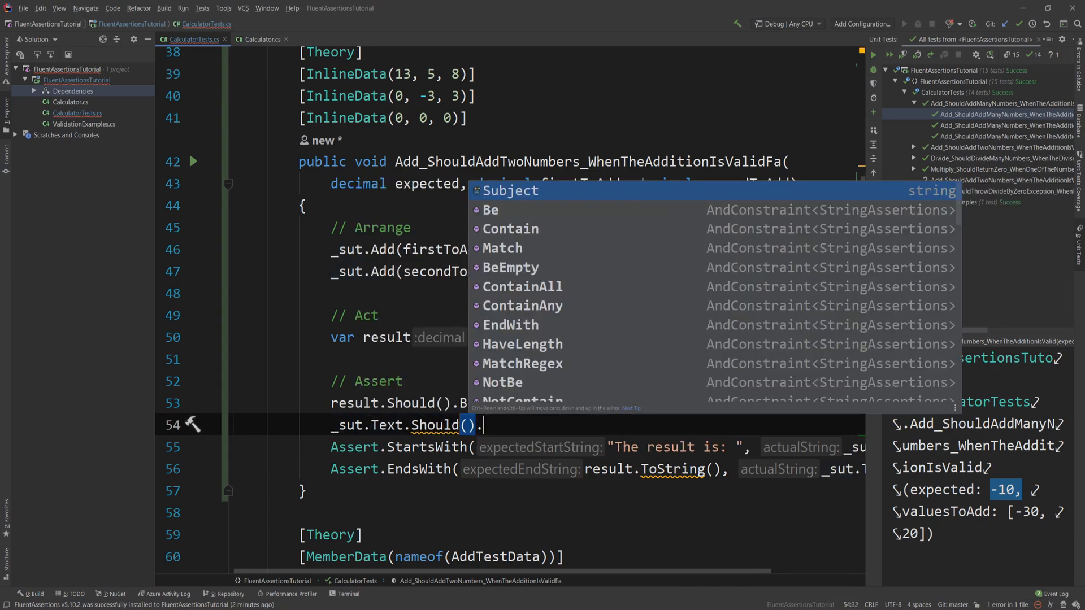
pyautogui.write('StartWith("The result is: ");')
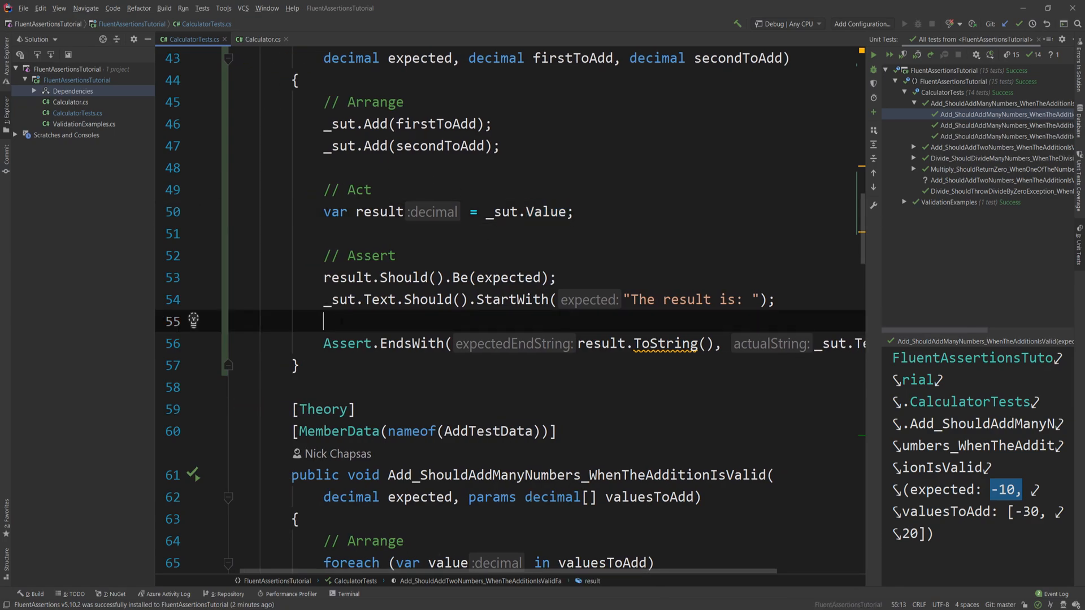
# Rewrite the ends-with check as _sut.Text.Should().EndWith(result.ToString())
pyautogui.write('_sut.Text')
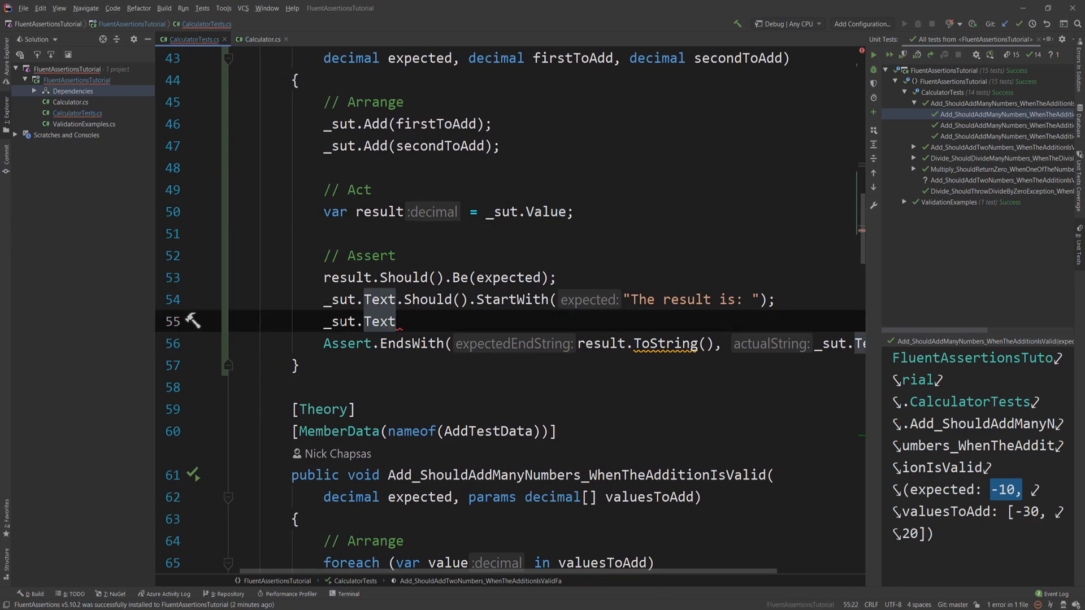
pyautogui.write('.Should().EndWith(')
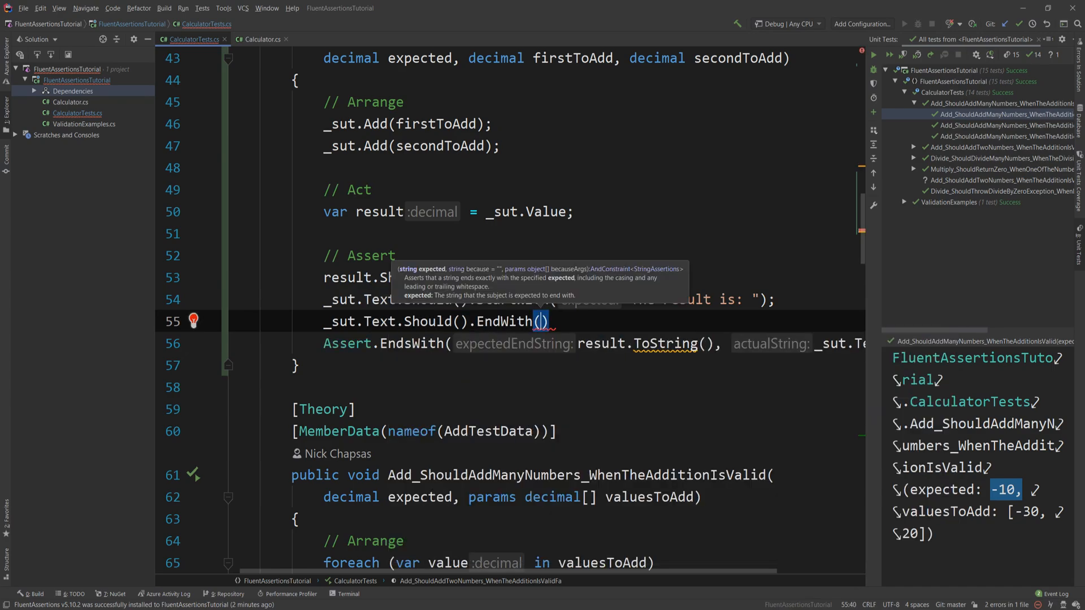
pyautogui.write('result.t')
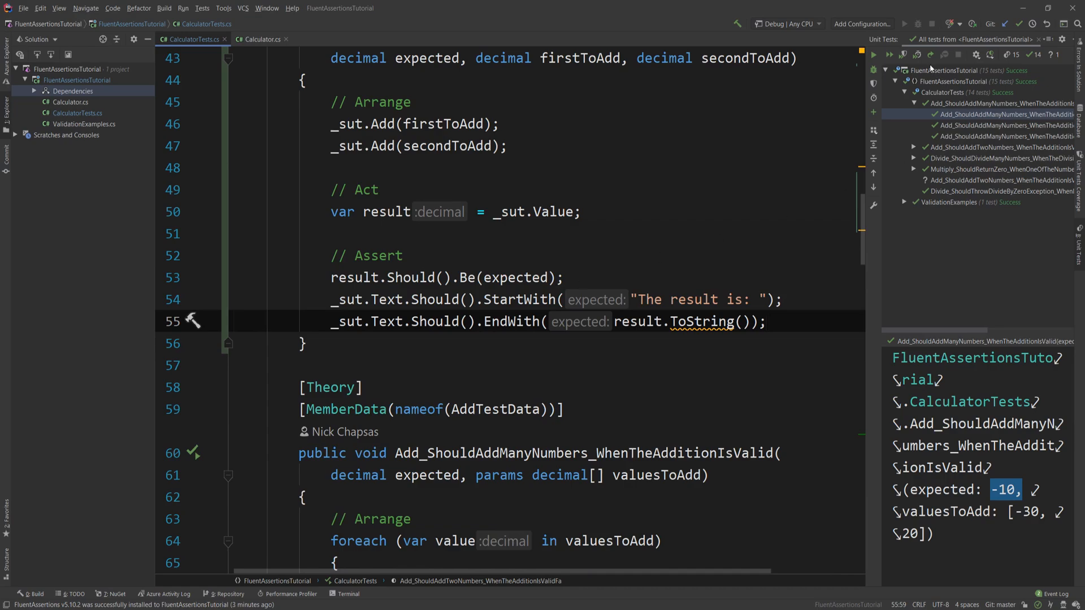
# Run all 17 tests so the rewritten FluentAssertions test passes
pyautogui.click(873, 54)
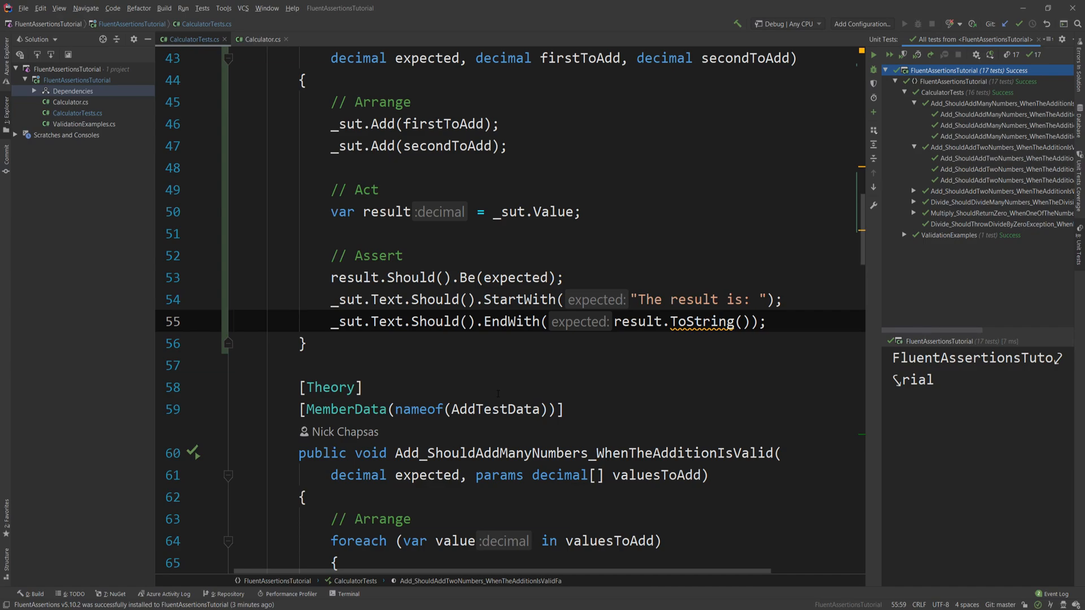
pyautogui.scroll(-3)
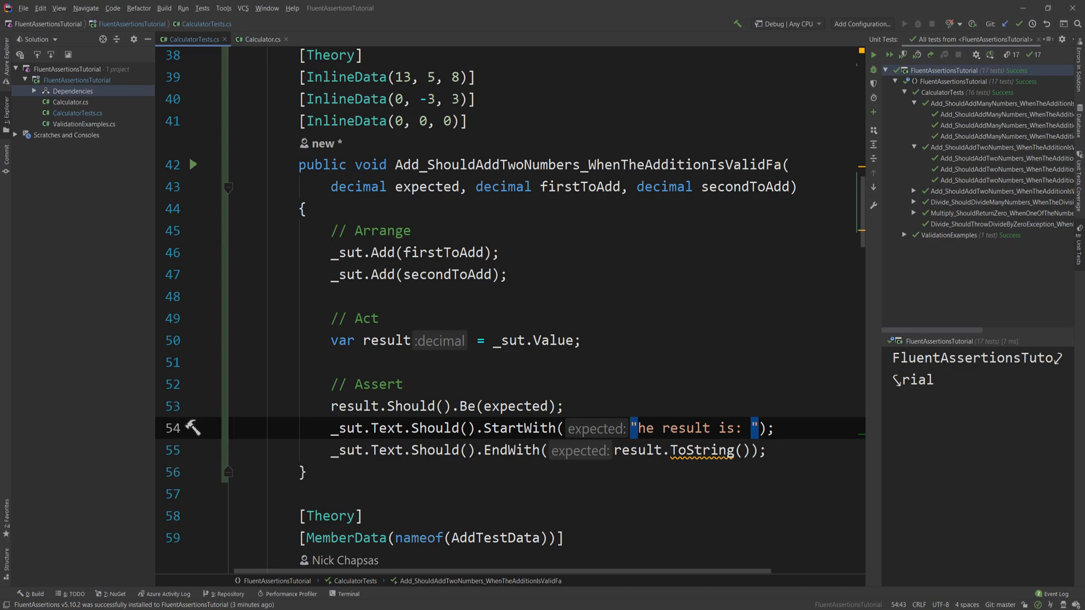
# Rerun all tests with the broken expected text and view an xUnit failure message
pyautogui.scroll(3)
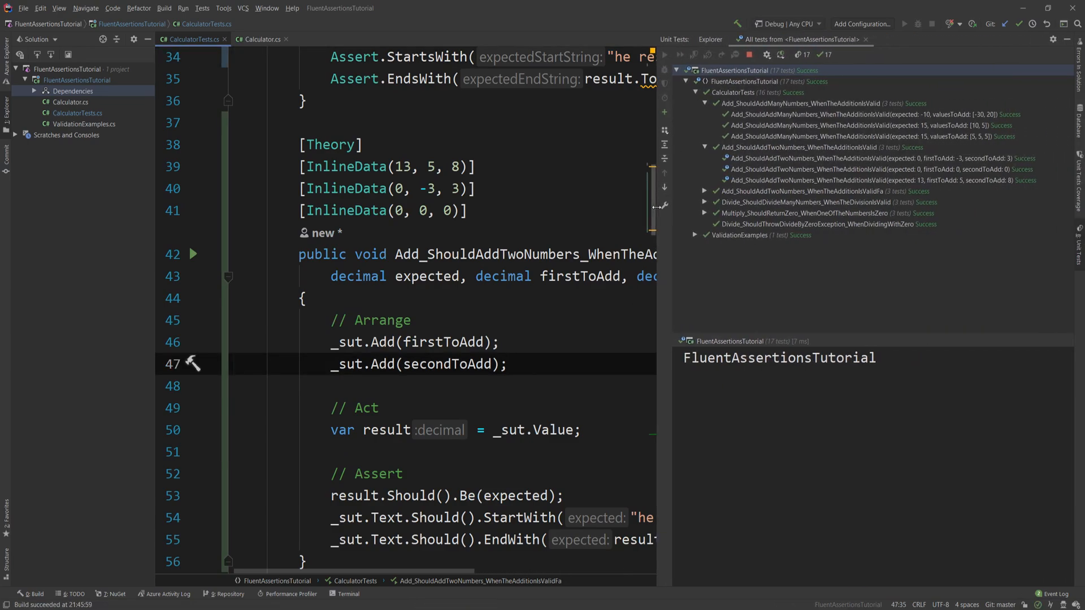
pyautogui.click(671, 54)
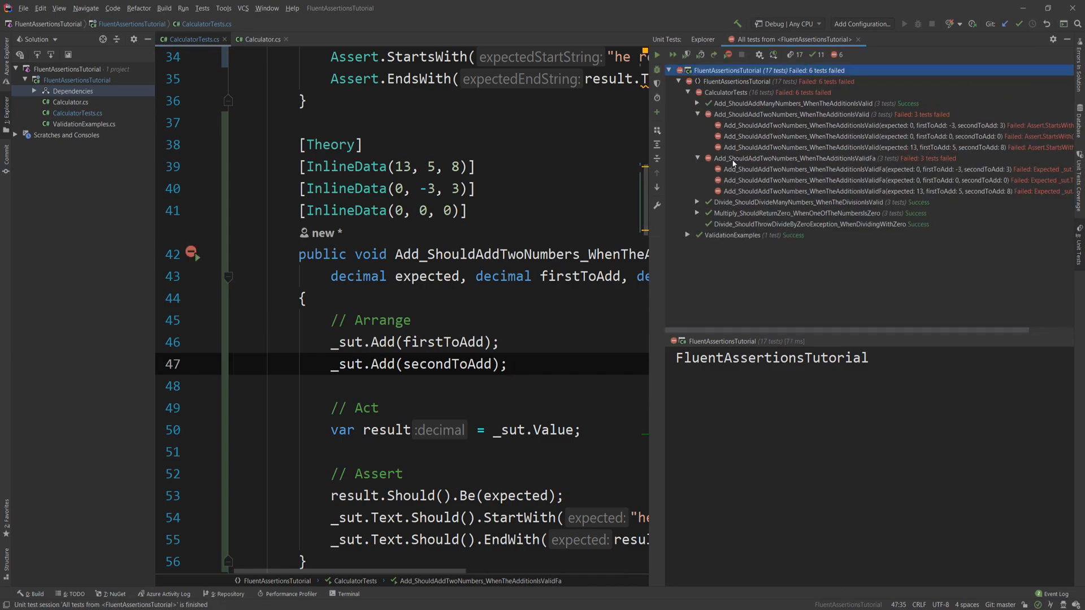
pyautogui.scroll(-3)
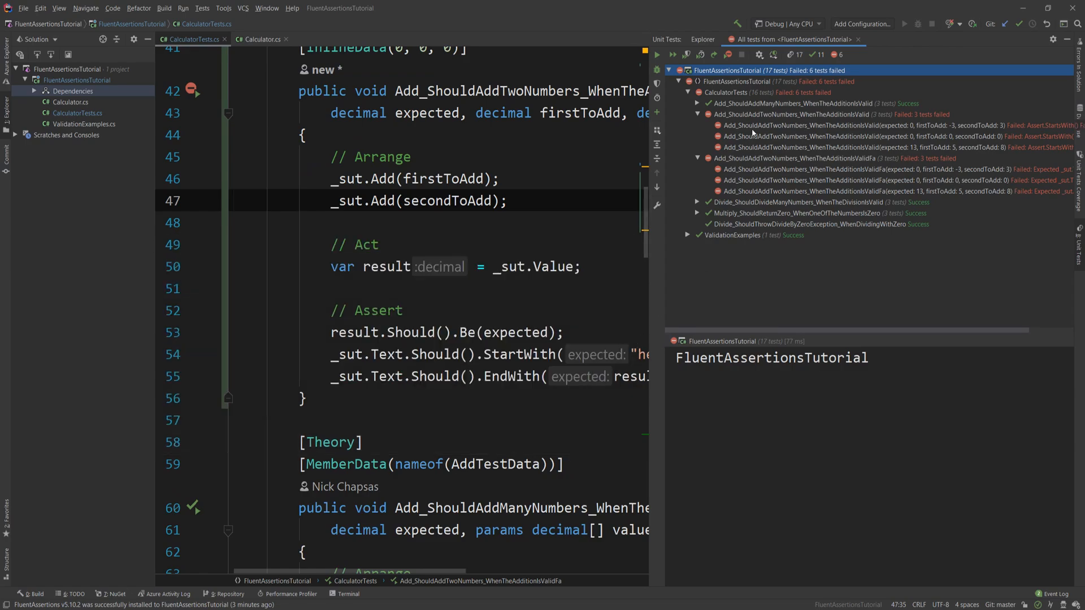
pyautogui.click(831, 126)
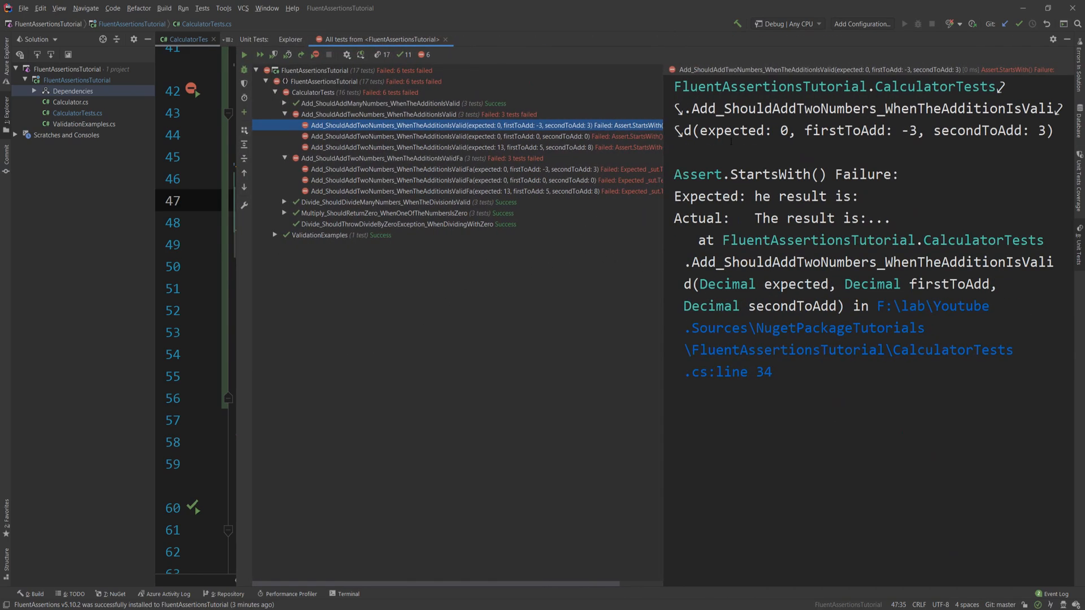
pyautogui.moveTo(677, 206)
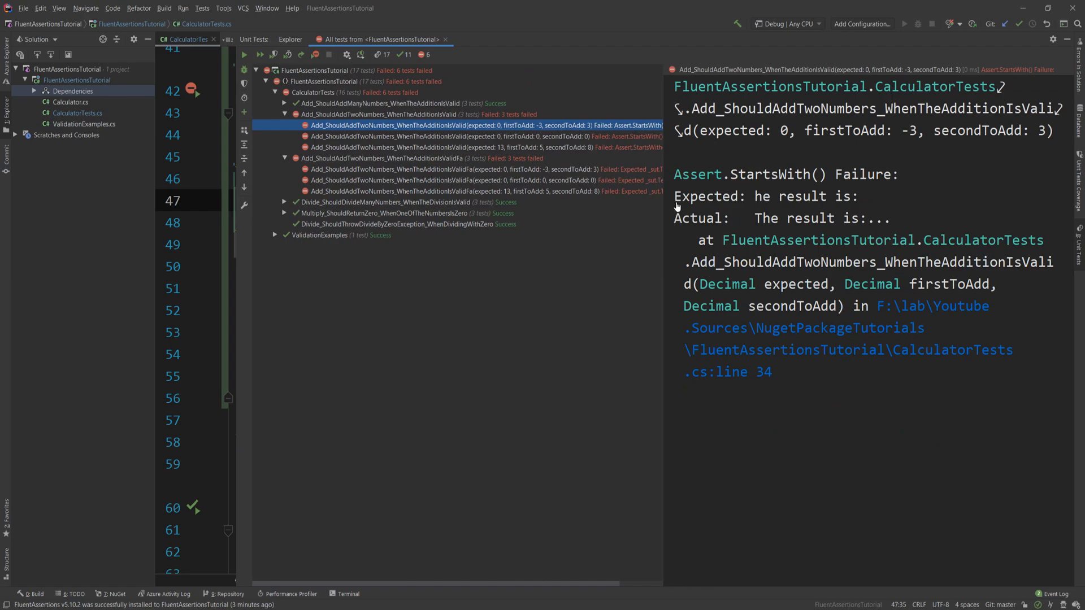
pyautogui.moveTo(733, 178)
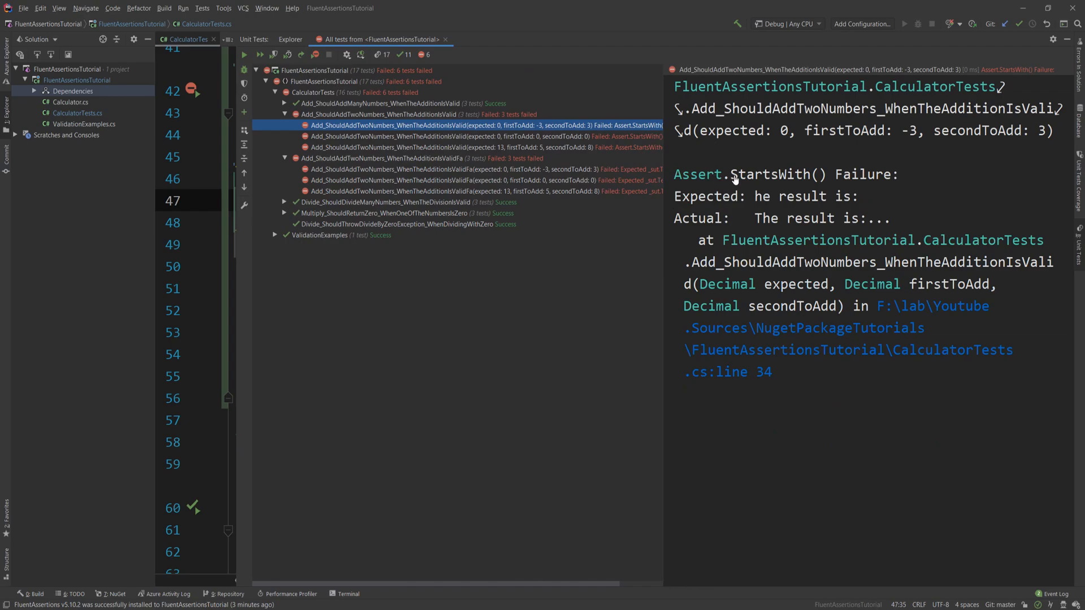
pyautogui.moveTo(733, 180)
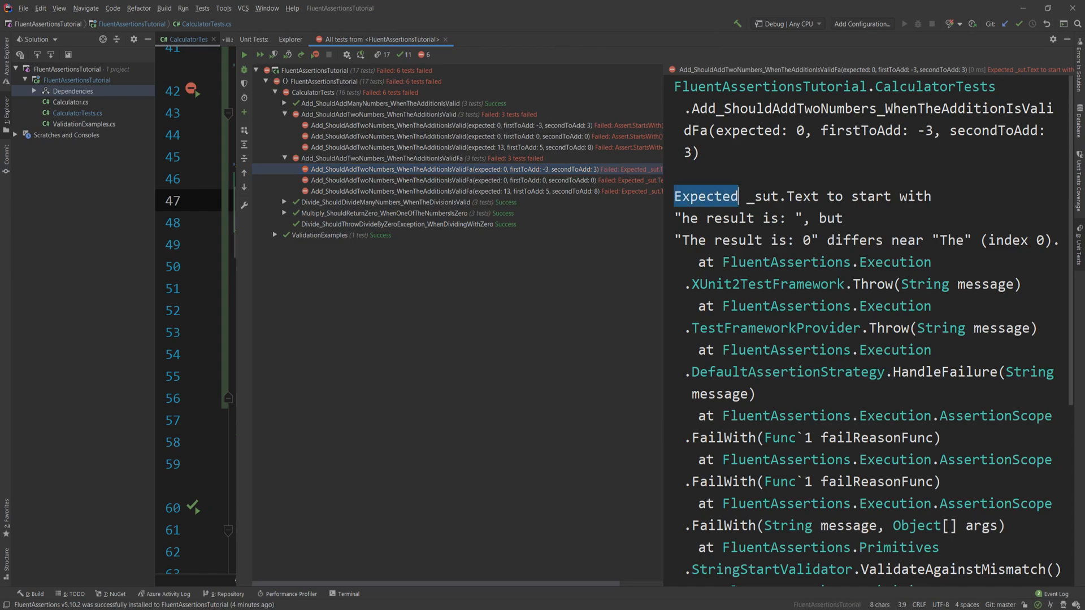
# Emphasise where the FluentAssertions failure says the text differs near index 0
pyautogui.doubleClick(761, 195)
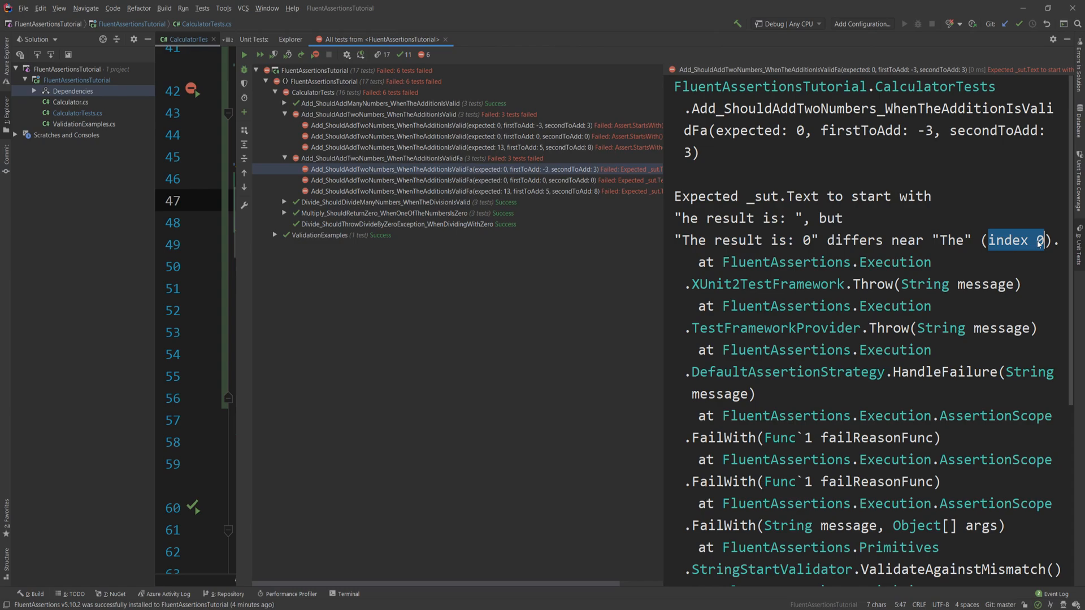
pyautogui.moveTo(313, 81)
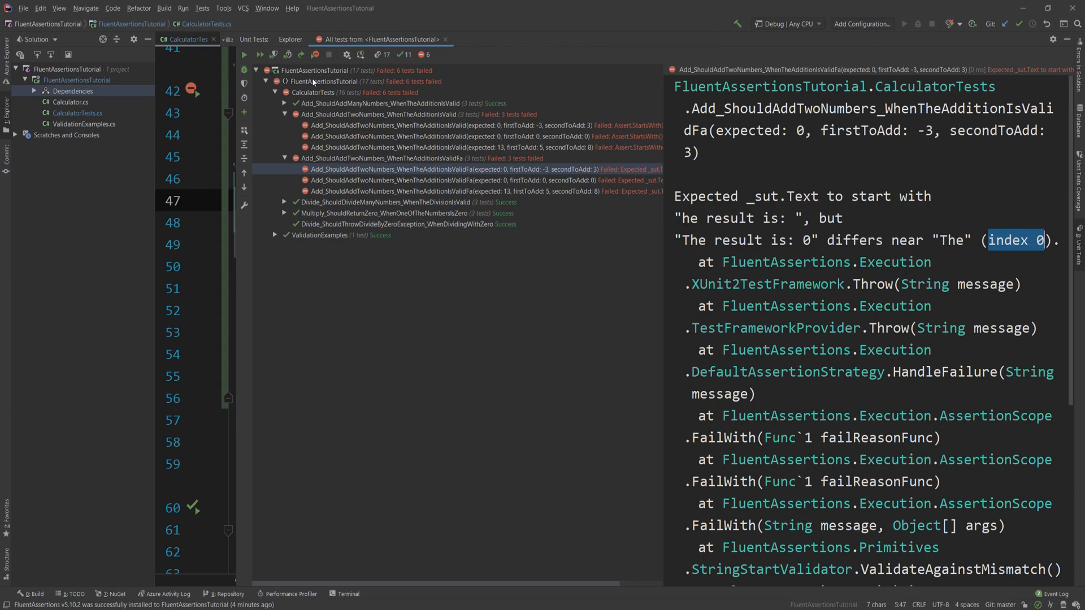
pyautogui.moveTo(369, 132)
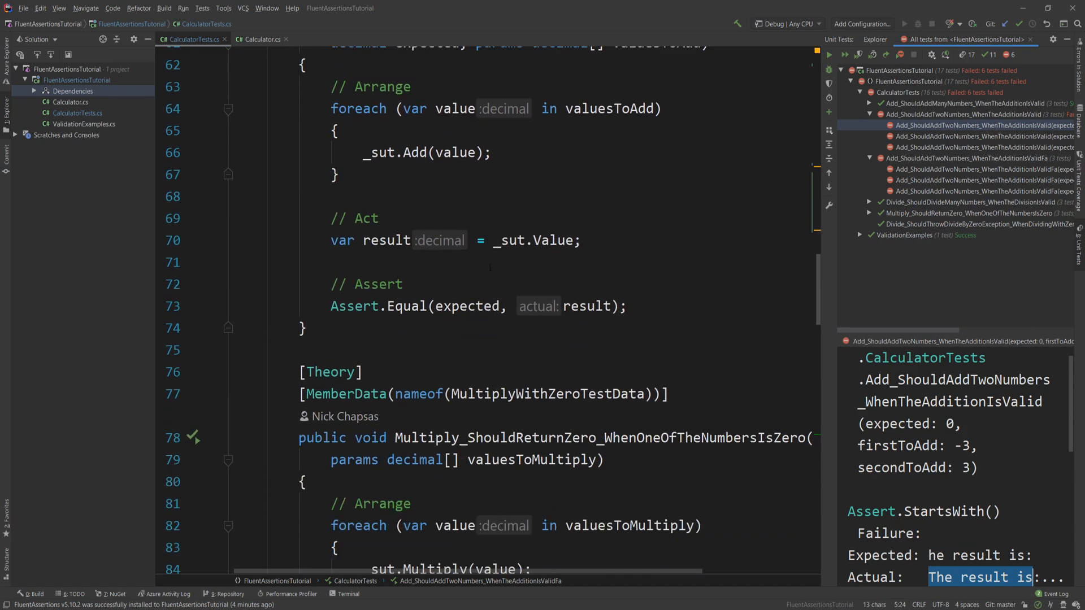
# Scroll to the divide-by-zero test and highlight its resultFunc exception assertion argument
pyautogui.scroll(-3)
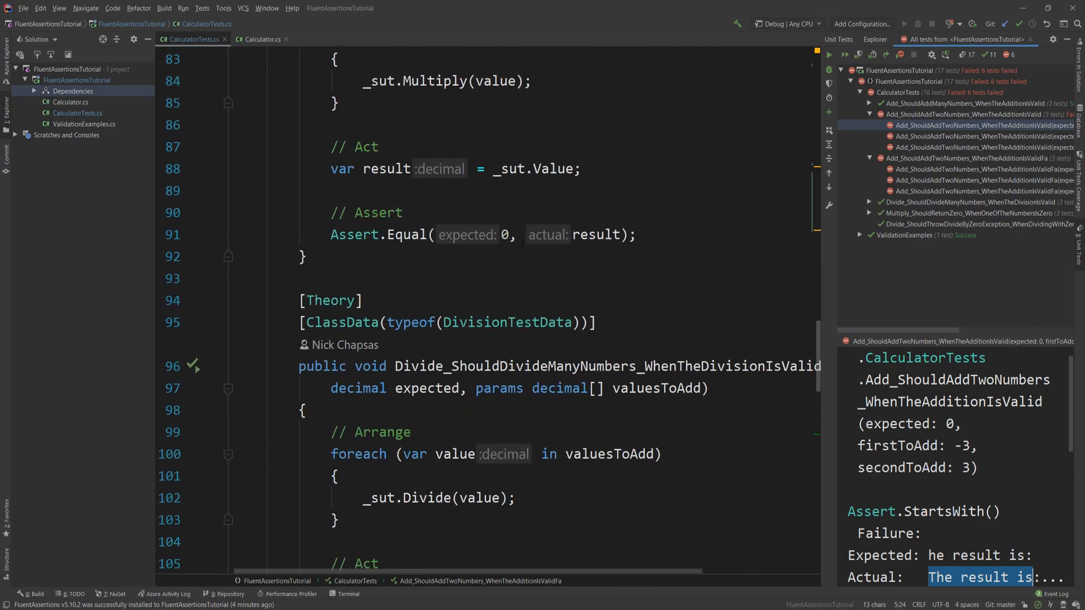
pyautogui.scroll(-3)
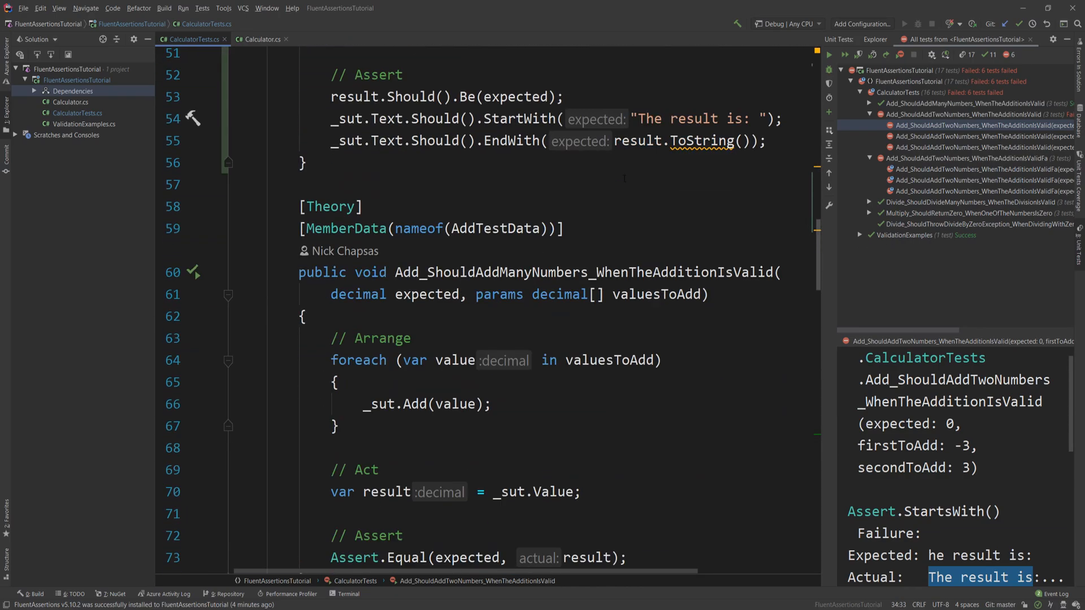
pyautogui.scroll(-3)
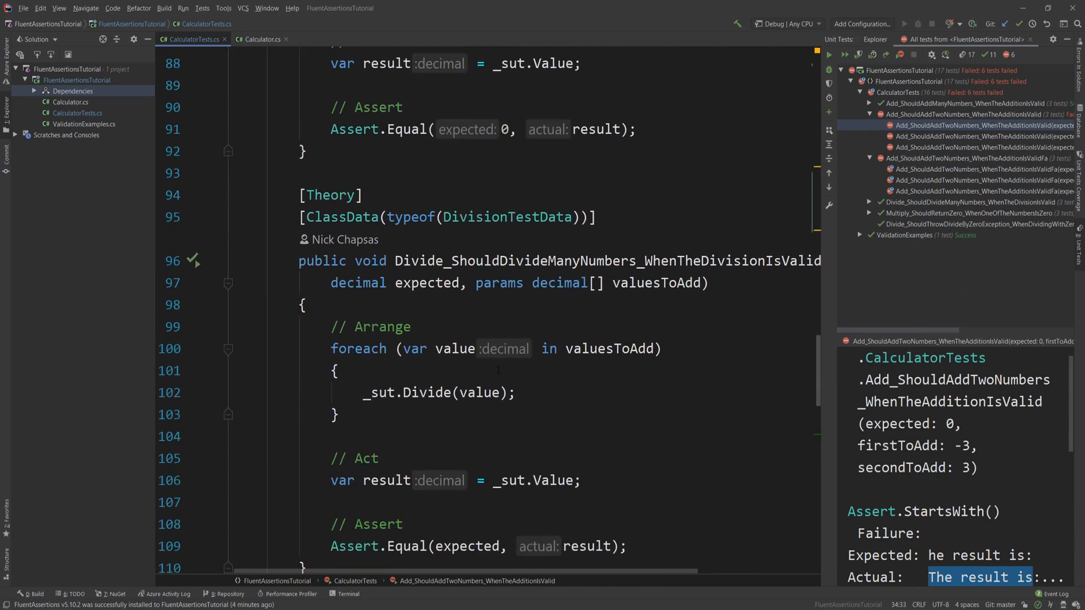
pyautogui.scroll(-3)
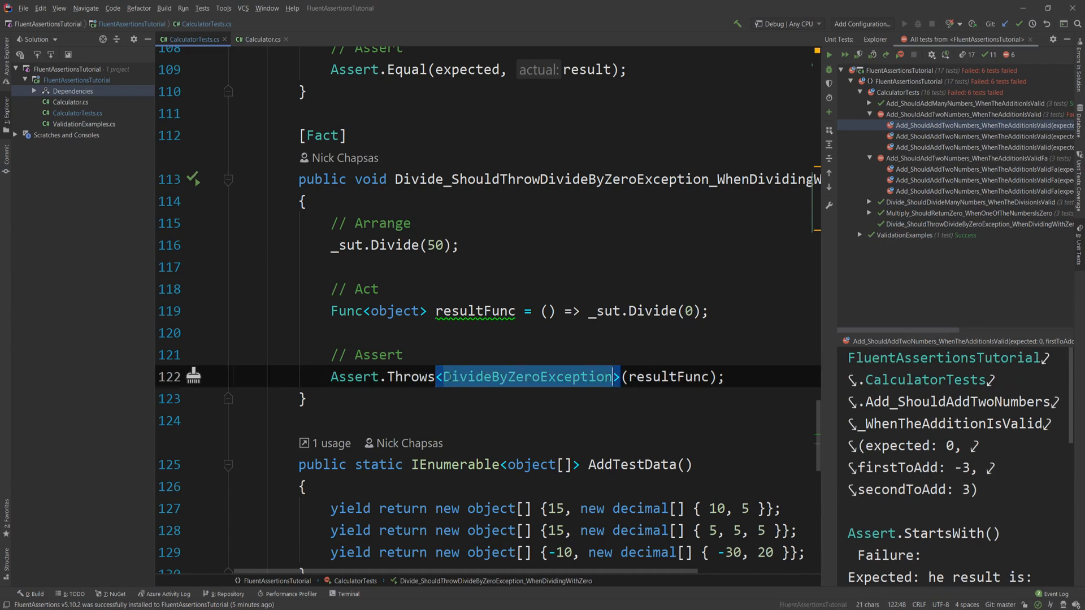
pyautogui.doubleClick(668, 376)
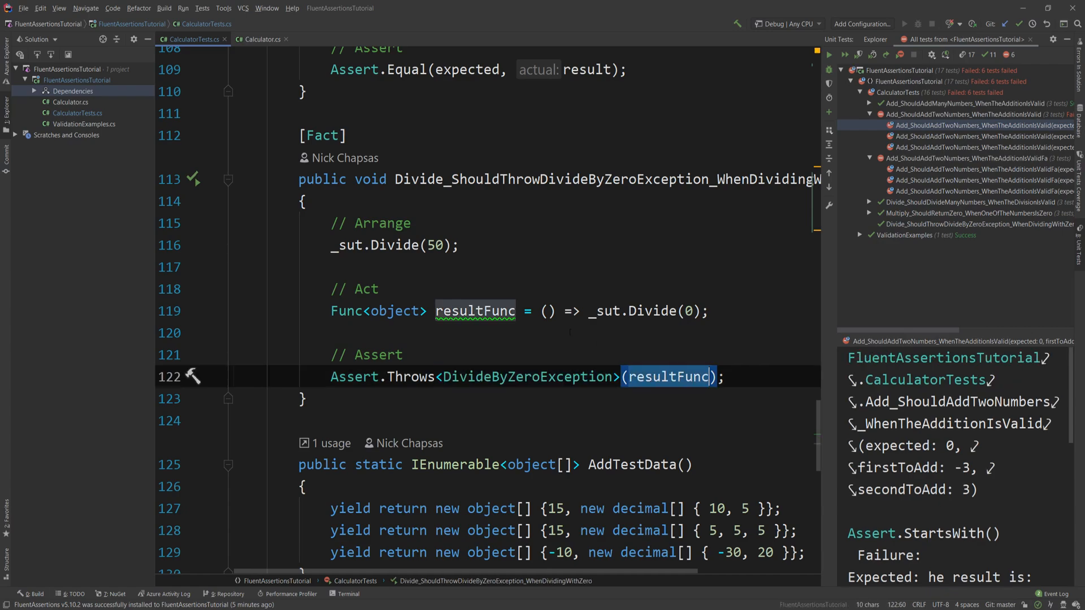
pyautogui.moveTo(476, 310)
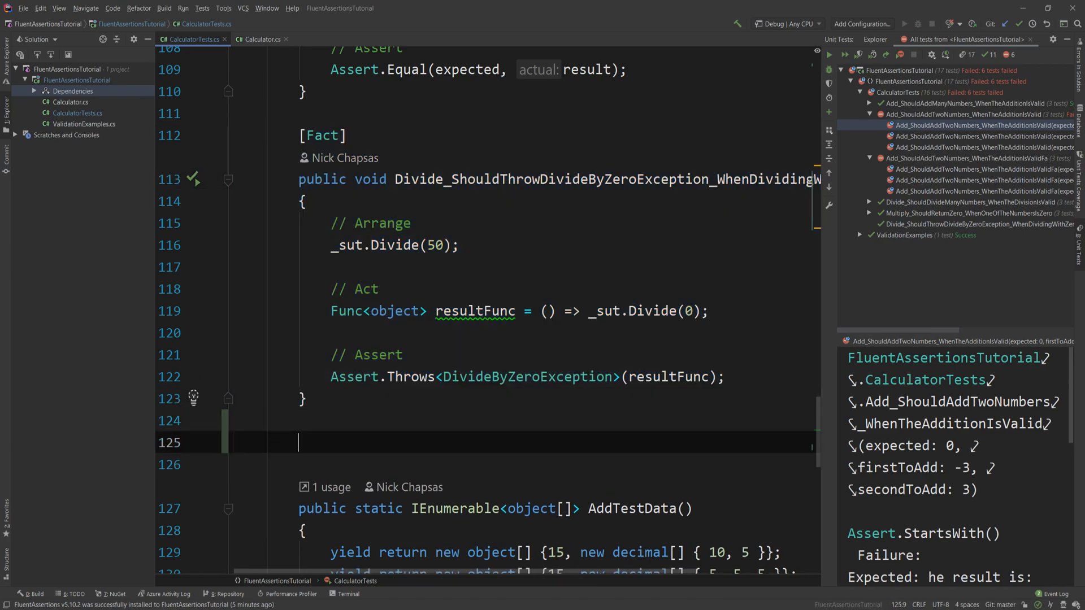
pyautogui.scroll(-3)
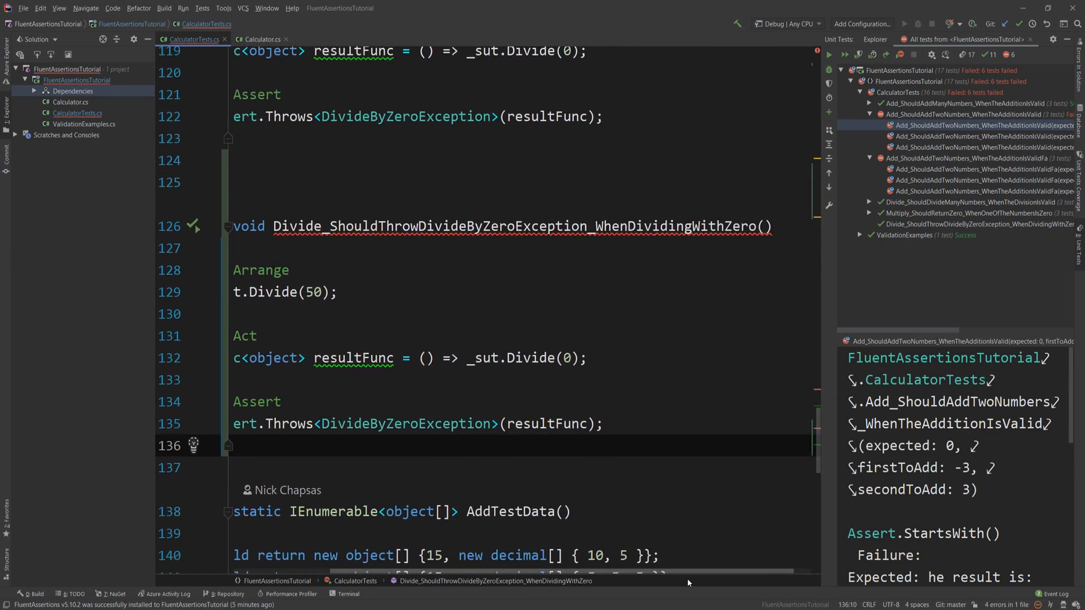
# Suffix the copied test name with Fa and assert resultFunc.Should().Throw<DivideByZeroException>()
pyautogui.write('Fa')
pyautogui.write('resultFunc')
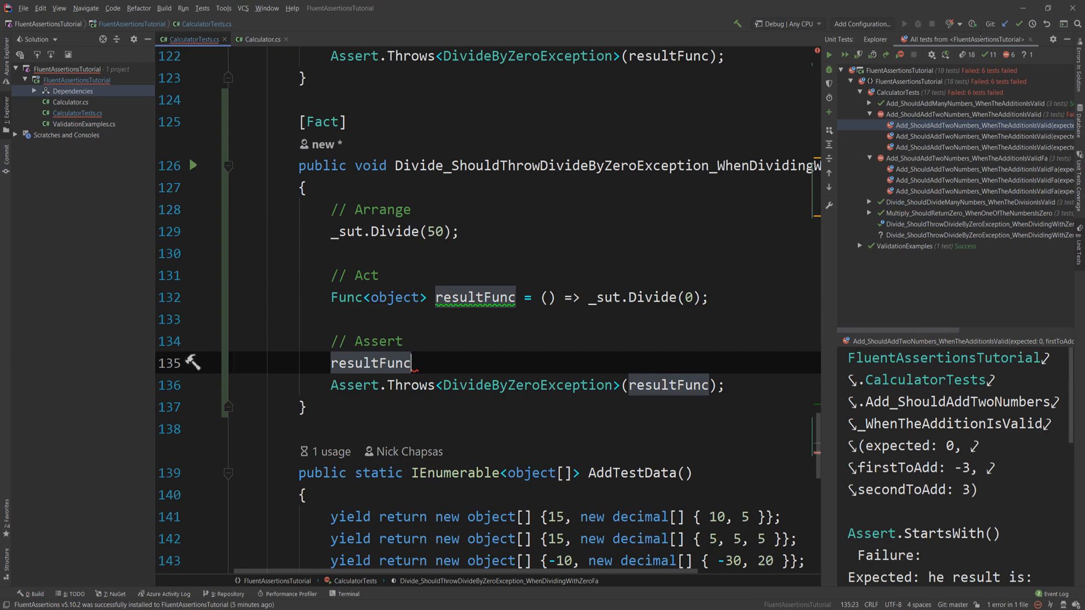
pyautogui.write('.Should().Throw<>(')
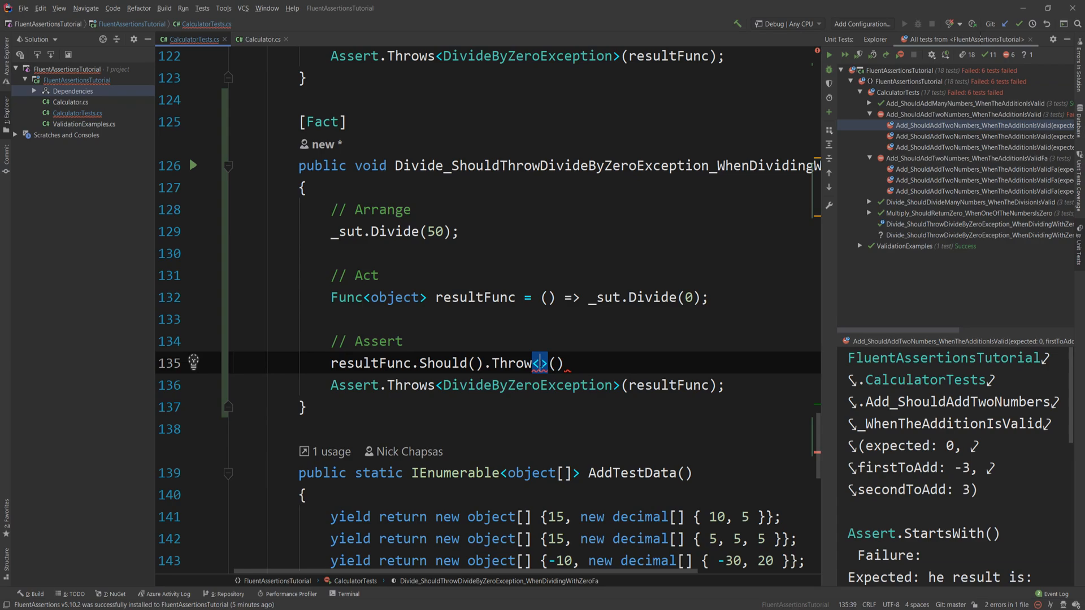
pyautogui.write('DivideByZeroException')
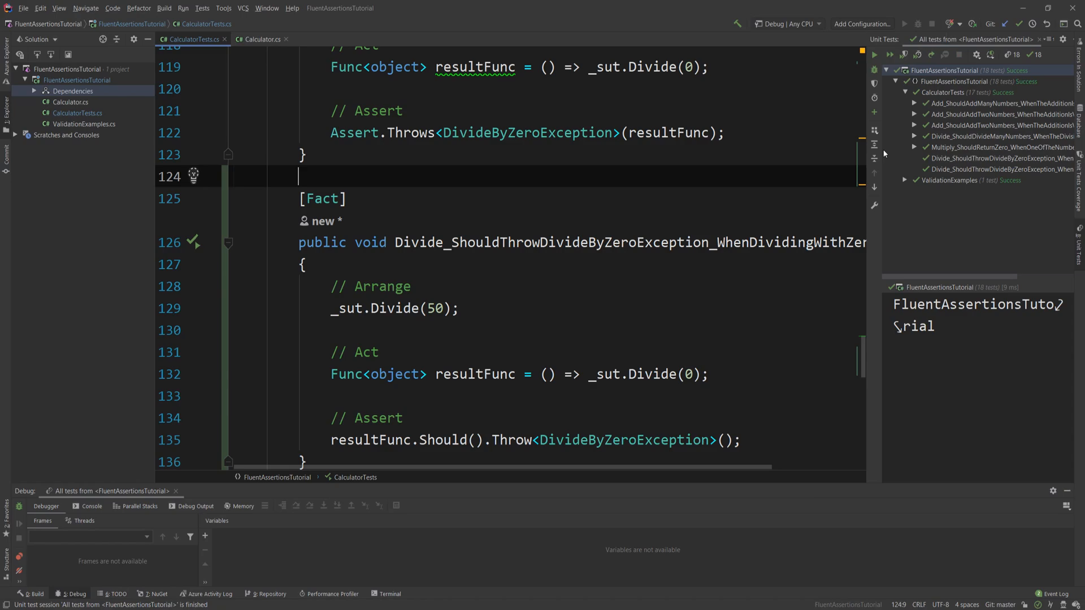
# Capture Assert.Throws into var exception, assert its Message equals "Attempted to divide by zero.", and run the test
pyautogui.scroll(-3)
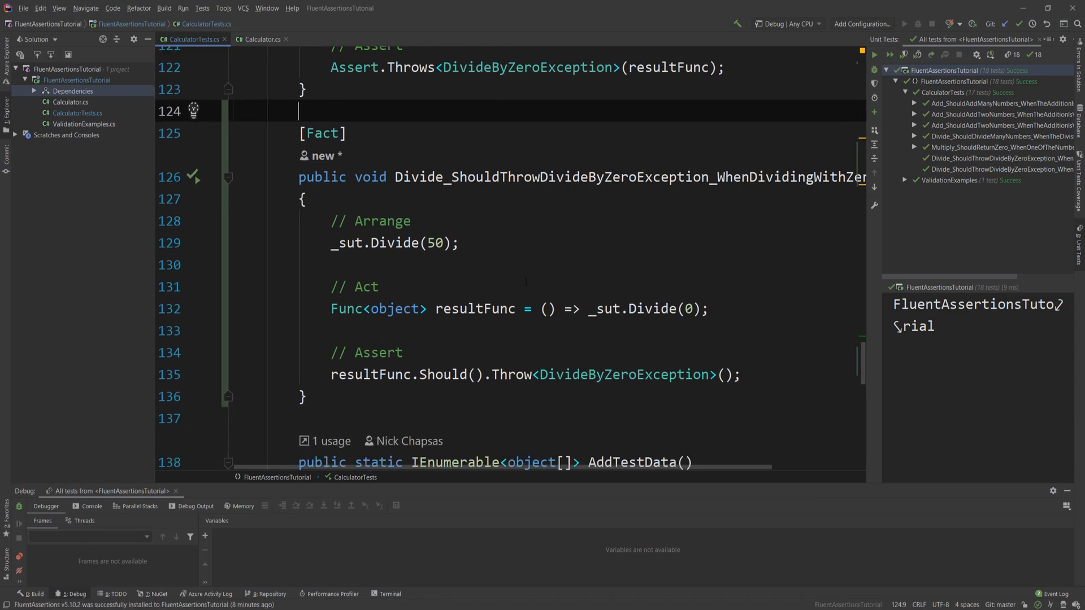
pyautogui.moveTo(453, 477)
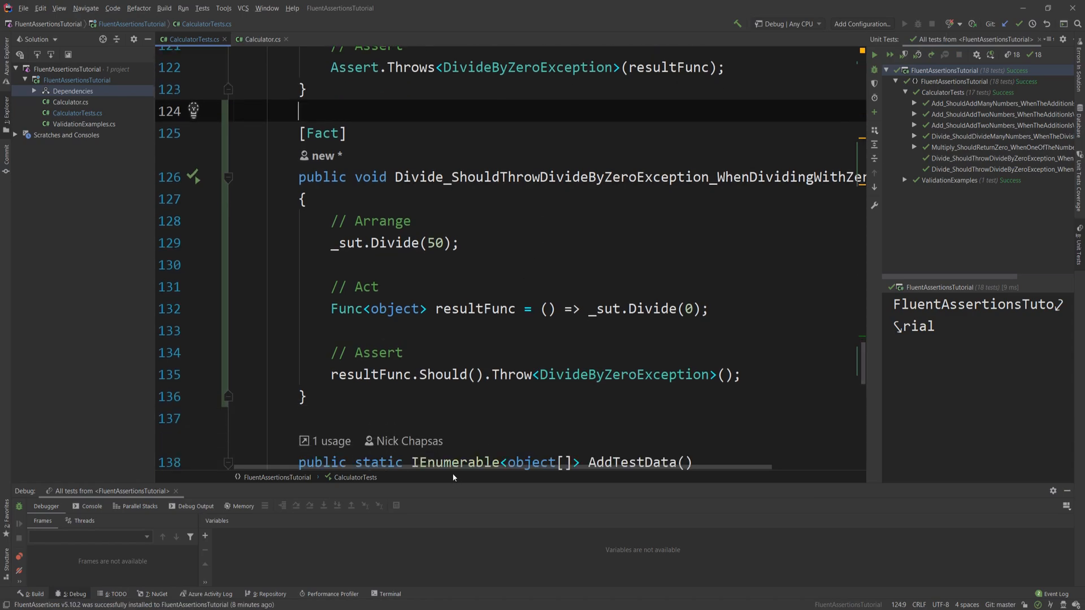
pyautogui.scroll(3)
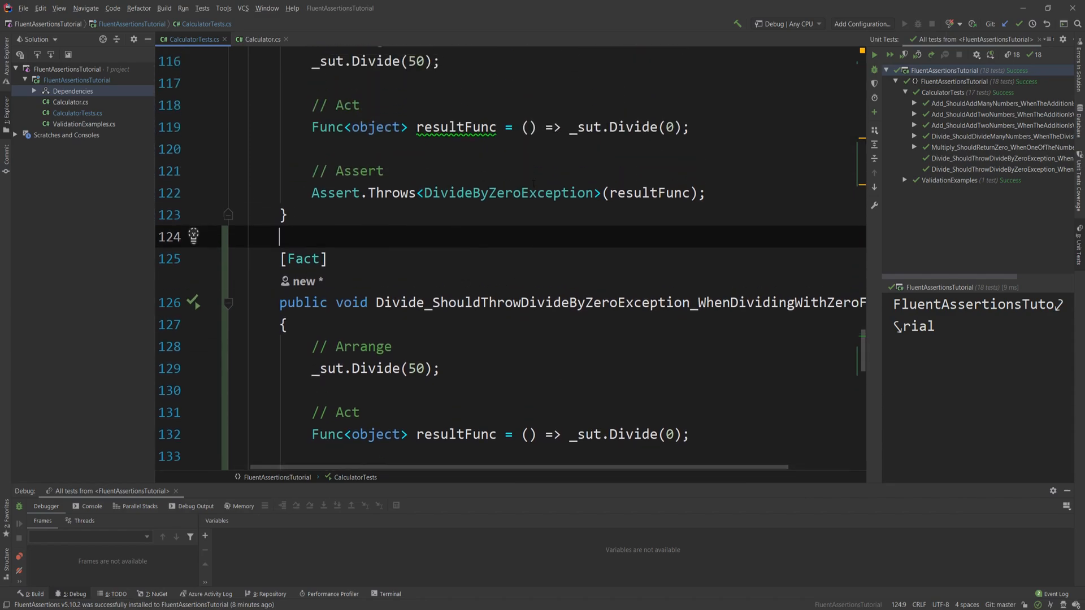
pyautogui.write('var')
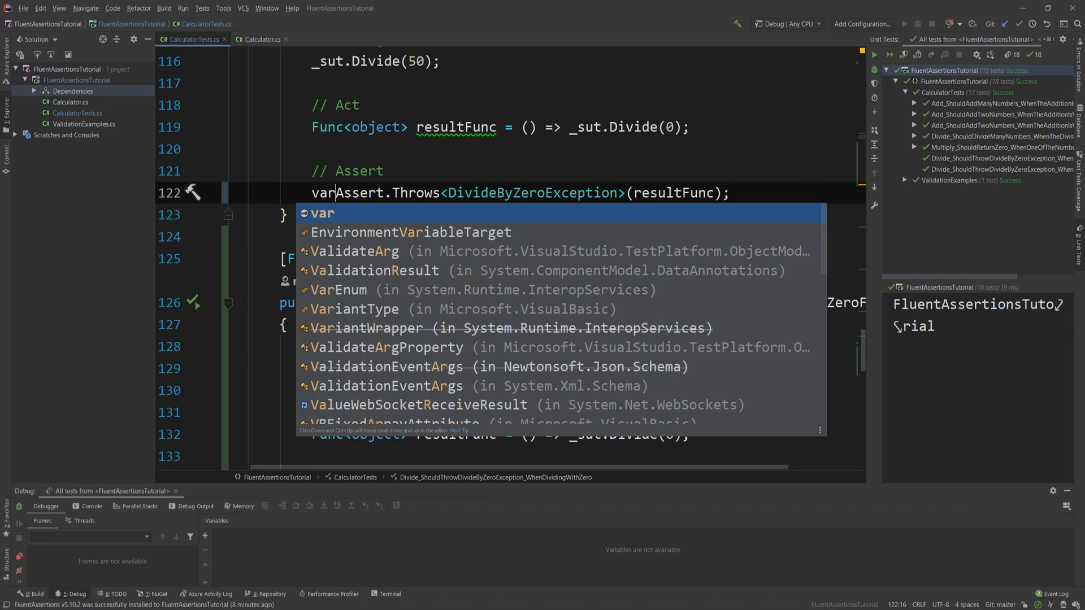
pyautogui.write('exception =')
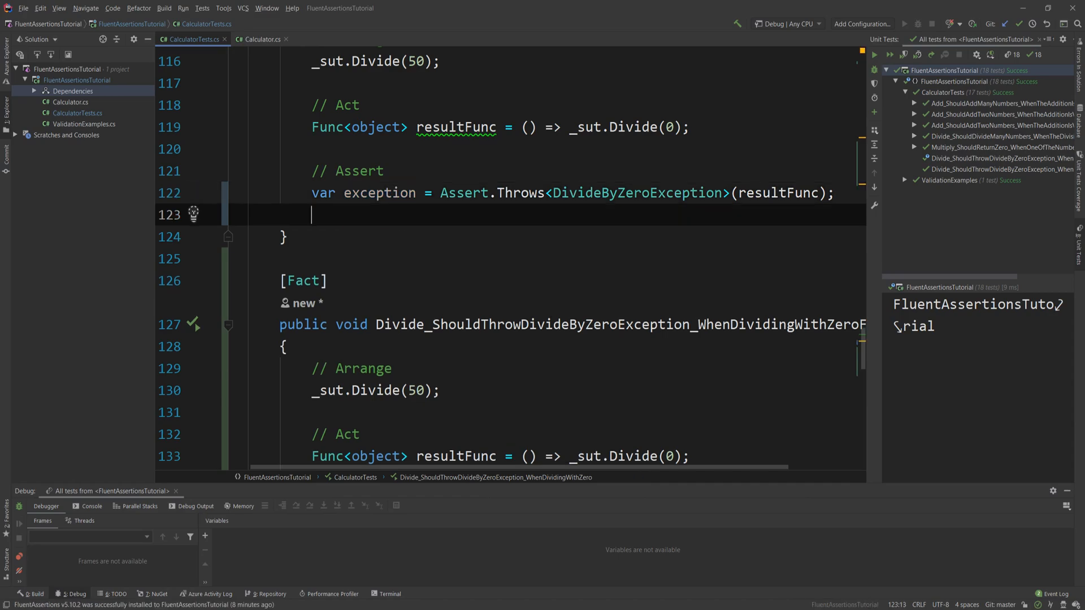
pyautogui.write('Assert.Equal();')
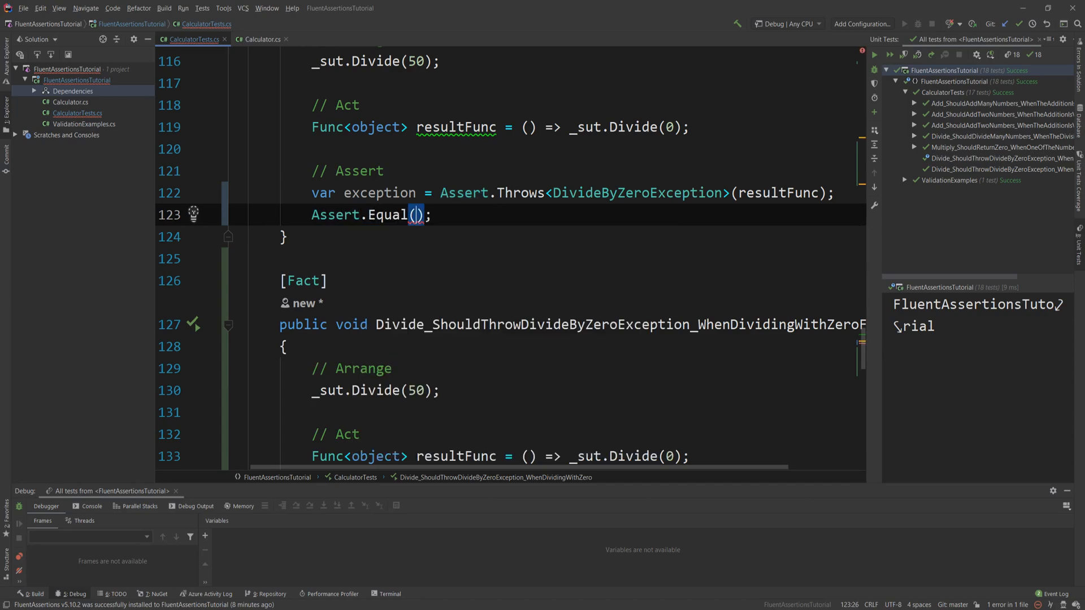
pyautogui.write('exception.Message')
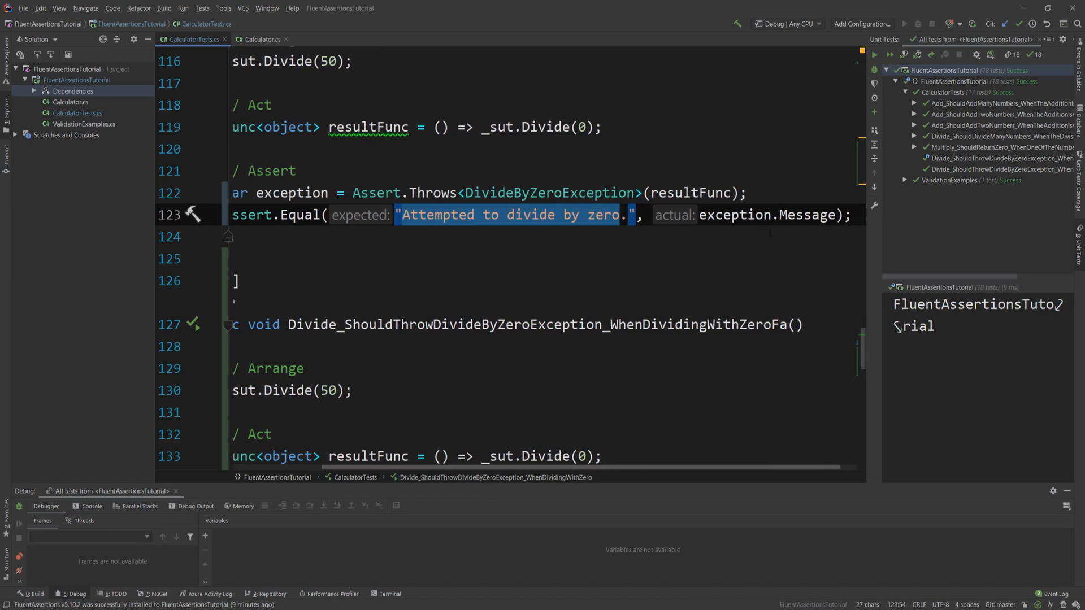
pyautogui.rightClick(1003, 158)
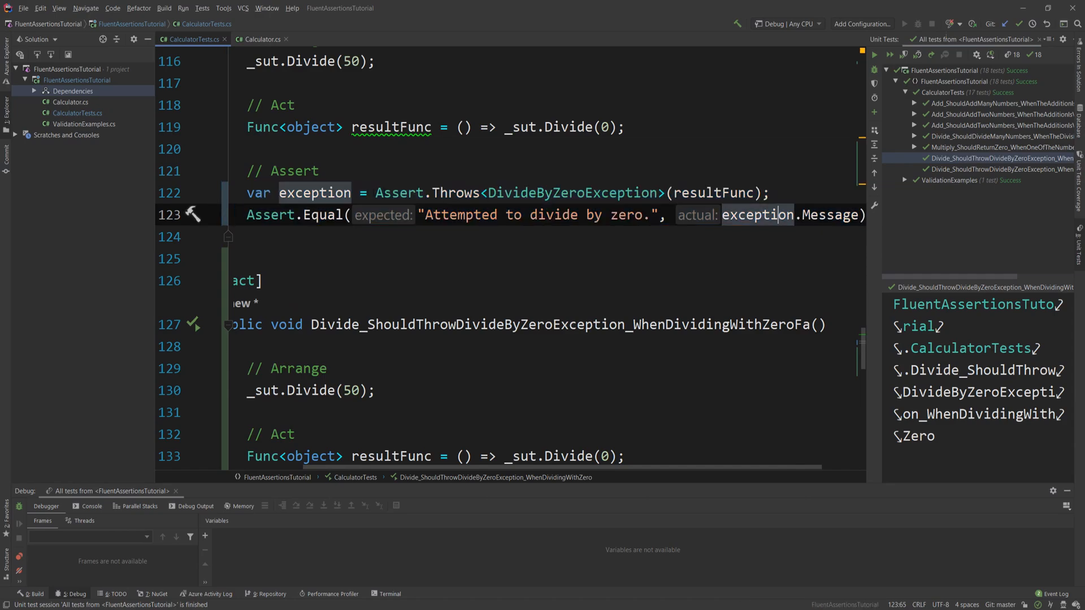
# Chain .WithMessage("Attempted to divide by zero.") onto the Should().Throw assertion
pyautogui.doubleClick(454, 192)
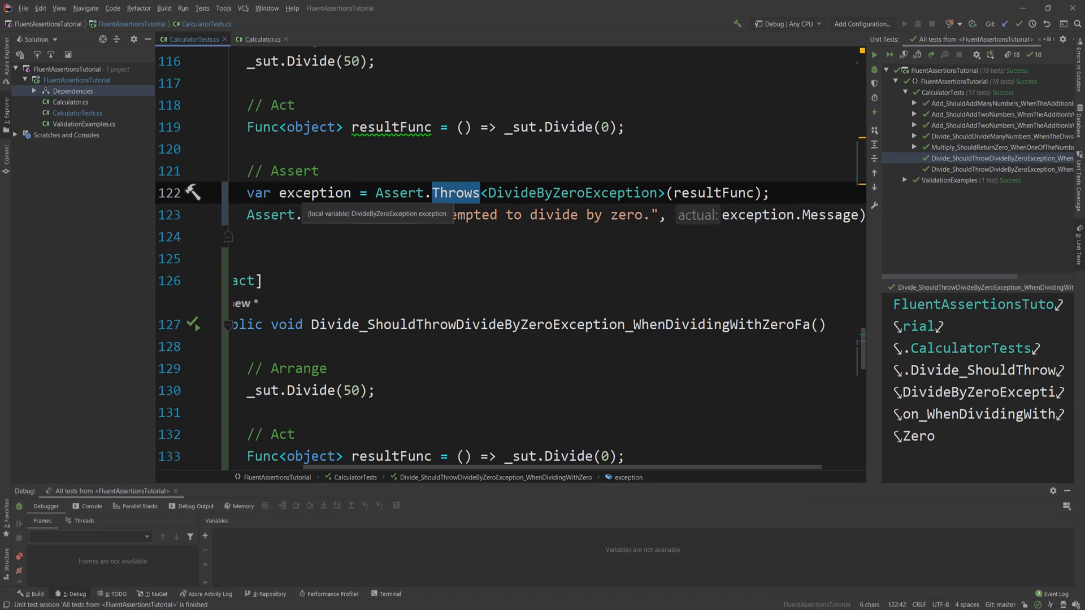
pyautogui.scroll(-3)
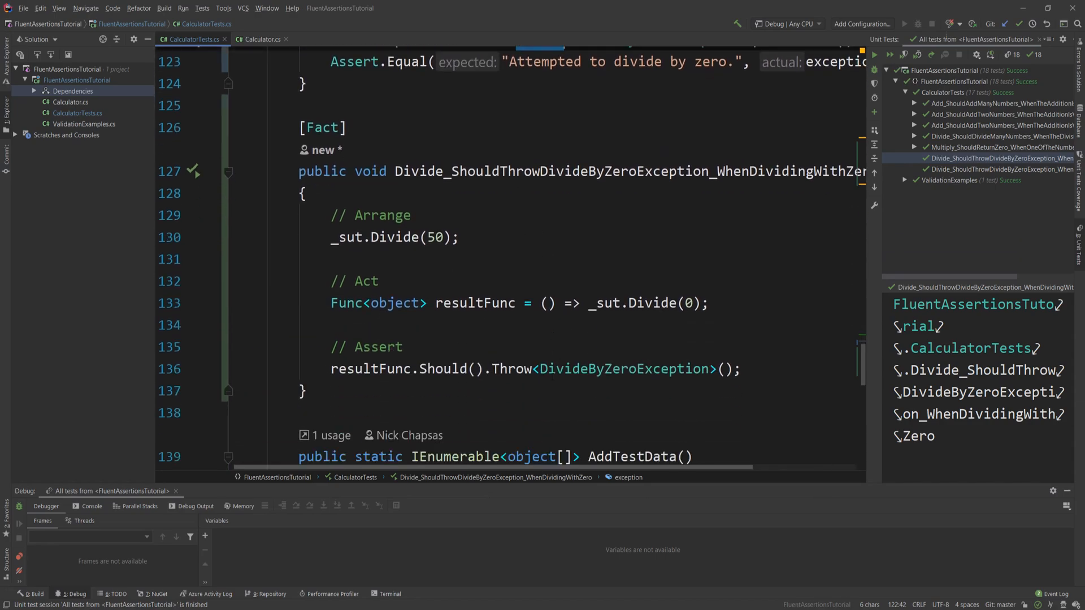
pyautogui.scroll(-3)
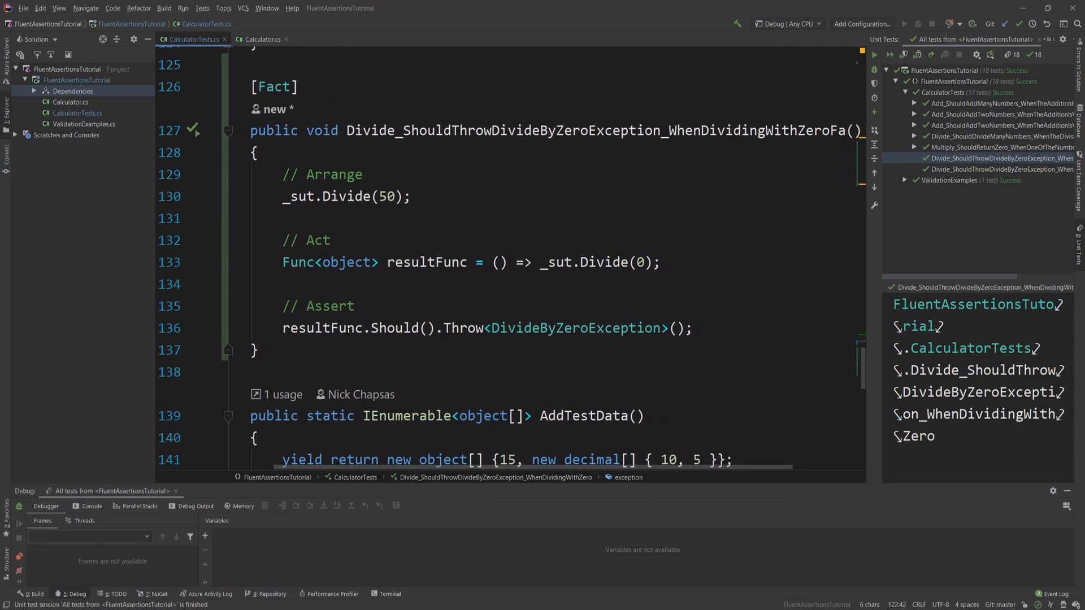
pyautogui.click(675, 327)
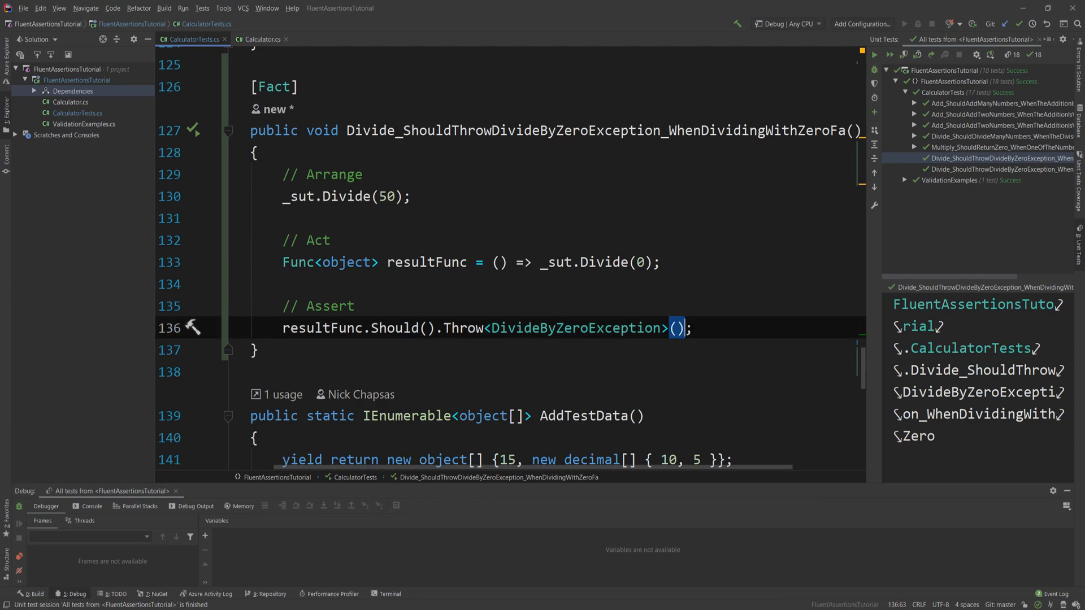
pyautogui.write('.WithMessage(')
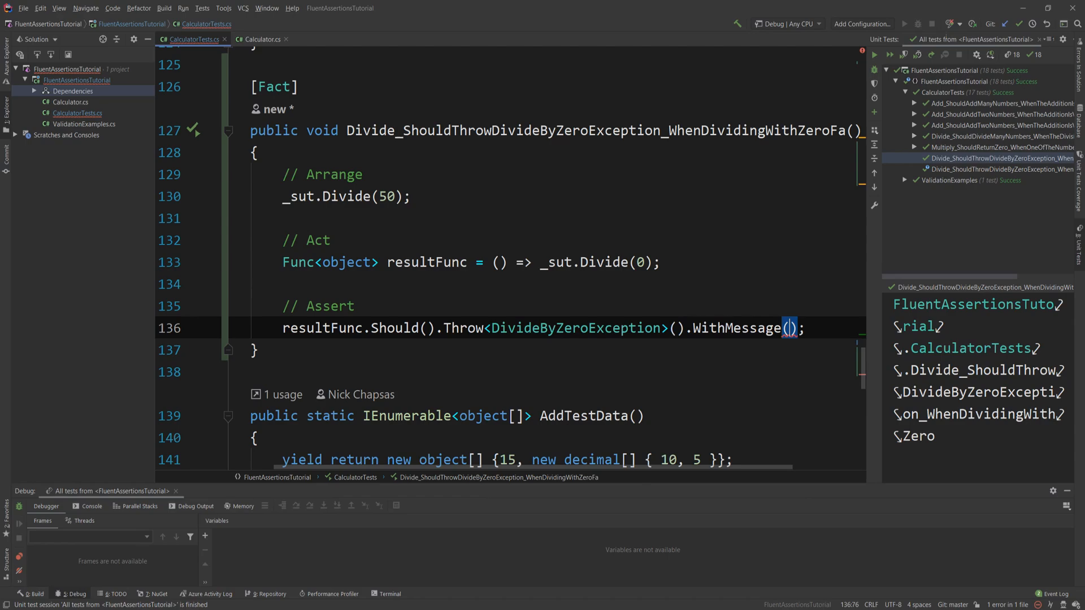
pyautogui.write('"Attempted to divide by zero."')
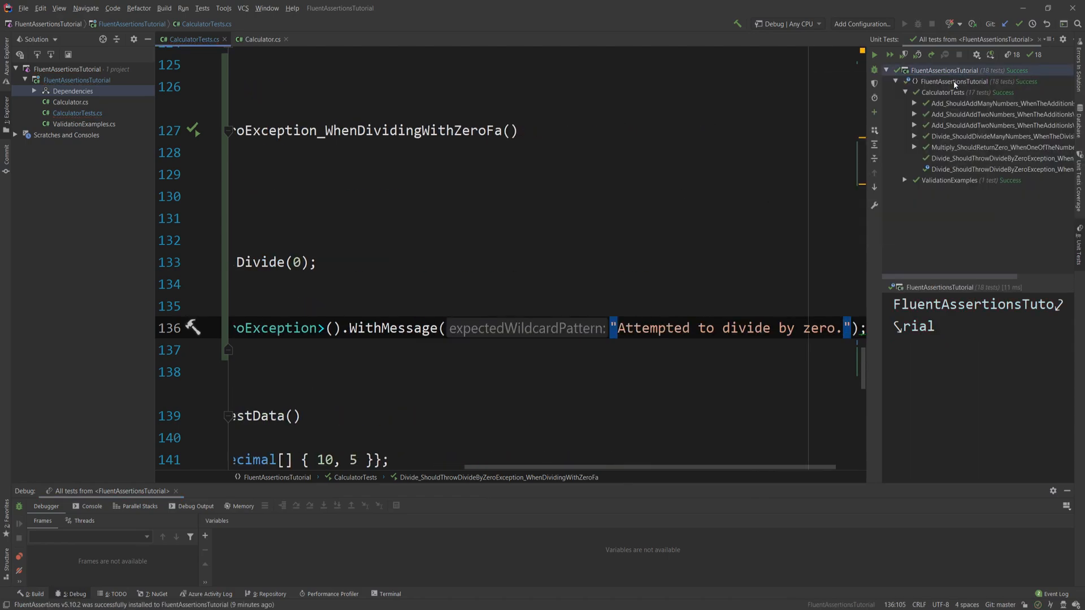
# Run the tests and view results for the whole test project
pyautogui.click(874, 55)
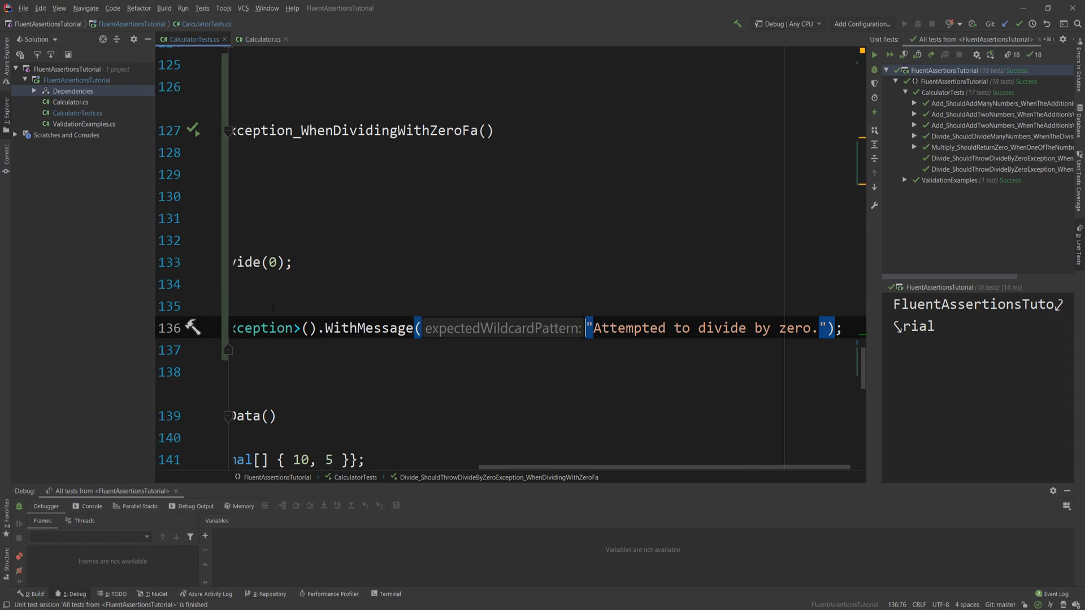
pyautogui.hscroll(-3)
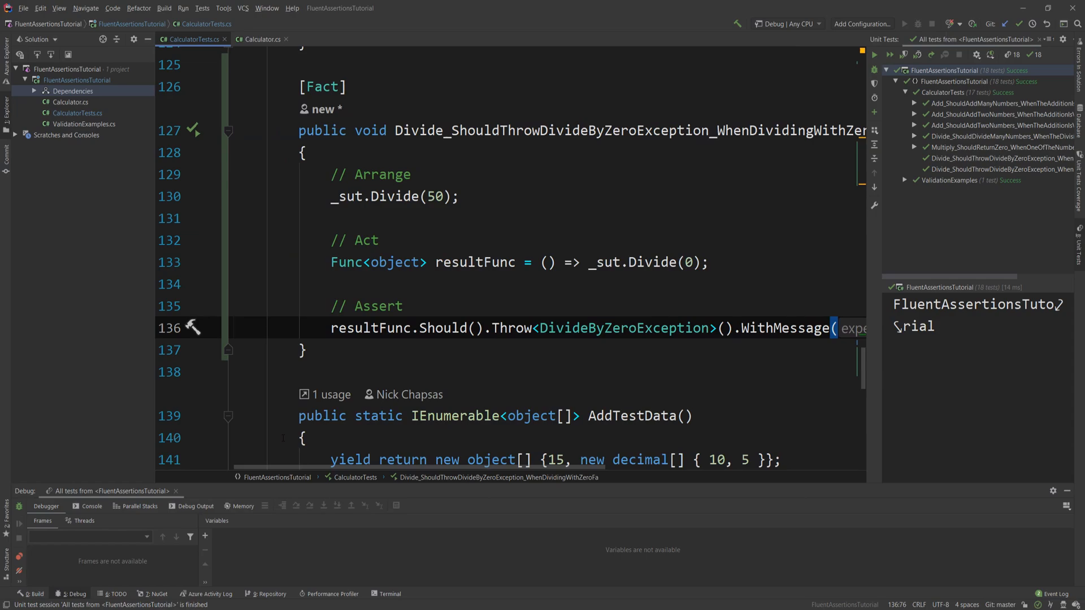
pyautogui.moveTo(76, 119)
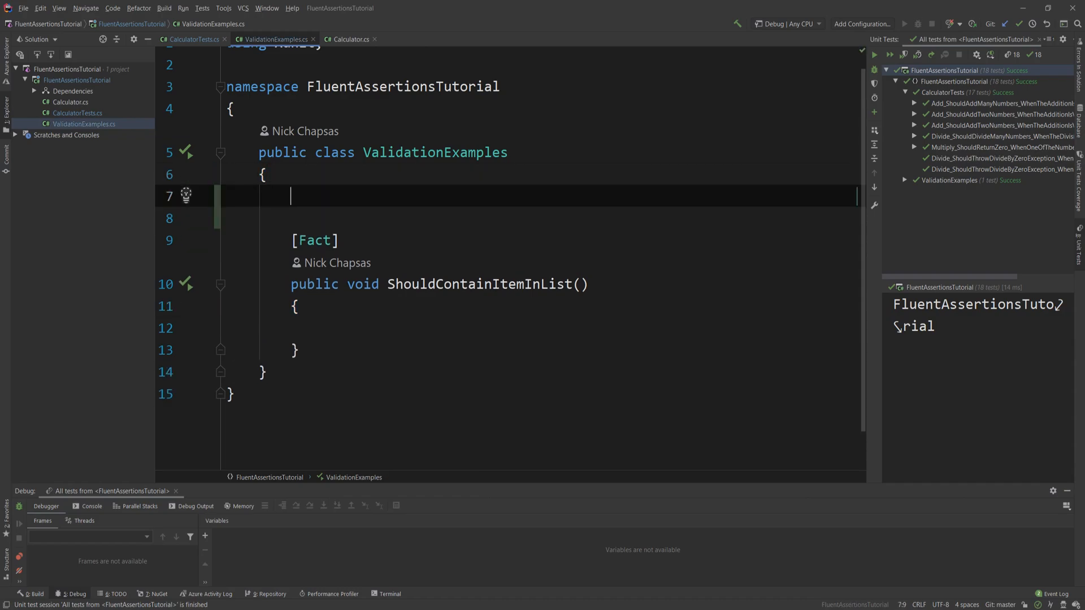
# Declare private List<string> _nameList of four names and reference _nameList in ShouldContainItemInList
pyautogui.write('private r')
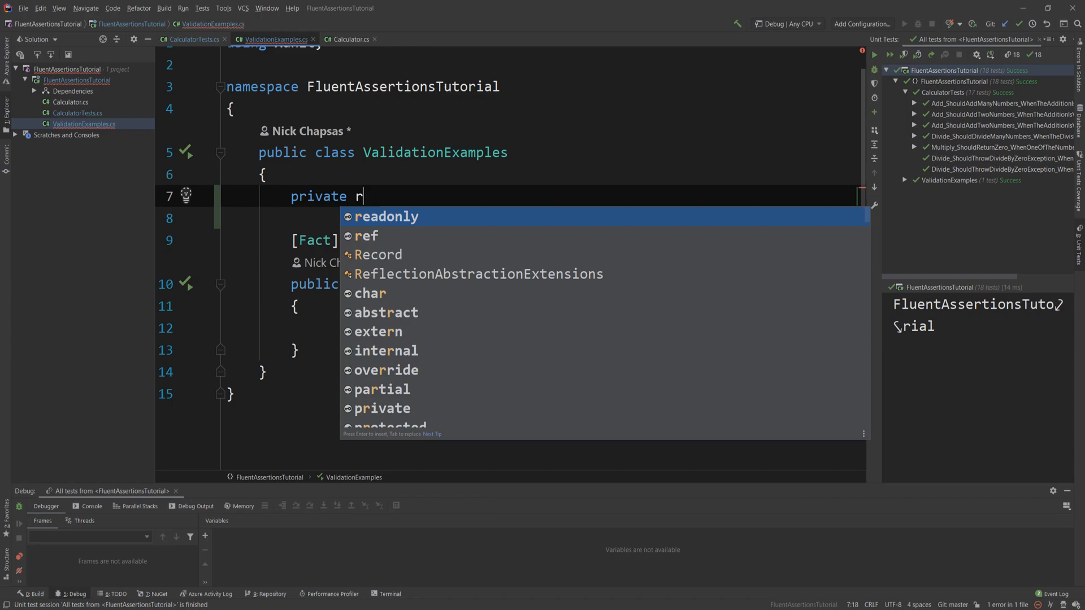
pyautogui.write('L')
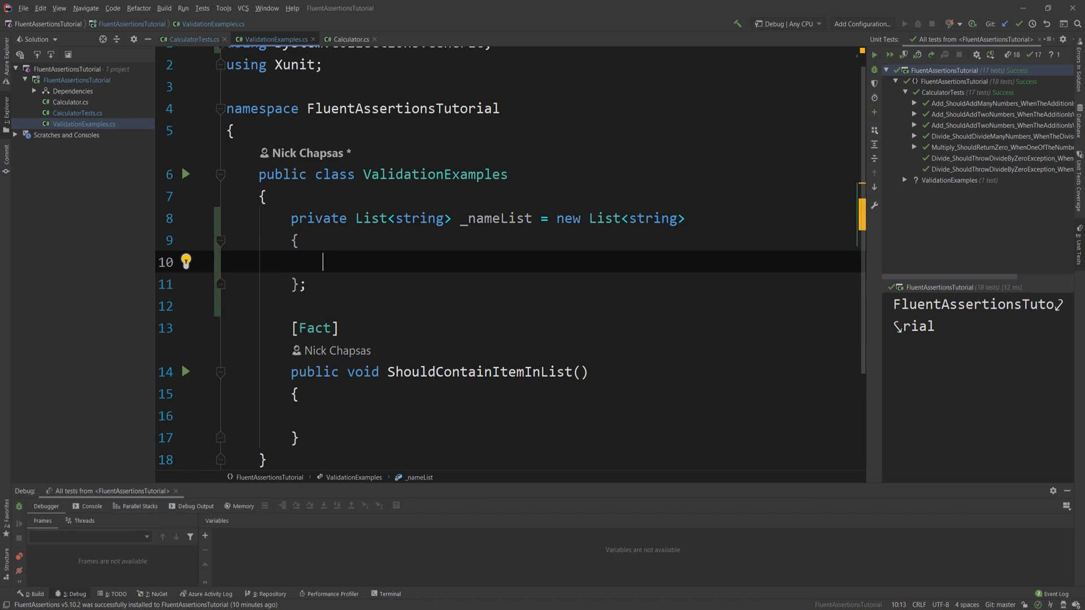
pyautogui.write('"N"')
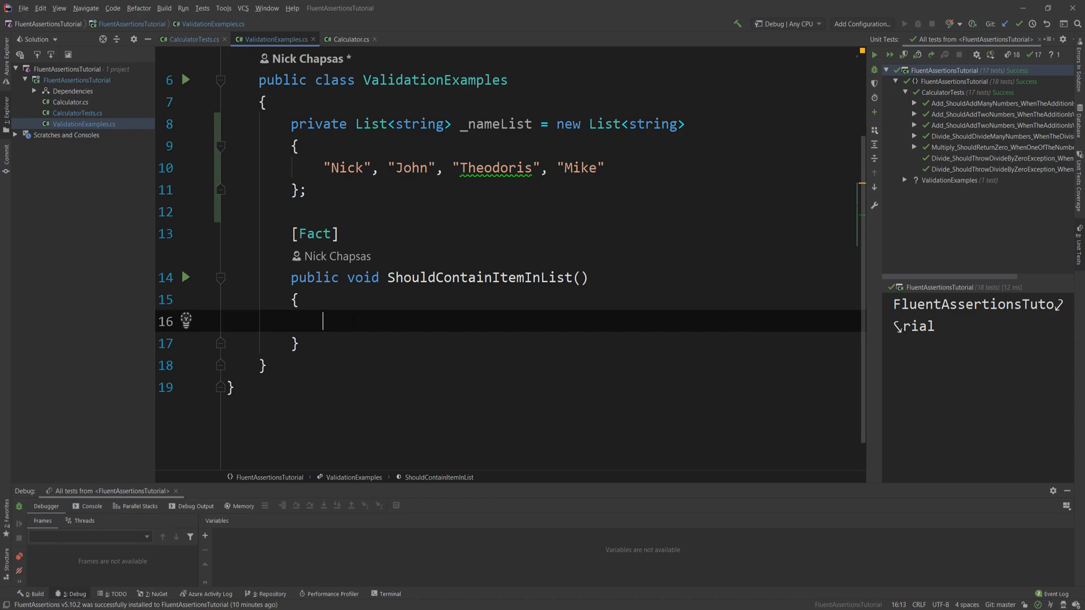
pyautogui.write('_nameList')
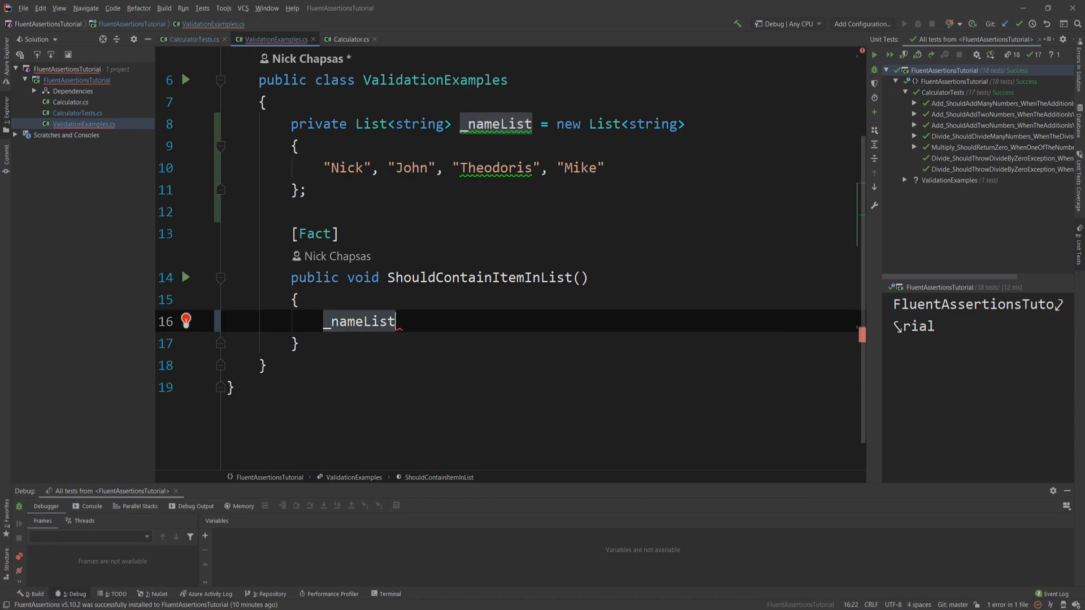
# Assert _nameList.Should().Contain("John") and run the ValidationExamples tests to a pass
pyautogui.write('.Should().Contain(')
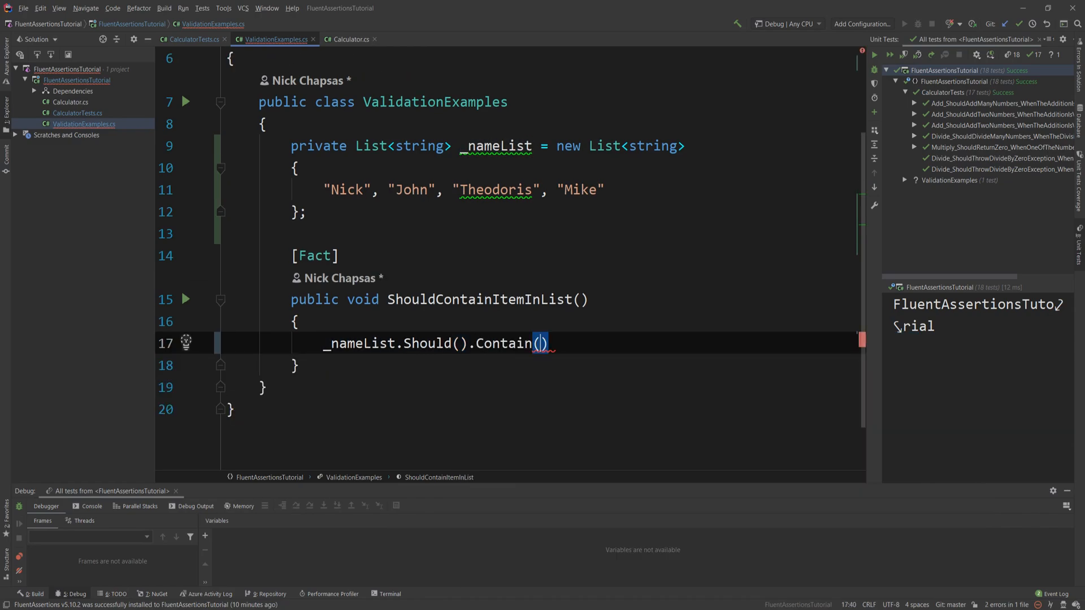
pyautogui.write('"Jogn"')
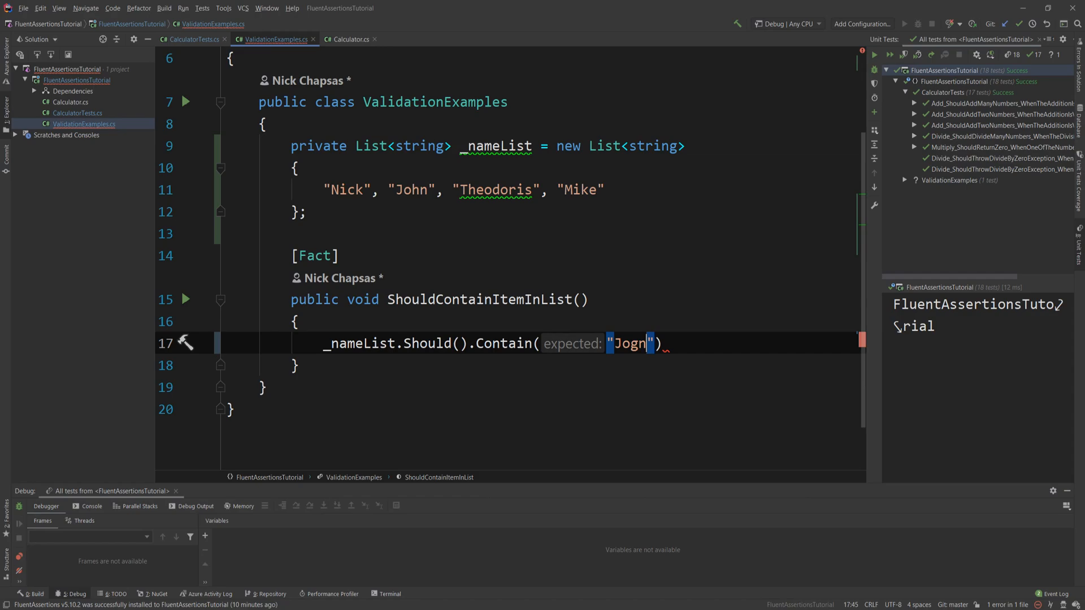
pyautogui.write('John')
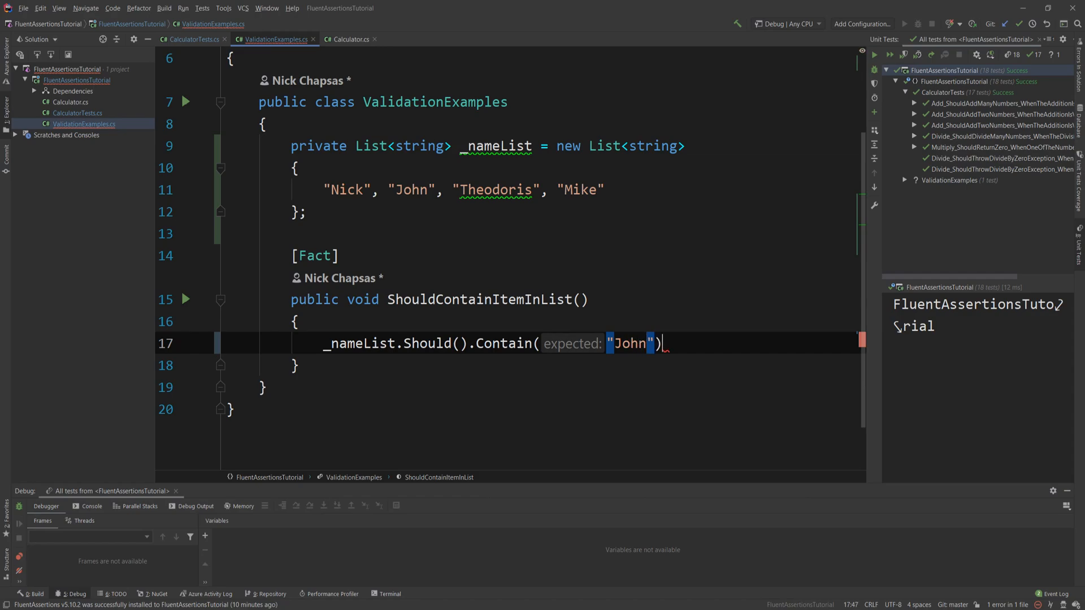
pyautogui.rightClick(960, 180)
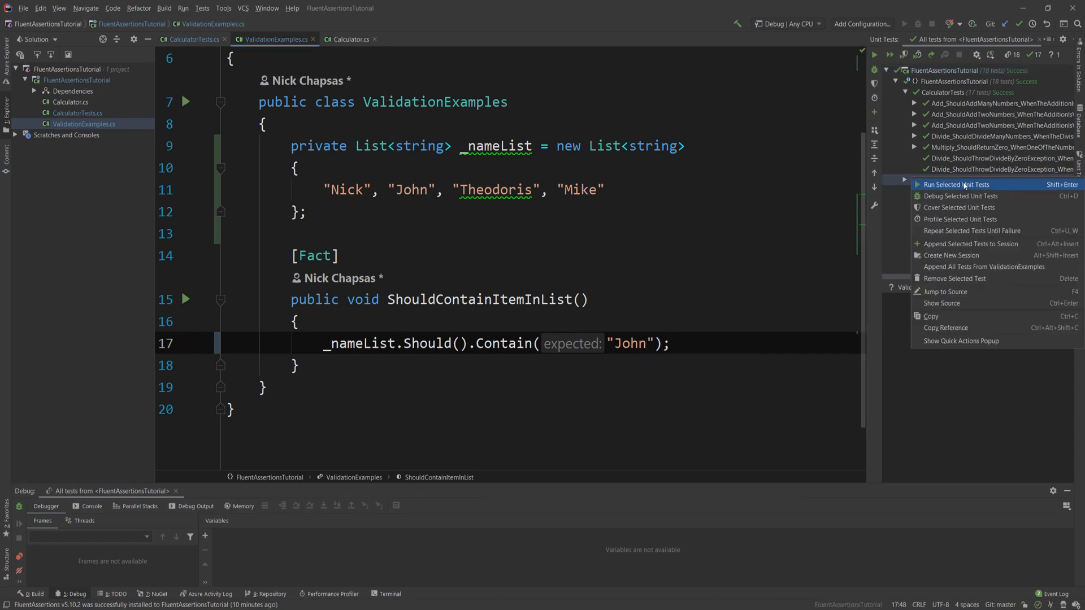
pyautogui.click(957, 184)
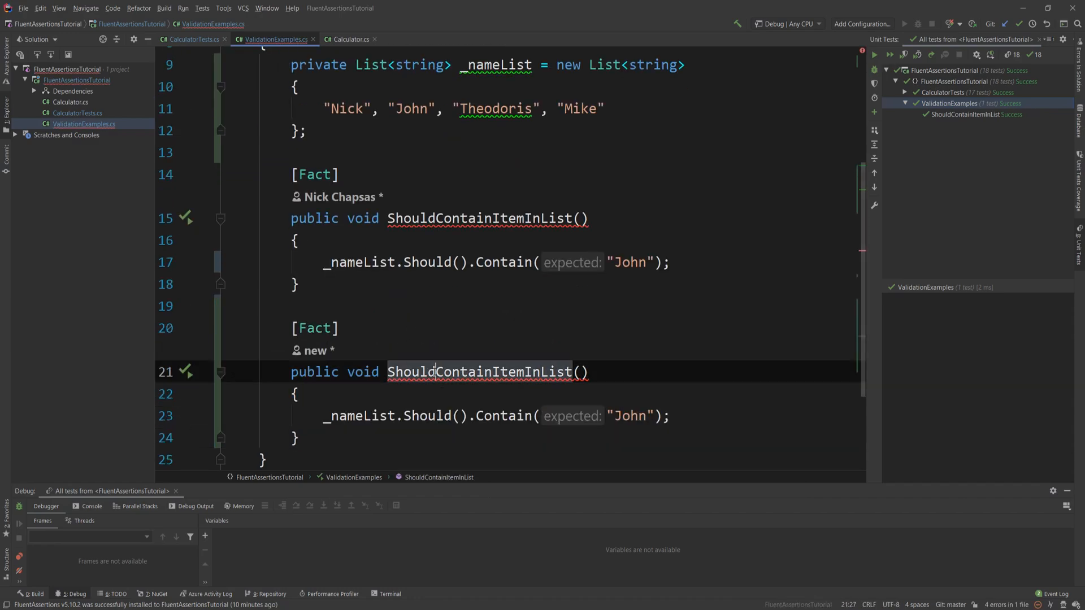
# Rename the copy to ShouldNotContainItemInList expecting "Zoe", run the tests and inspect its failure output
pyautogui.write('Not')
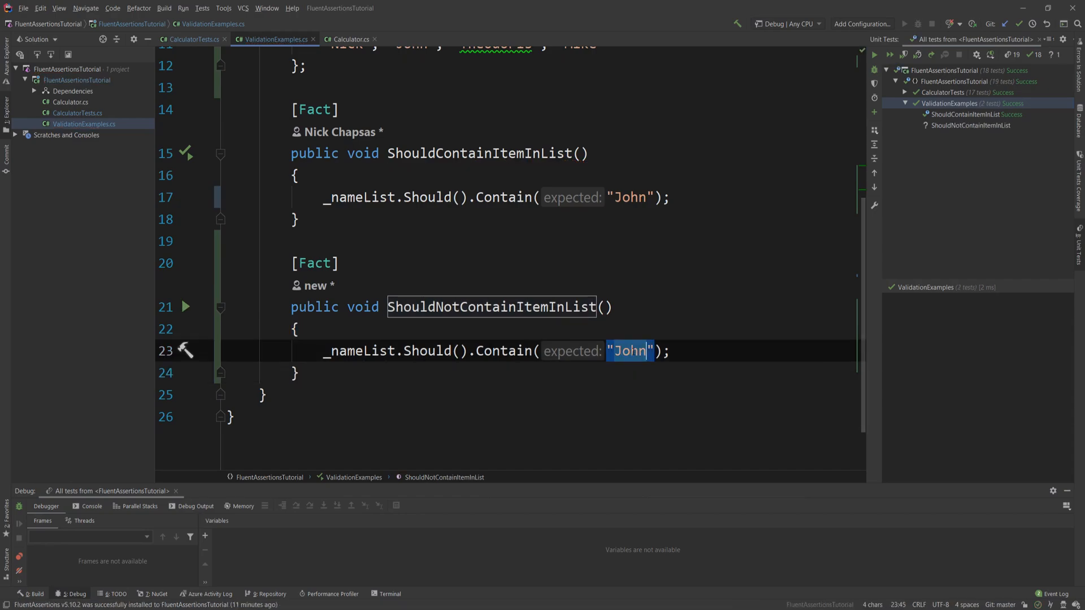
pyautogui.write('Zoe')
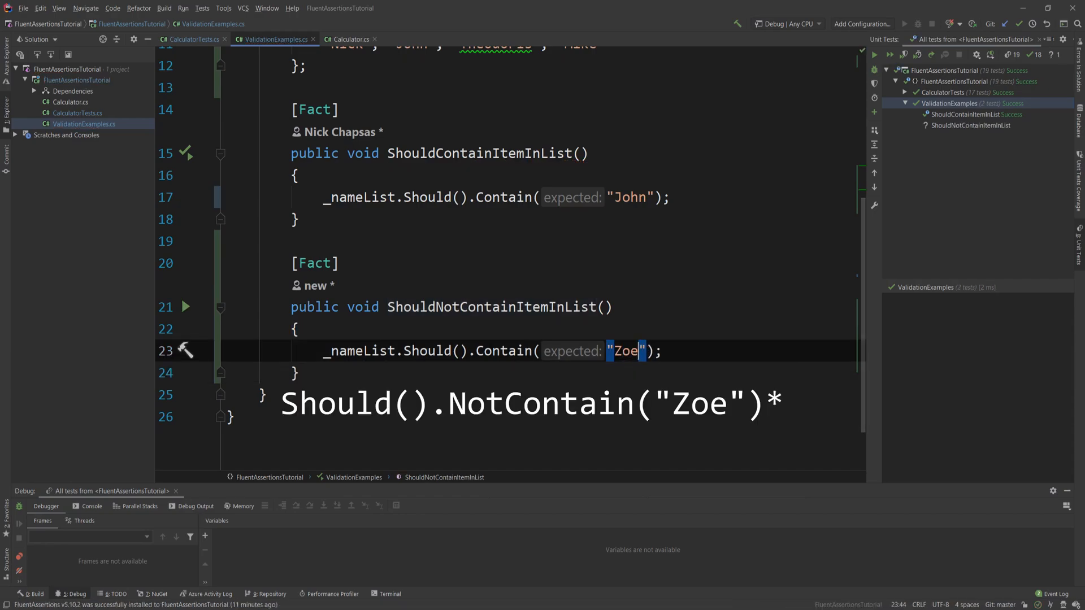
pyautogui.rightClick(957, 103)
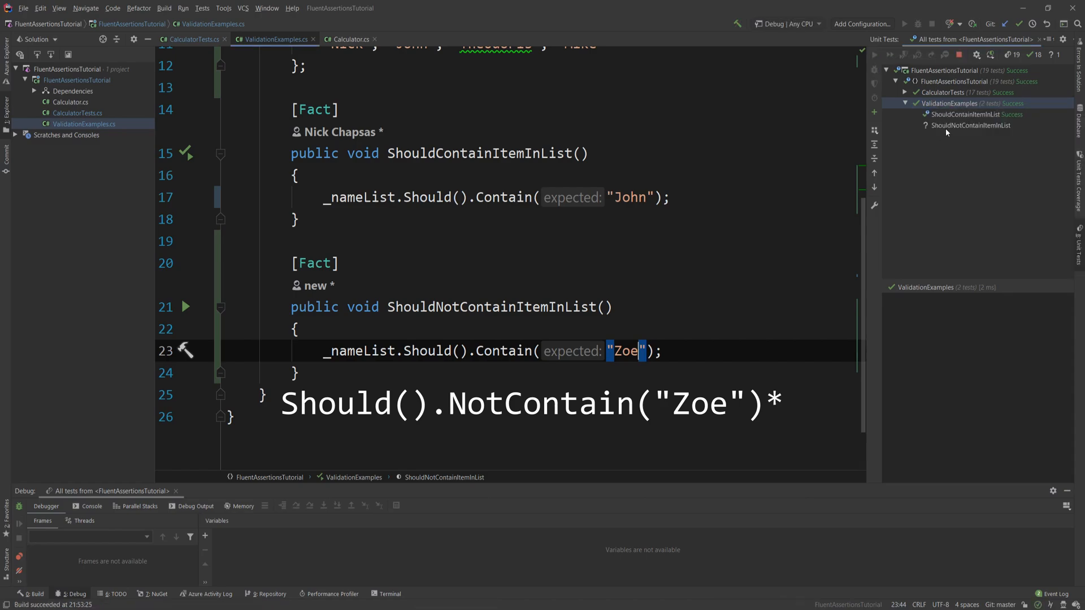
pyautogui.click(873, 55)
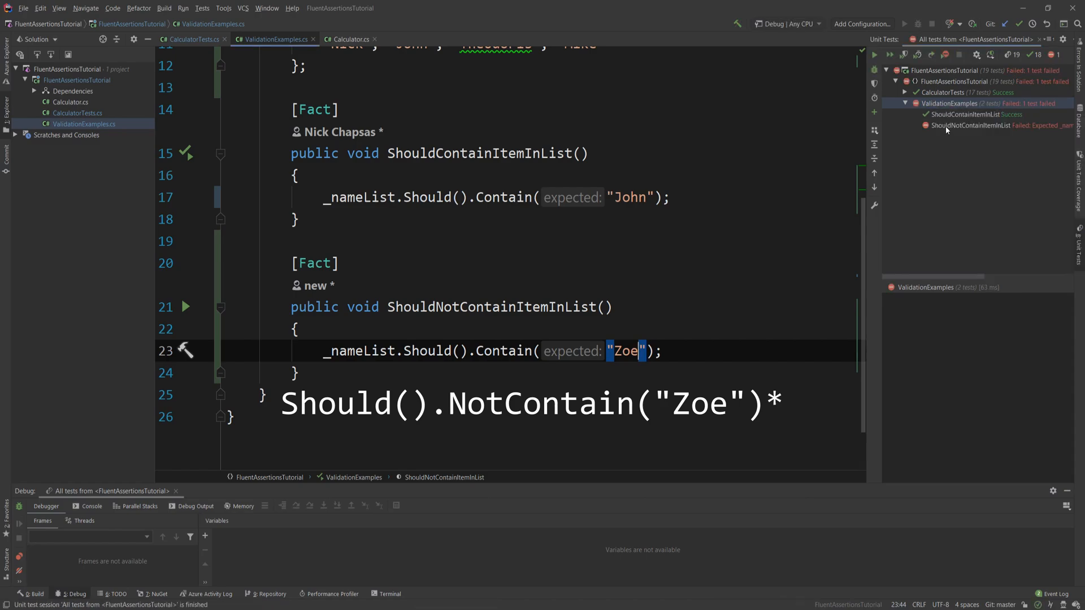
pyautogui.click(975, 125)
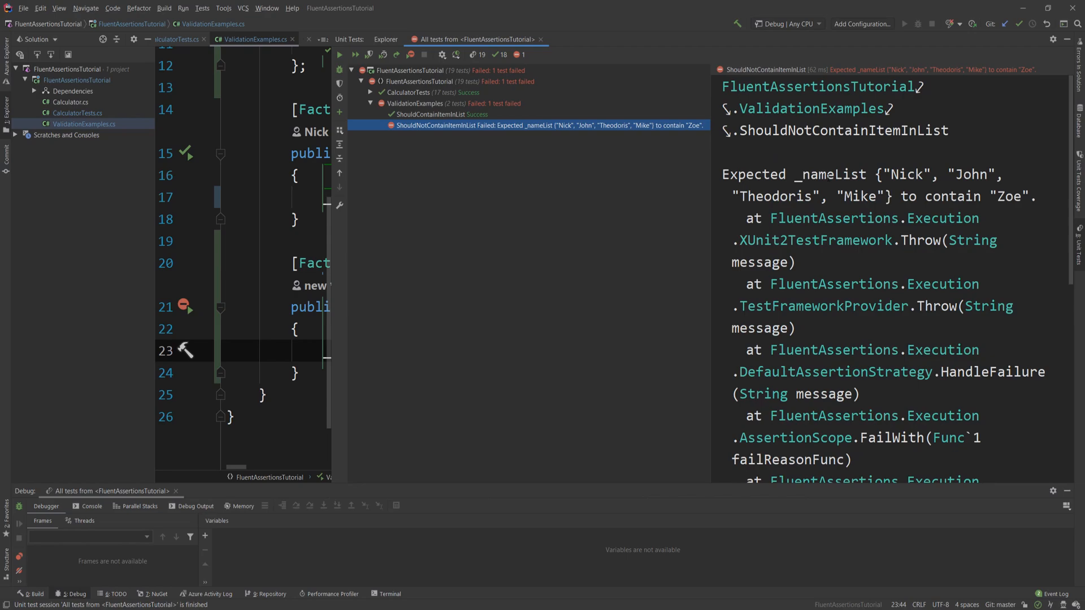
pyautogui.scroll(-3)
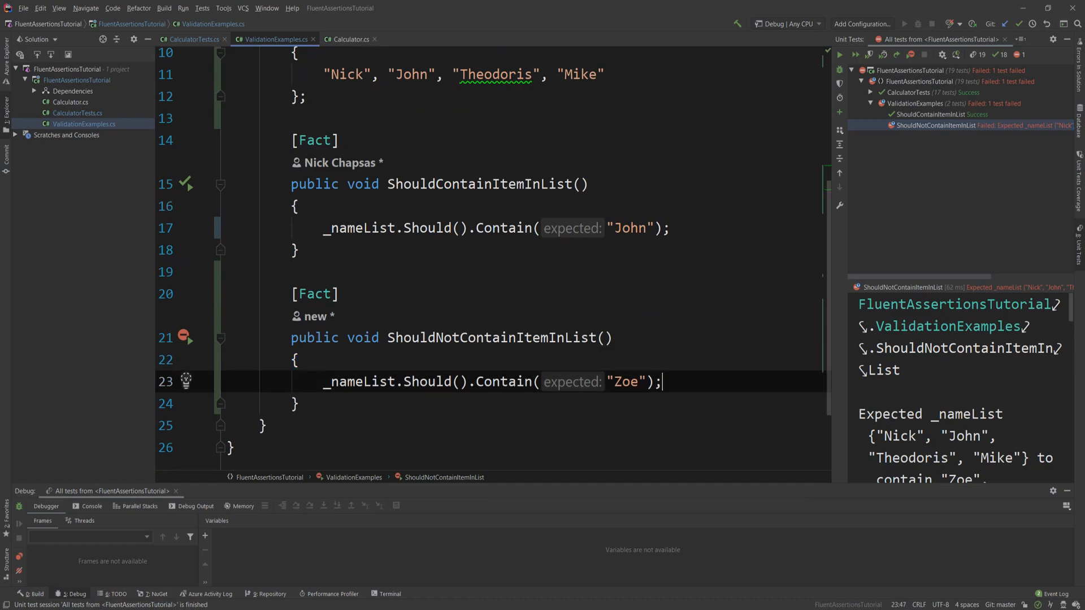
# Switch the tests to ContainMatch wildcards "Theo*" and "*ke" and rerun ValidationExamples to pass
pyautogui.write('_nameList.Sh')
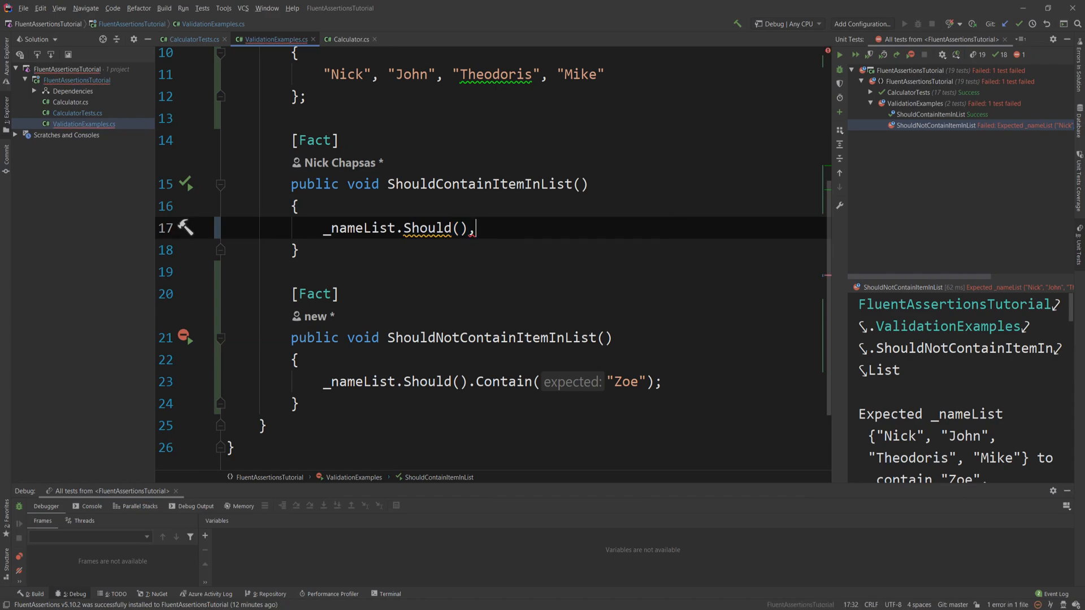
pyautogui.write('.ContainMatch("')
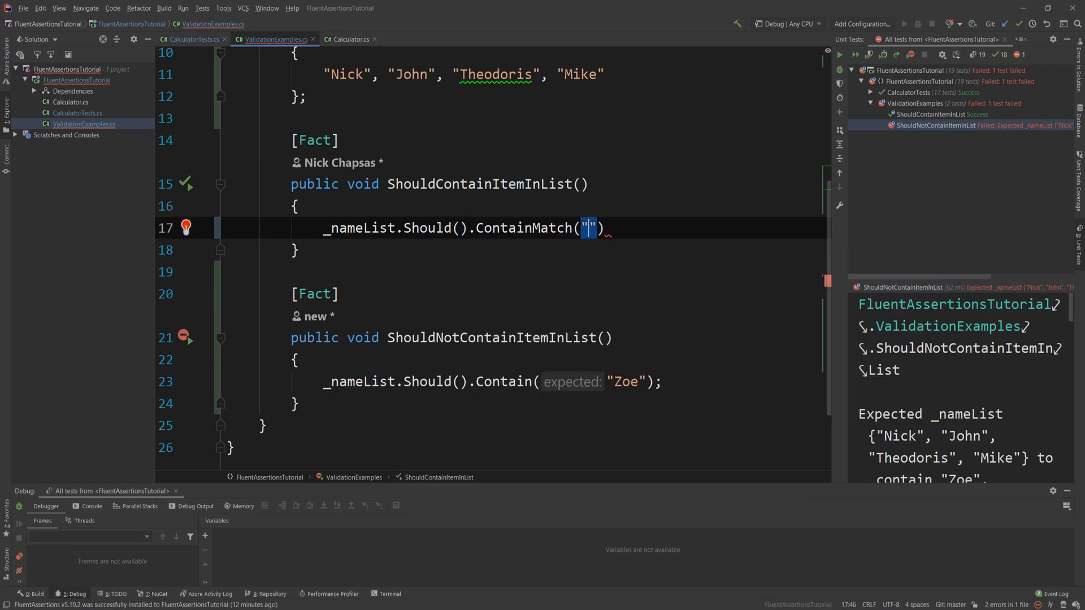
pyautogui.write('Theo*')
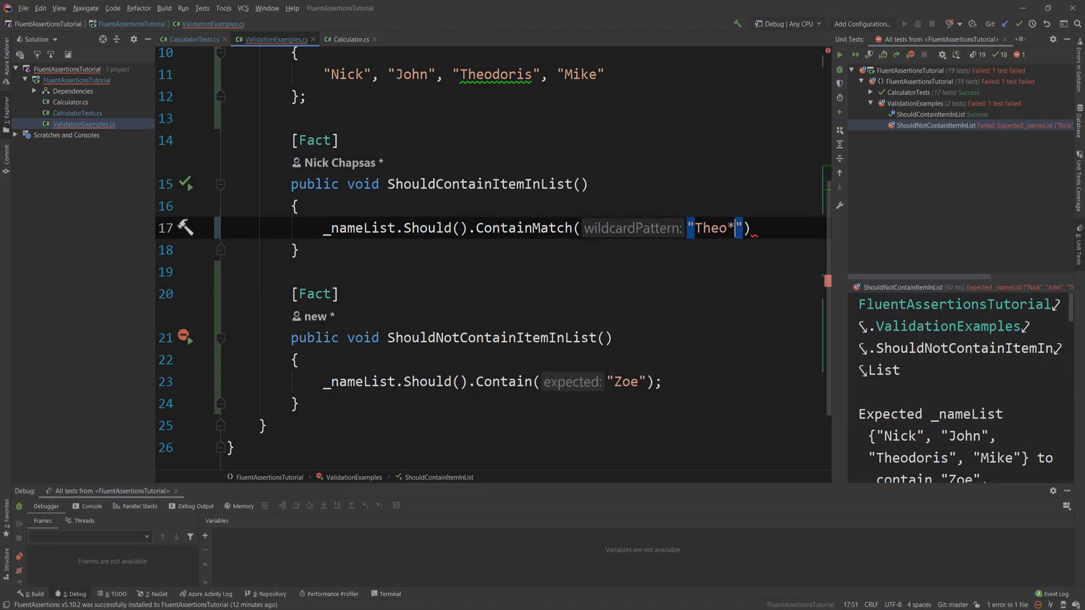
pyautogui.write(';')
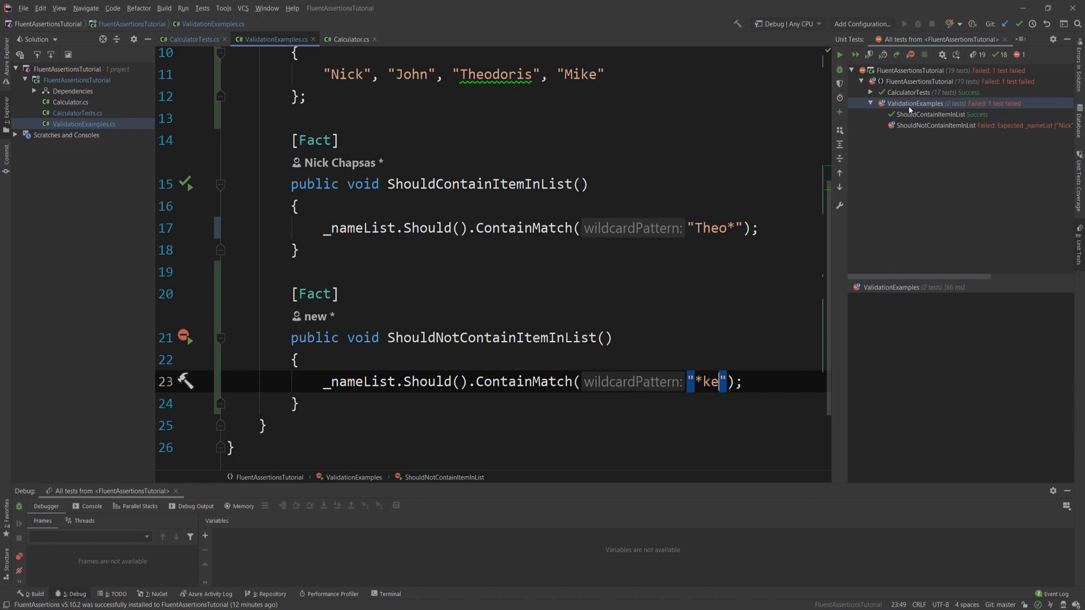
pyautogui.click(840, 54)
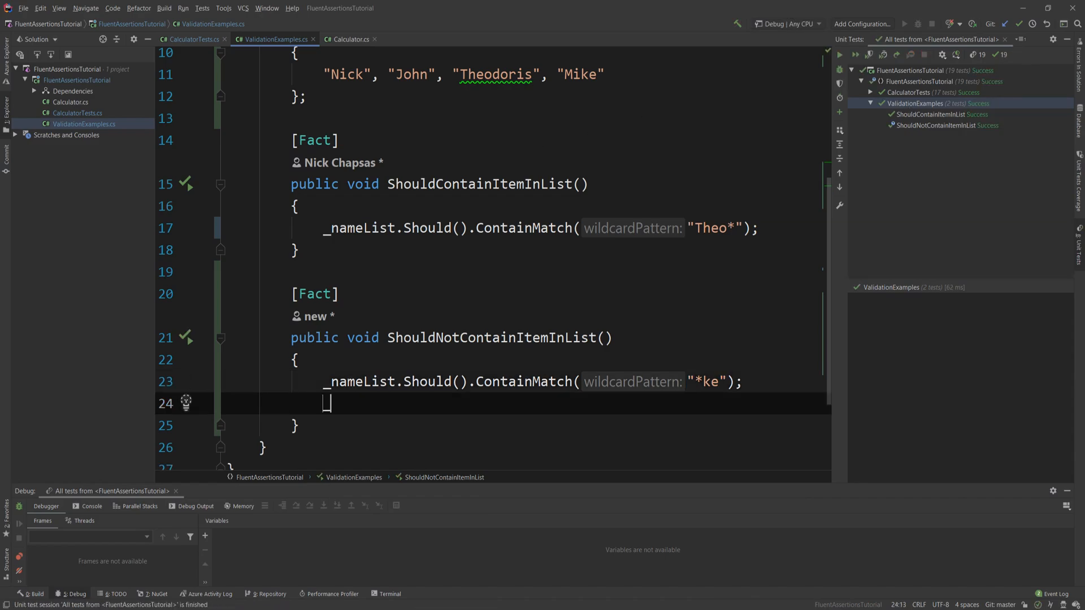
pyautogui.write('_nameList.Should()')
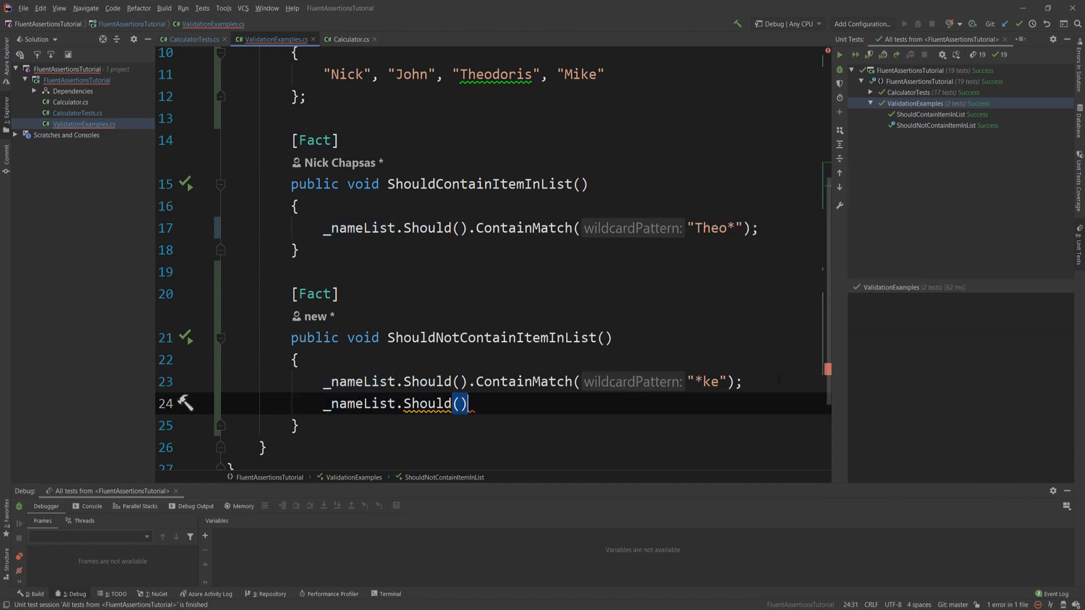
pyautogui.write('.')
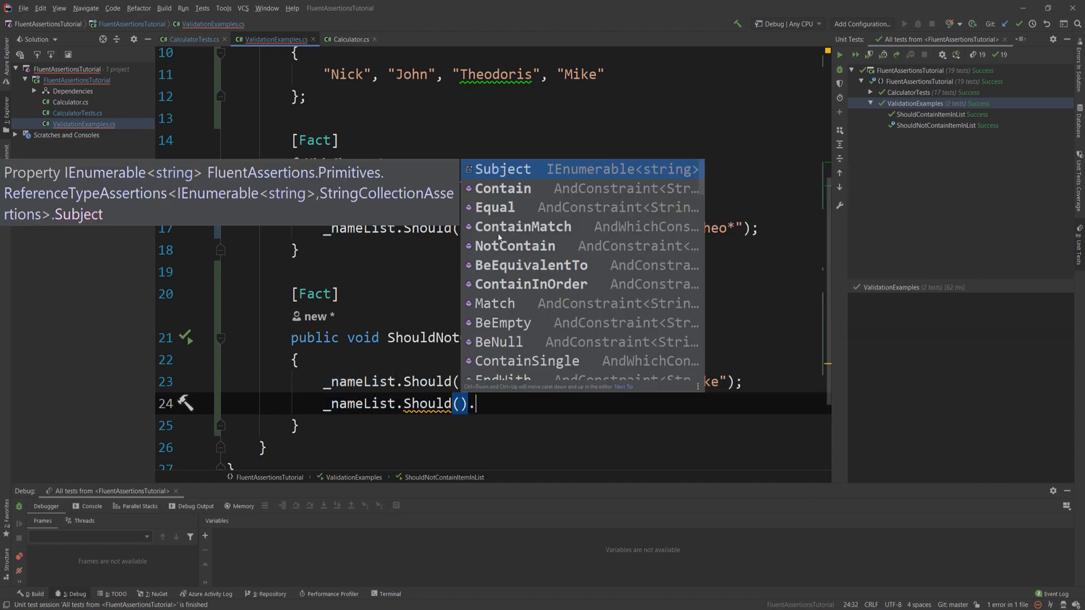
pyautogui.moveTo(518, 208)
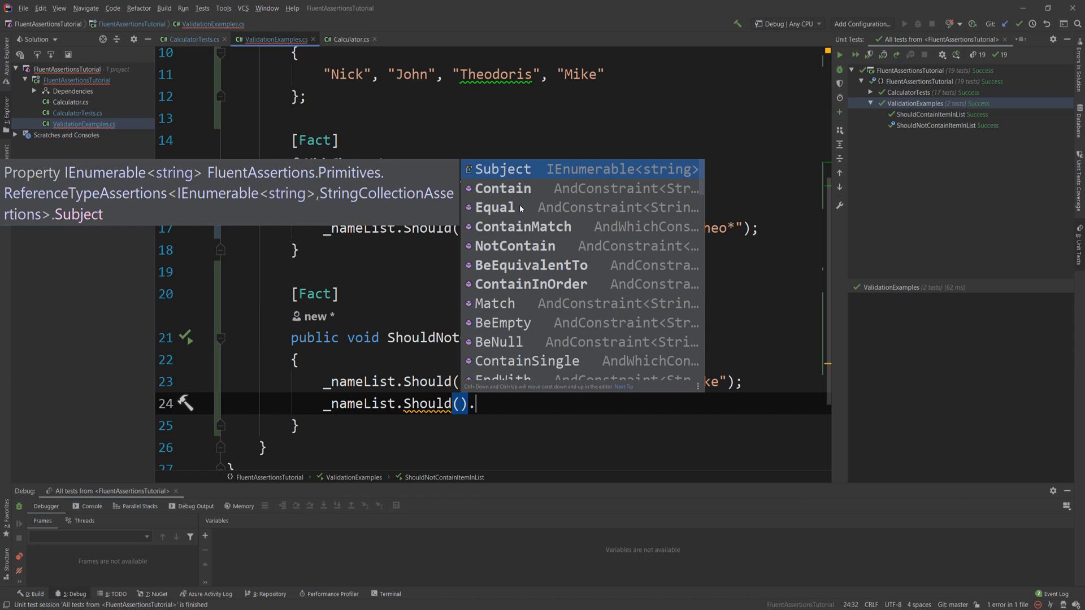
pyautogui.moveTo(526, 233)
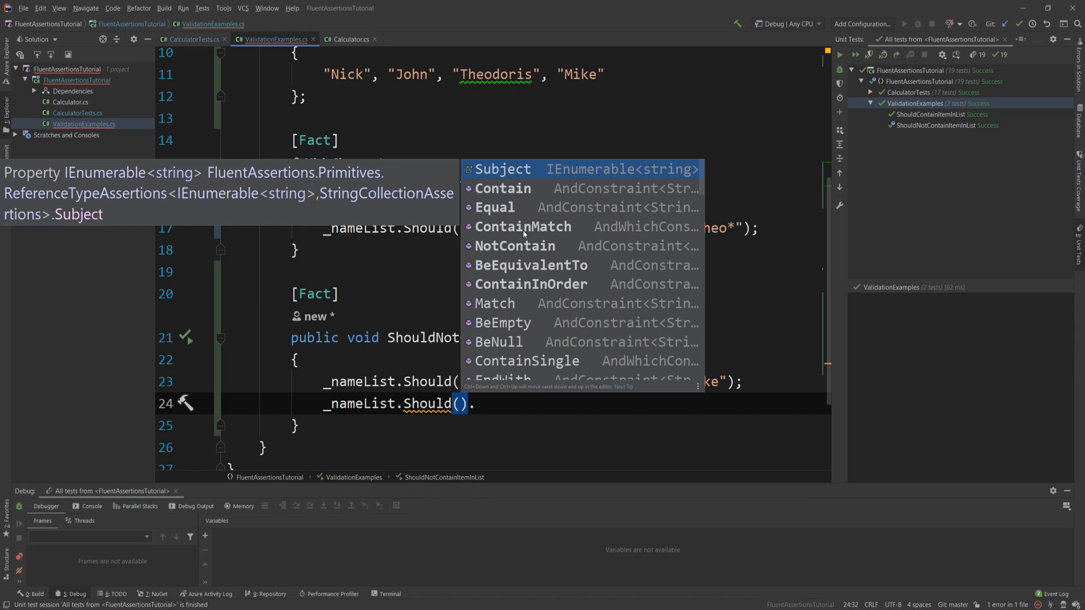
pyautogui.moveTo(526, 262)
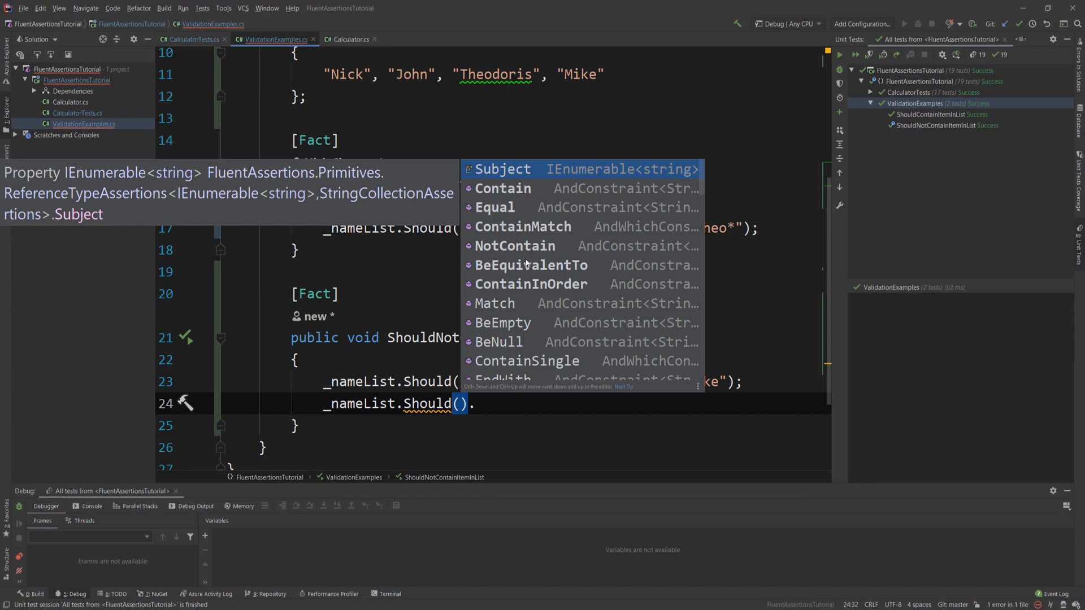
pyautogui.moveTo(493, 261)
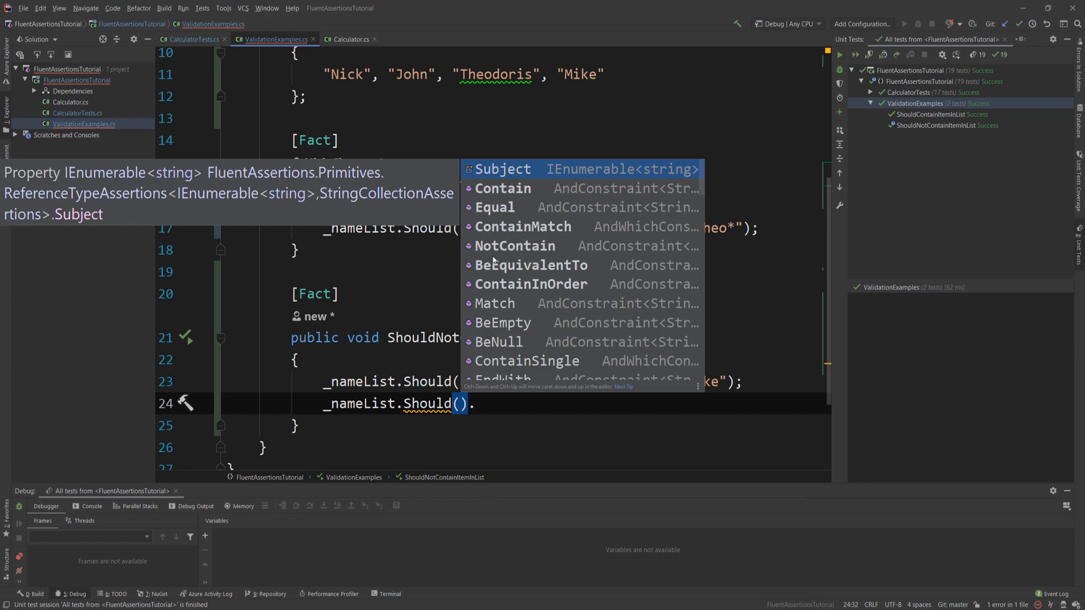
pyautogui.moveTo(504, 267)
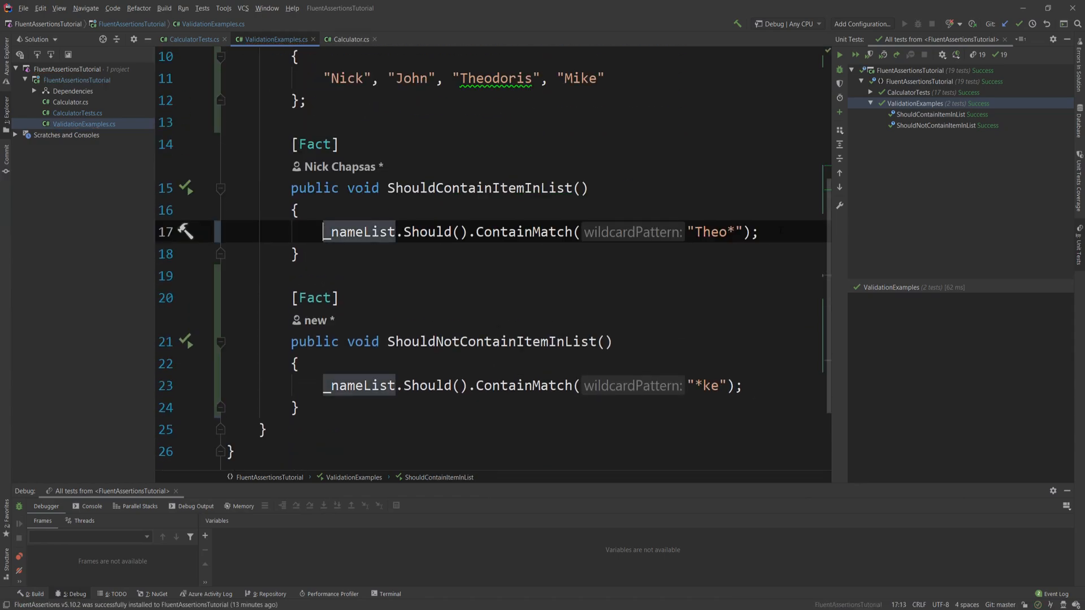
# Assert _nameList[0].Should().BeEquivalentTo("NICK") in ShouldContainItemInList
pyautogui.write('_nameList.')
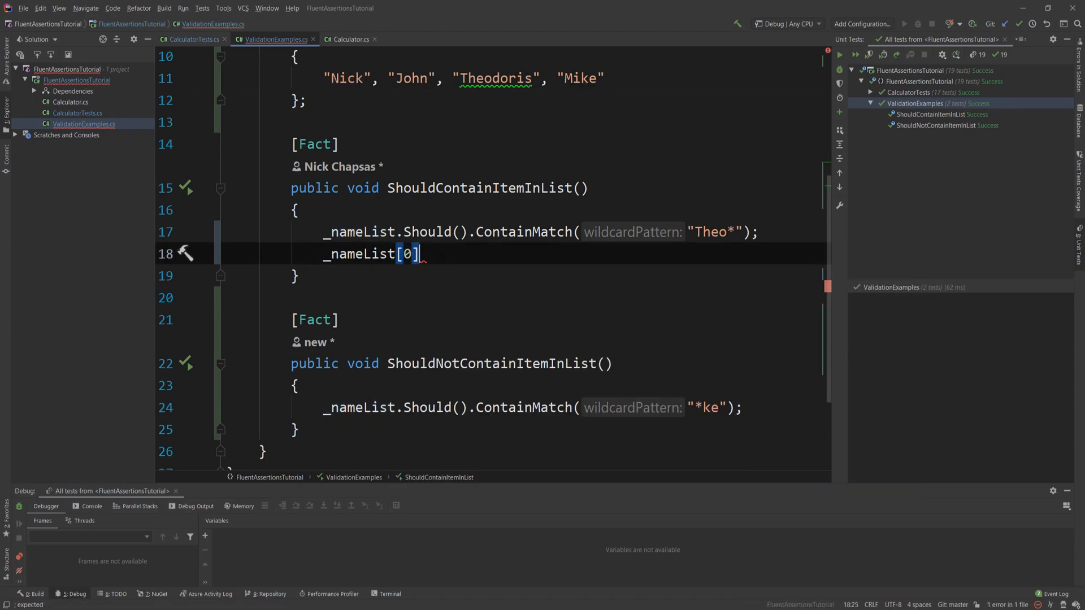
pyautogui.write('.Should().BeEquivalentTo("NICK");')
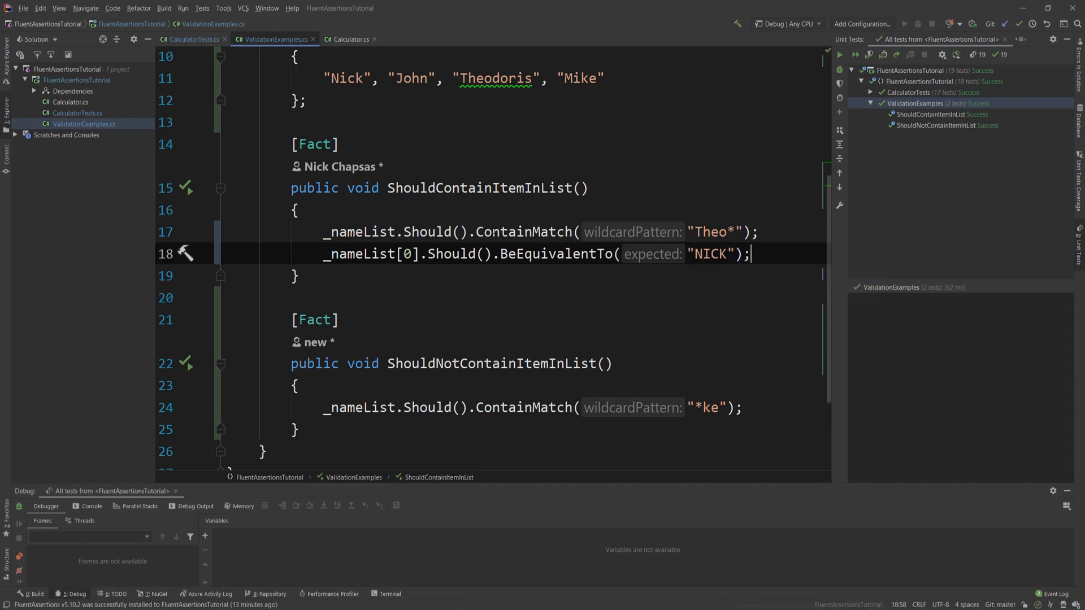
pyautogui.doubleClick(345, 78)
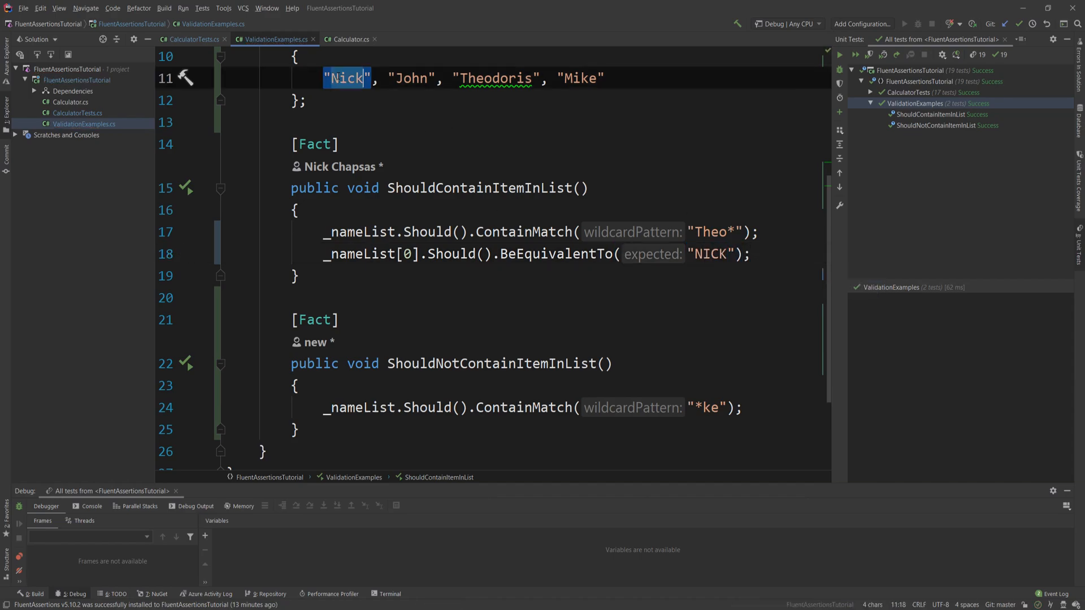